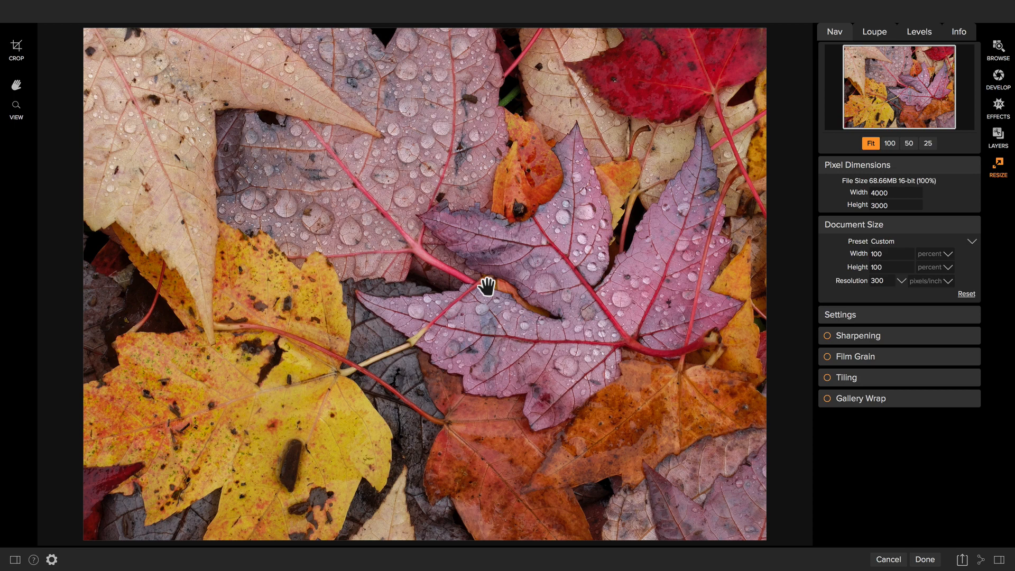
# Step: Switch Document Size to percent and enlarge the photo to 400%, 16000 × 12000 pixels
pyautogui.click(932, 252)
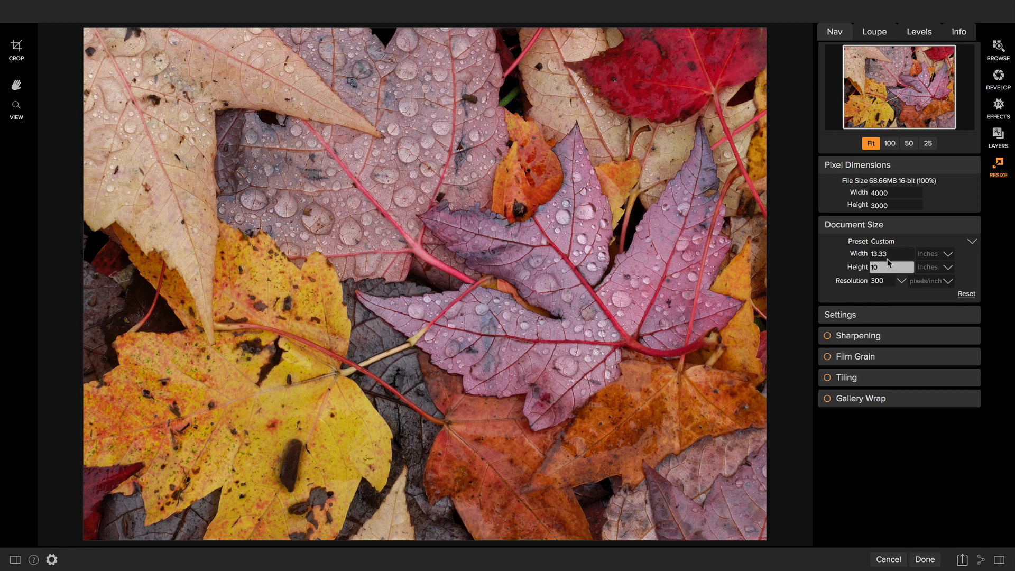
pyautogui.moveTo(897, 170)
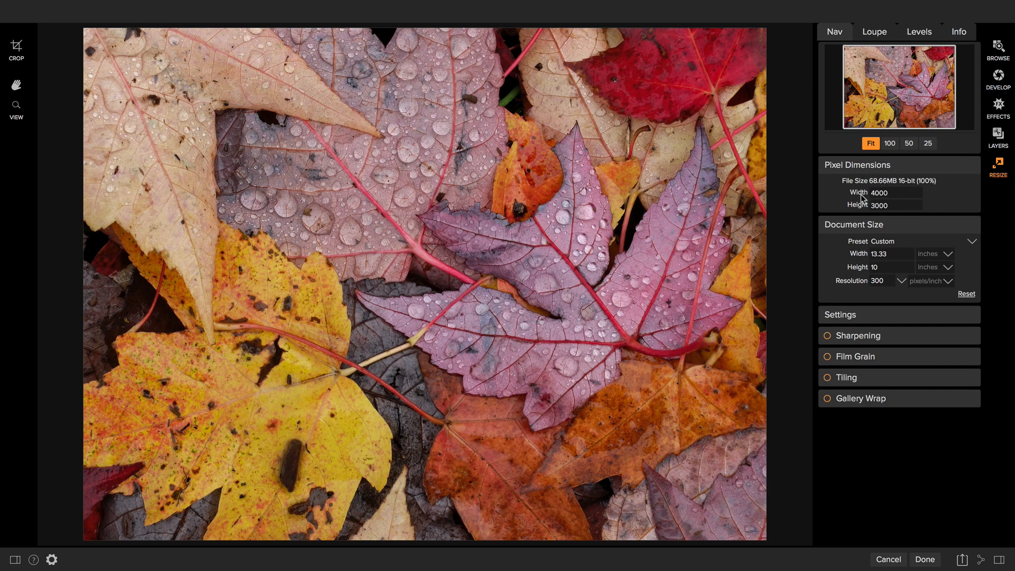
pyautogui.moveTo(861, 206)
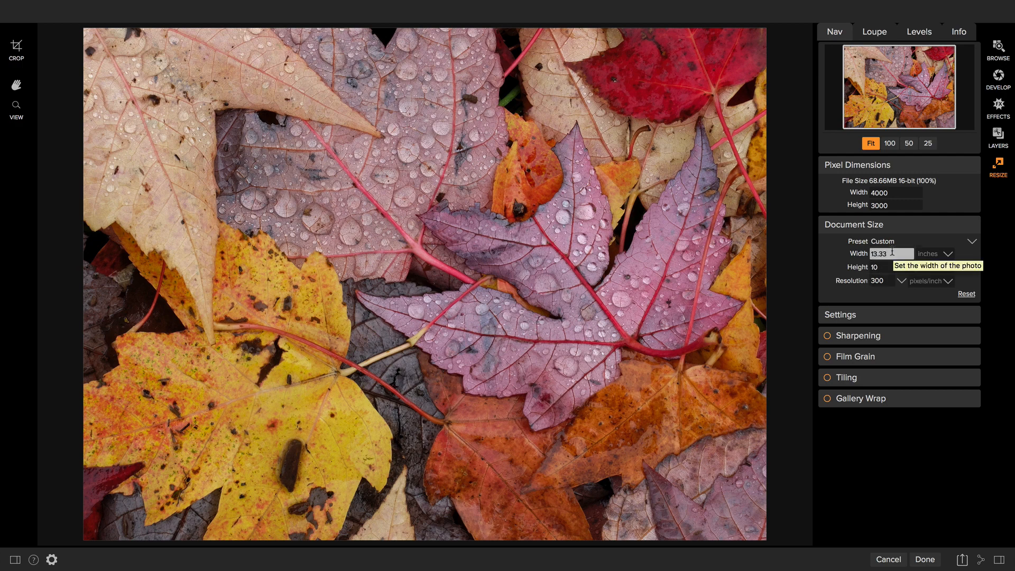
pyautogui.moveTo(831, 257)
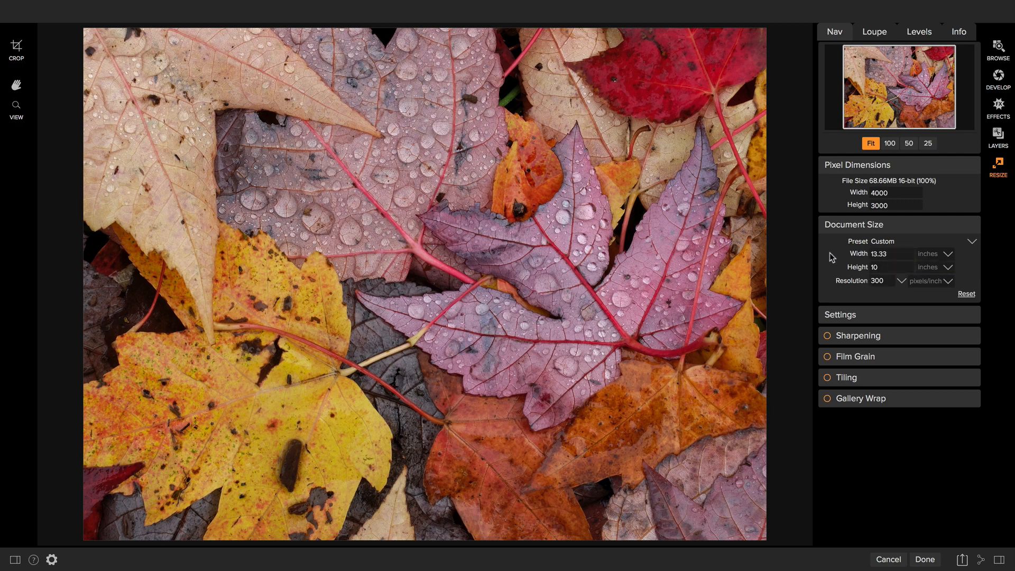
pyautogui.moveTo(834, 257)
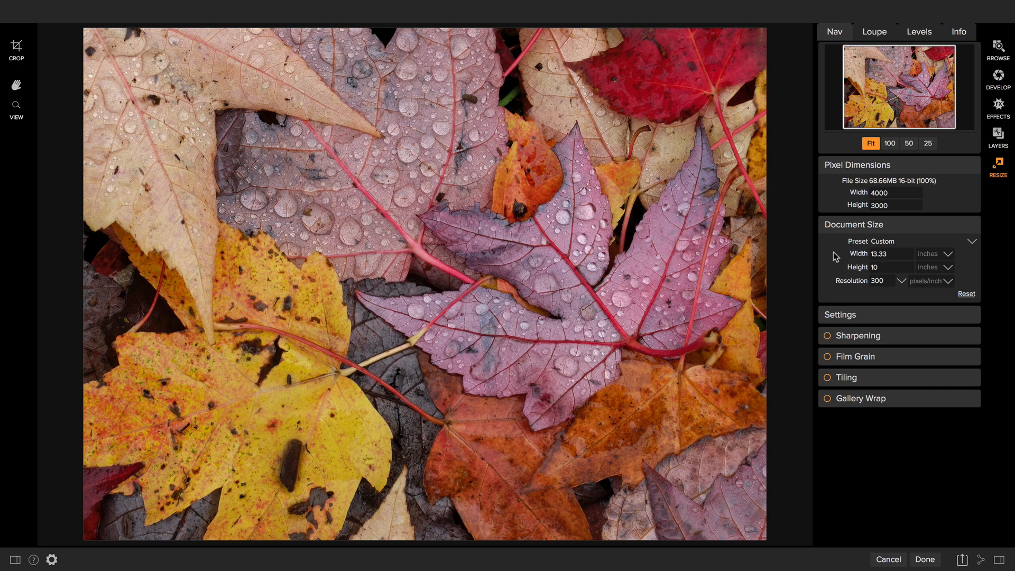
pyautogui.moveTo(960, 247)
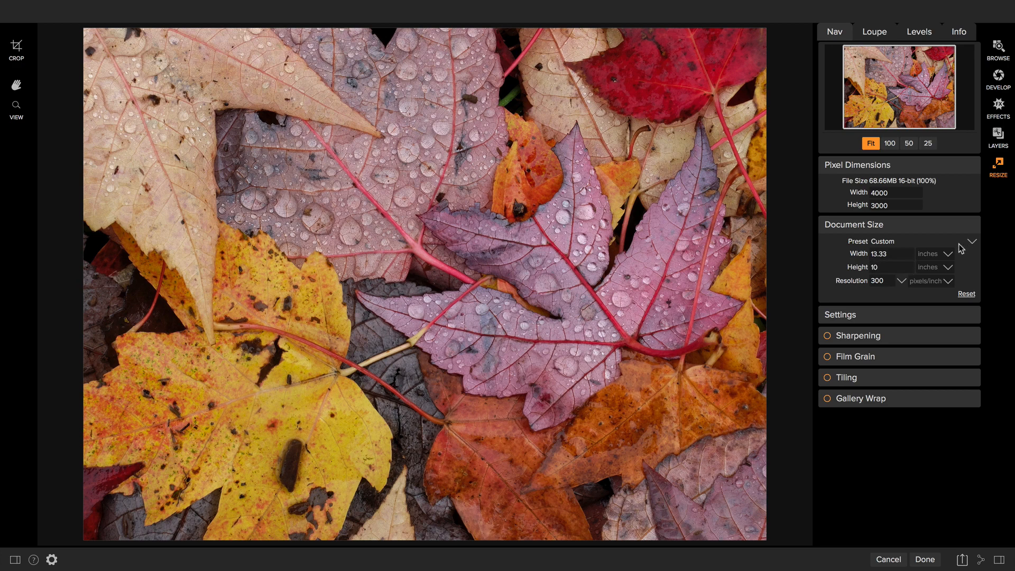
pyautogui.click(935, 253)
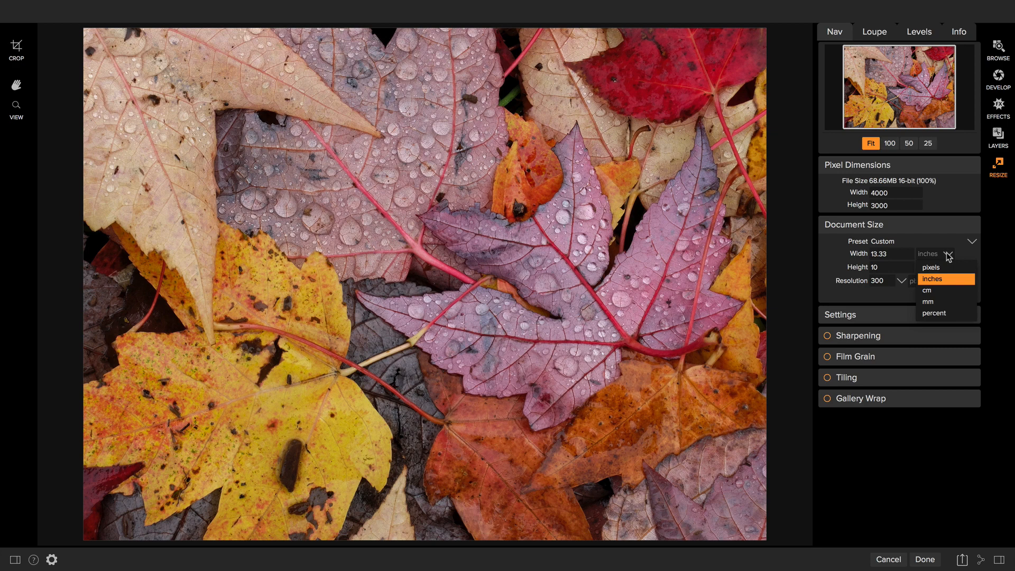
pyautogui.moveTo(942, 290)
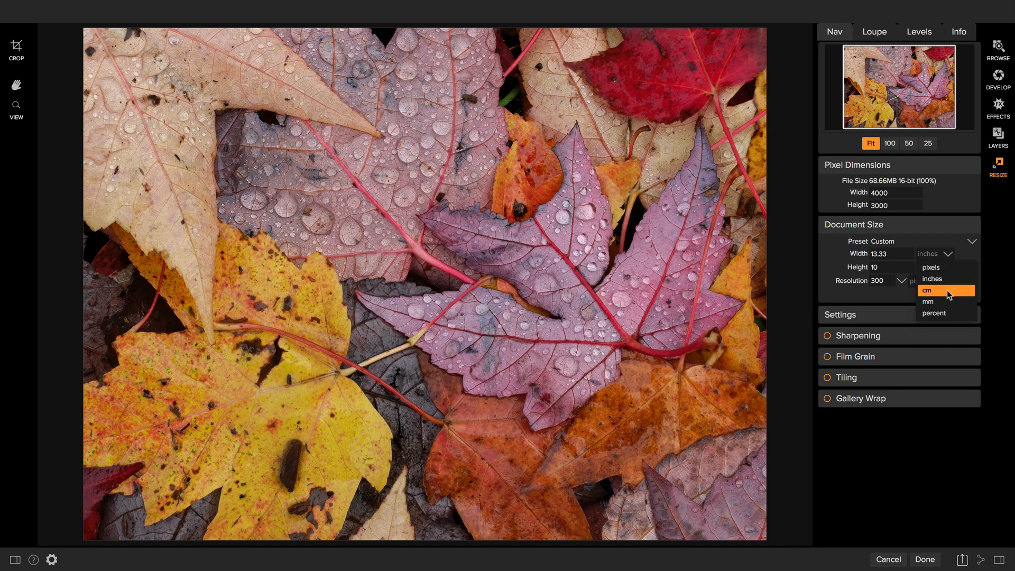
pyautogui.moveTo(933, 313)
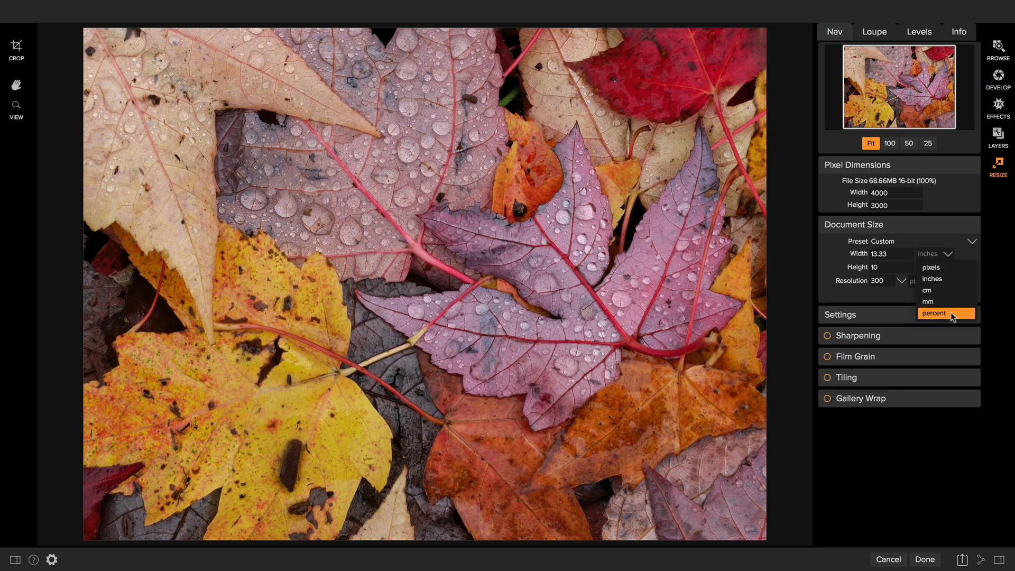
pyautogui.click(933, 313)
pyautogui.write('400')
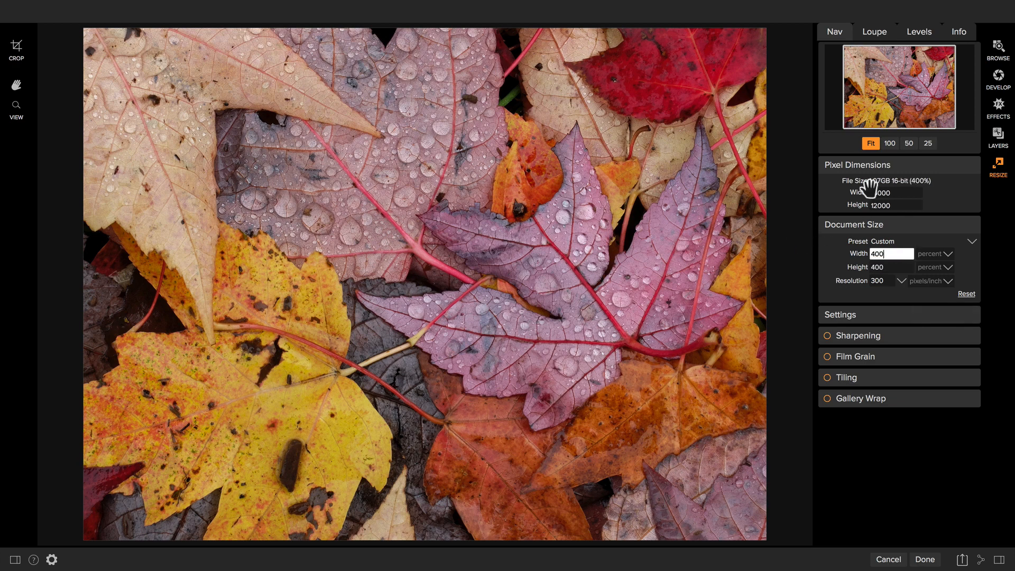
# Step: Inspect at actual pixels, then express the enlargement in inches: 53.33 × 40 at 300 ppi
pyautogui.click(889, 143)
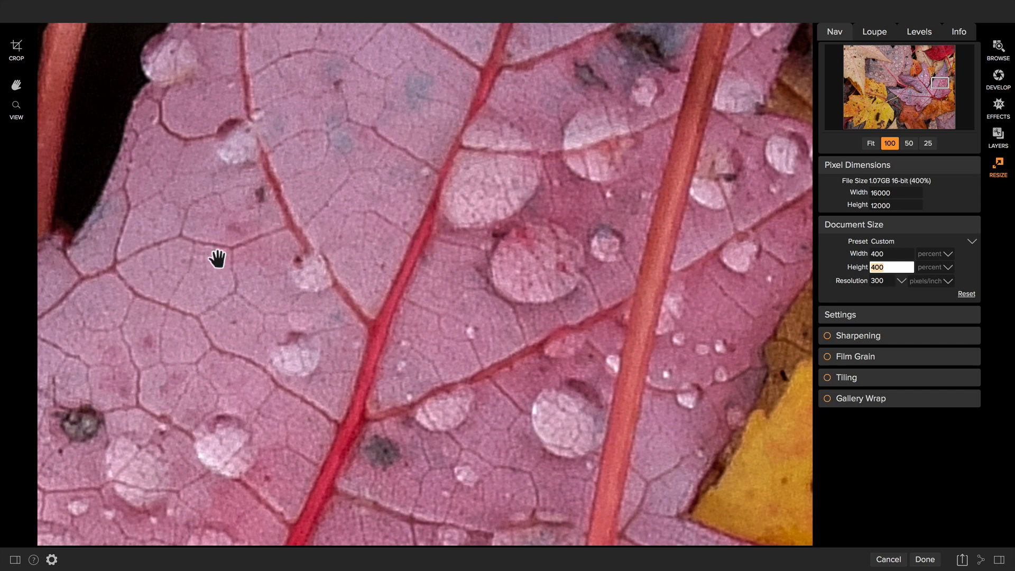
pyautogui.moveTo(331, 486)
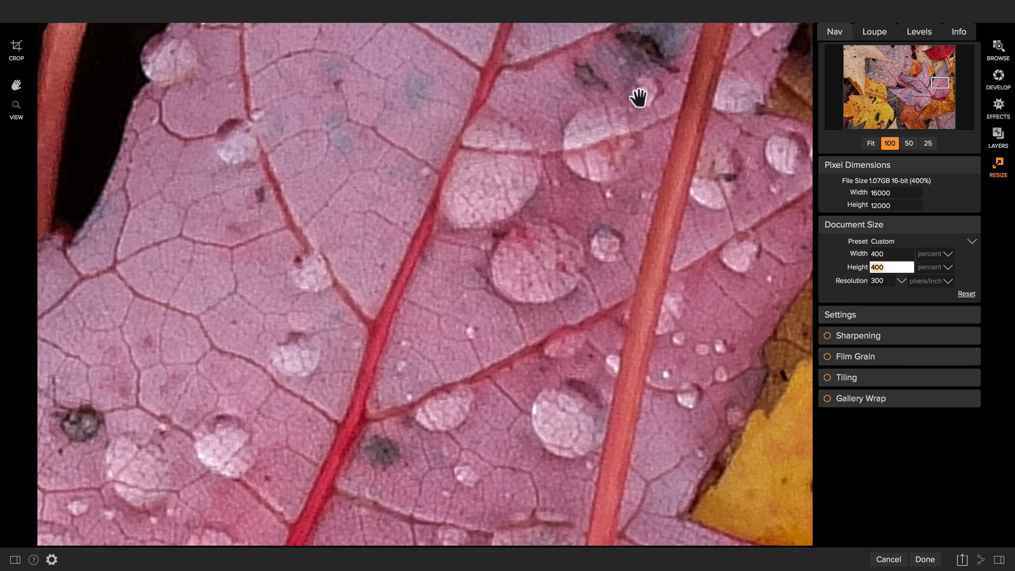
pyautogui.moveTo(675, 97)
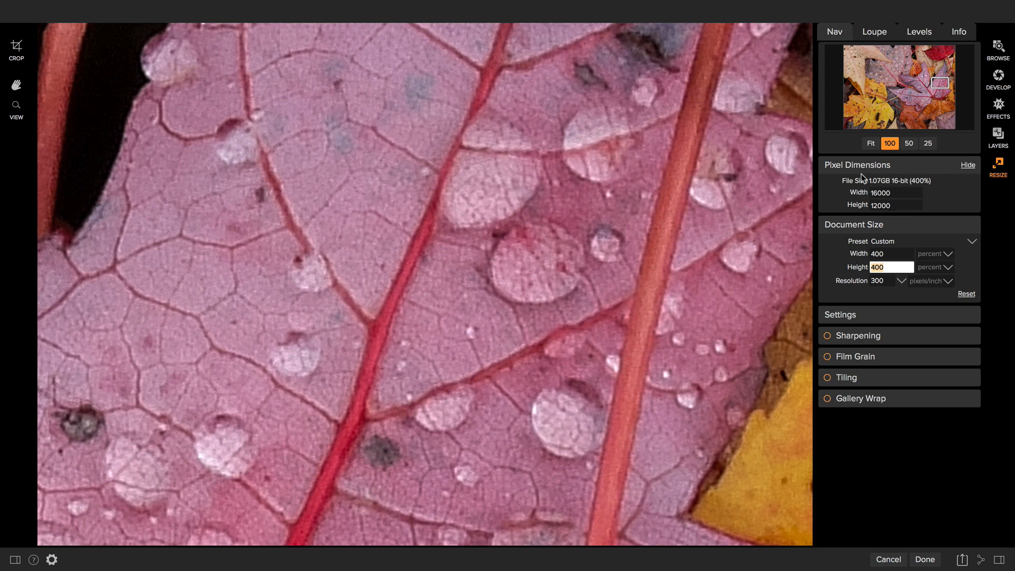
pyautogui.moveTo(880, 193)
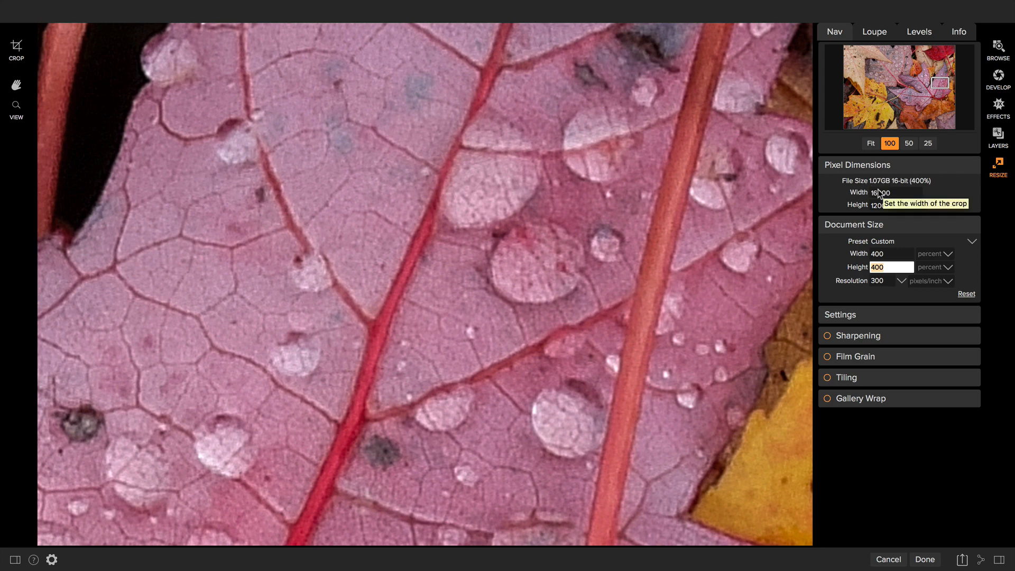
pyautogui.moveTo(935, 270)
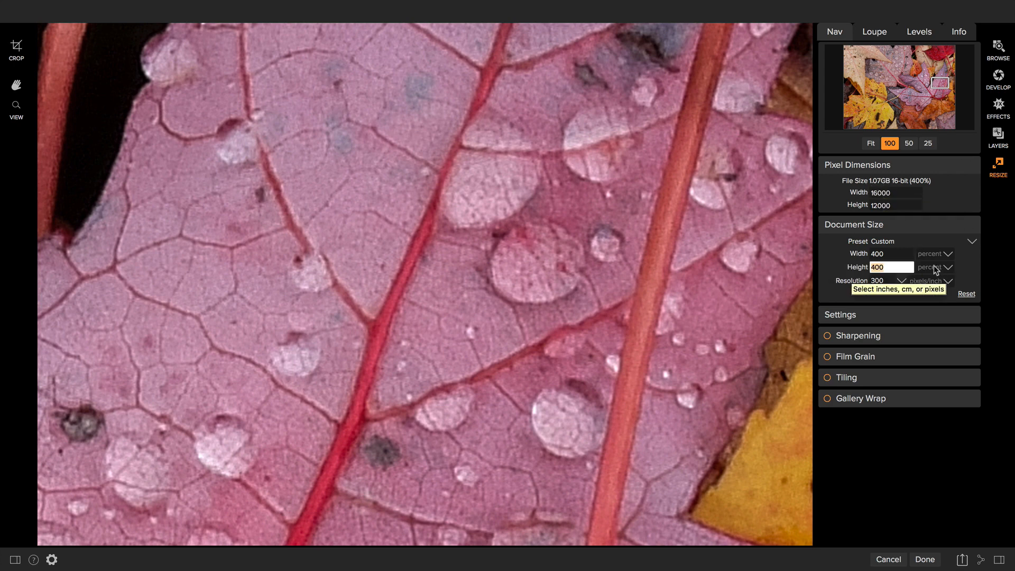
pyautogui.click(949, 266)
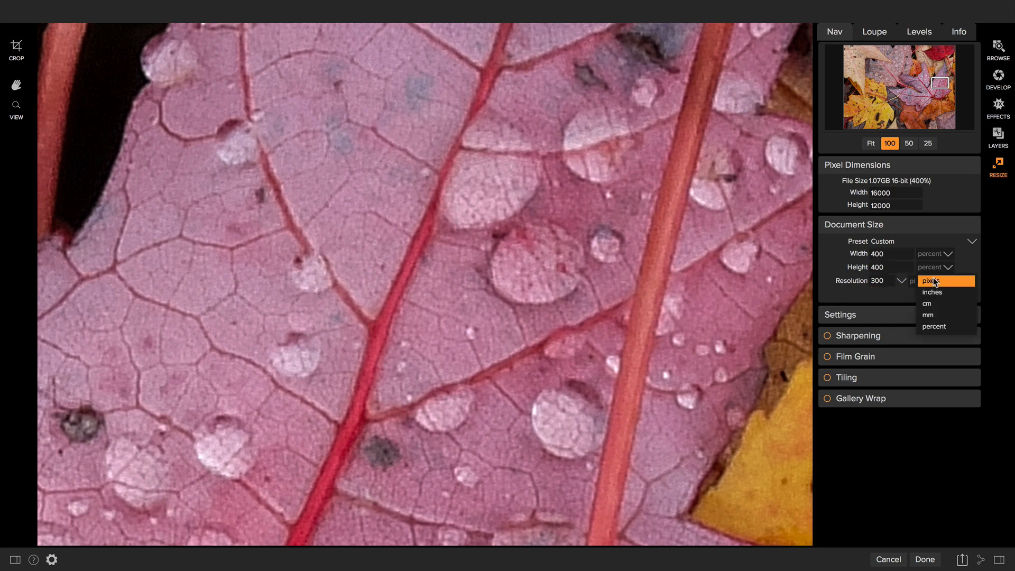
pyautogui.click(933, 291)
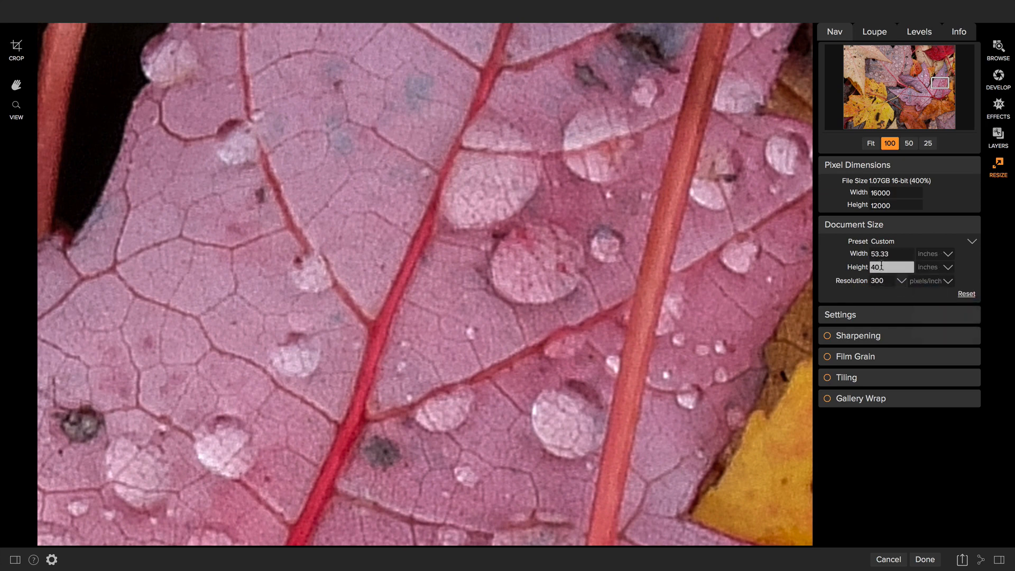
pyautogui.moveTo(892, 266)
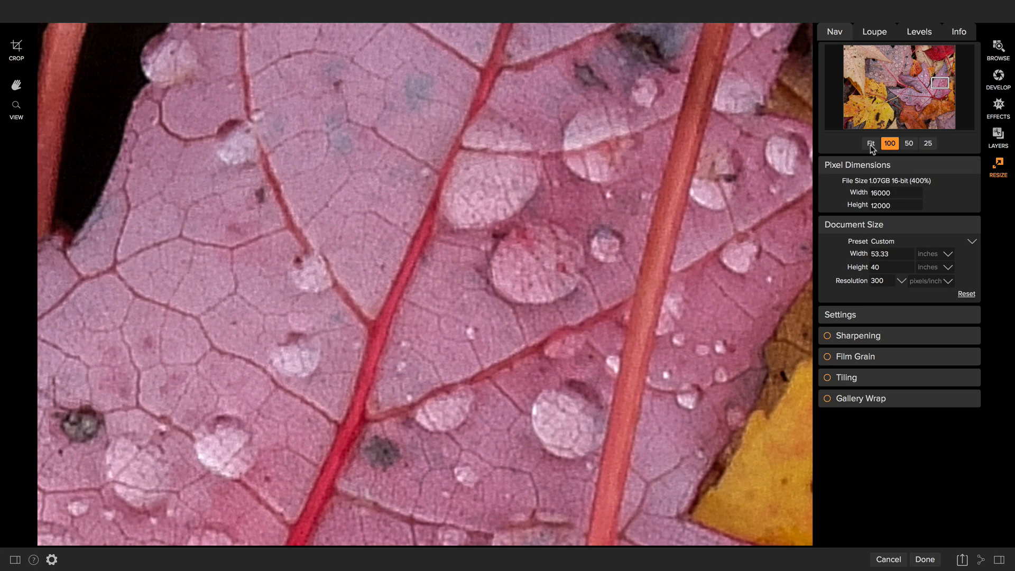
# Step: Reset the size and set the print width to 44 inches, giving 44 × 33 at 300 ppi
pyautogui.click(869, 143)
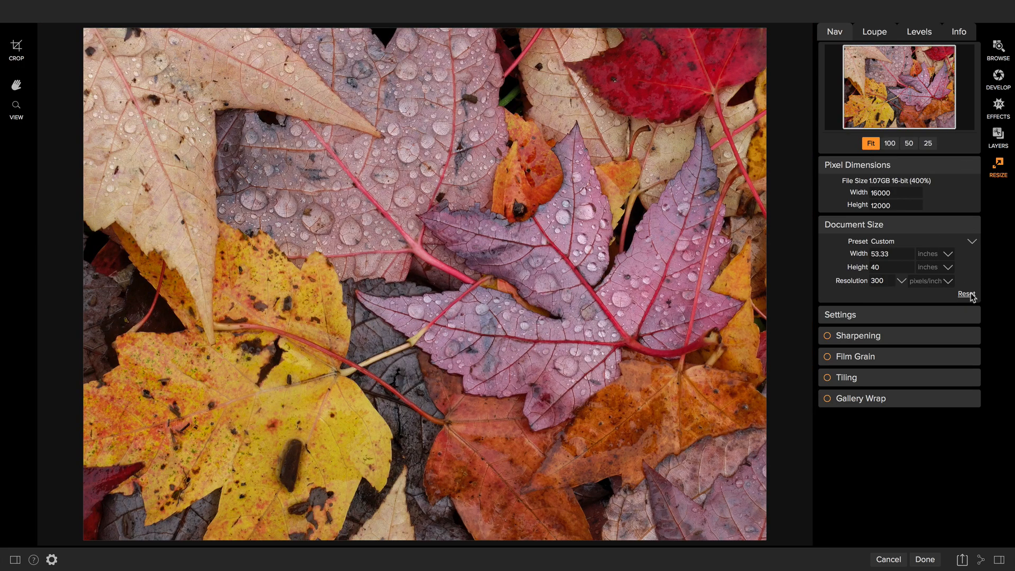
pyautogui.click(964, 293)
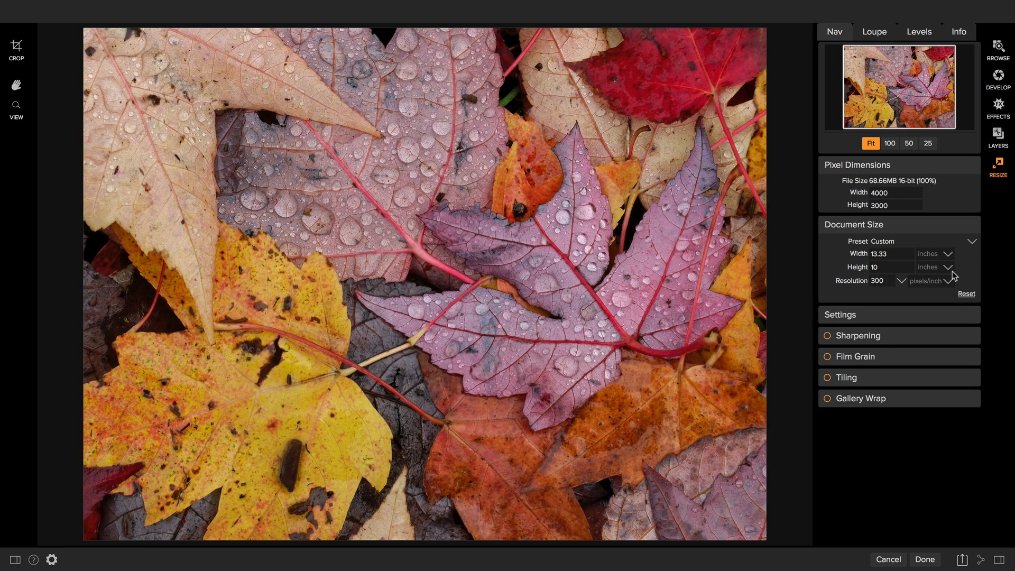
pyautogui.moveTo(941, 301)
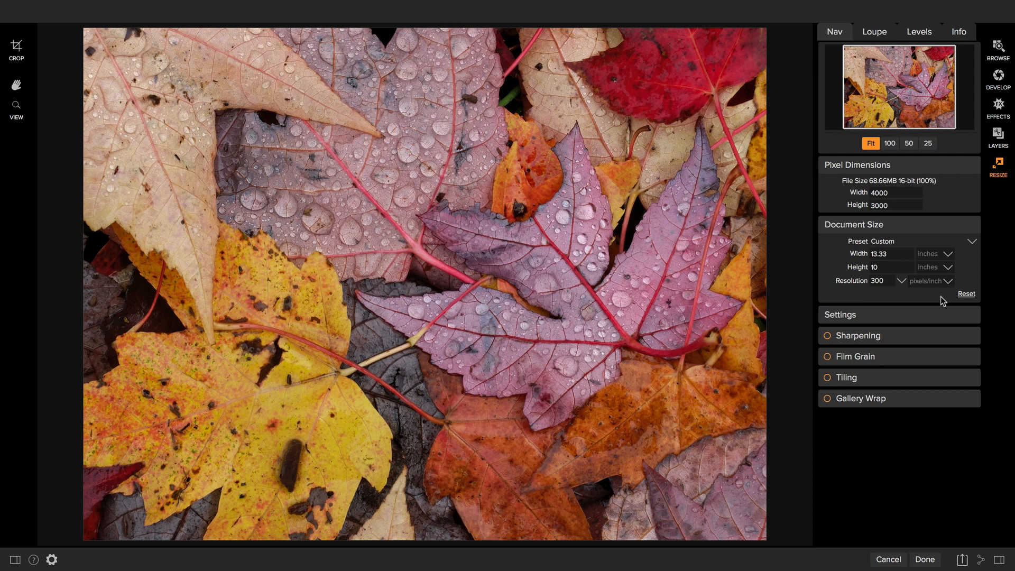
pyautogui.moveTo(865, 277)
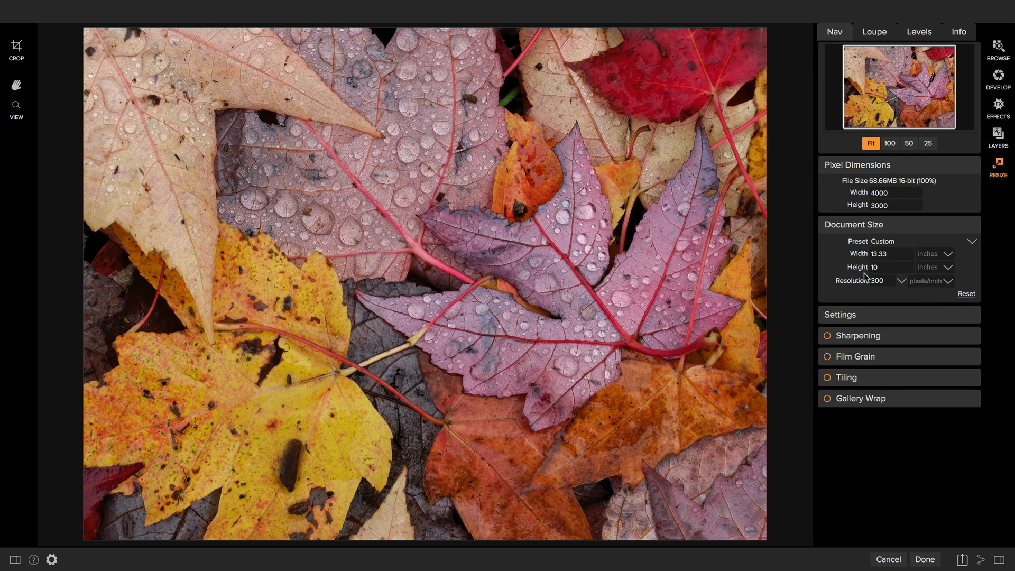
pyautogui.moveTo(865, 258)
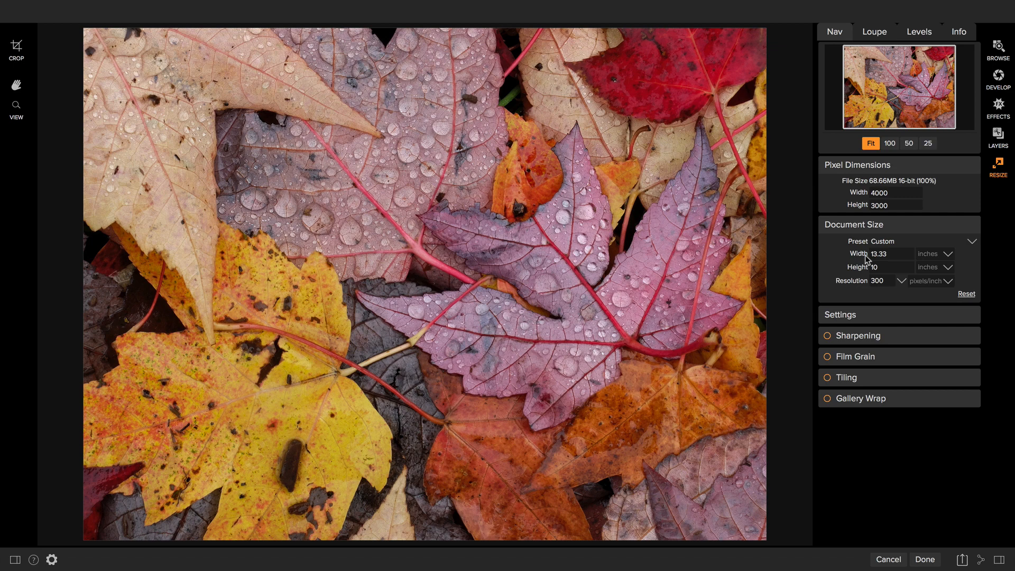
pyautogui.tripleClick(889, 253)
pyautogui.write('44')
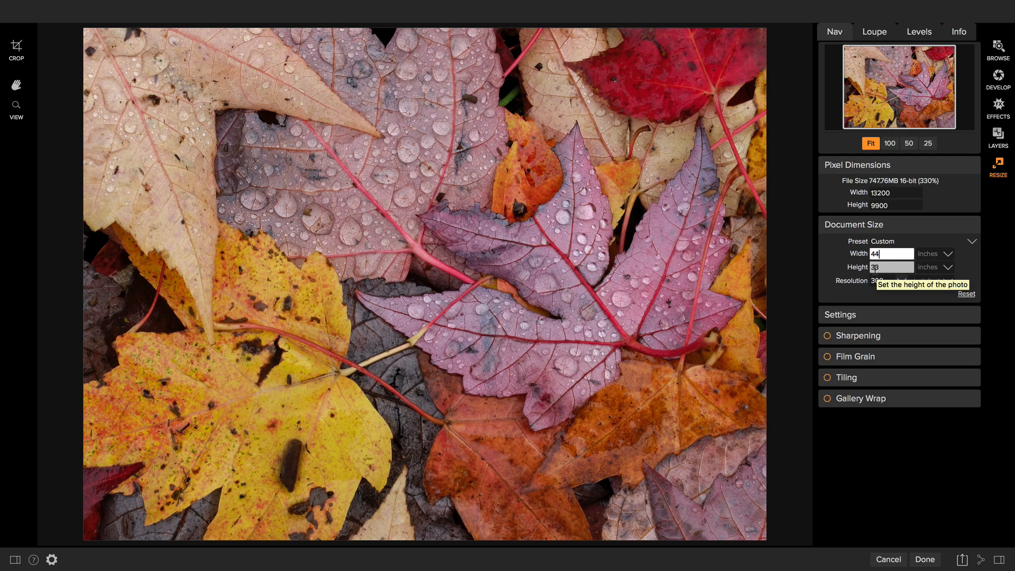
pyautogui.moveTo(837, 259)
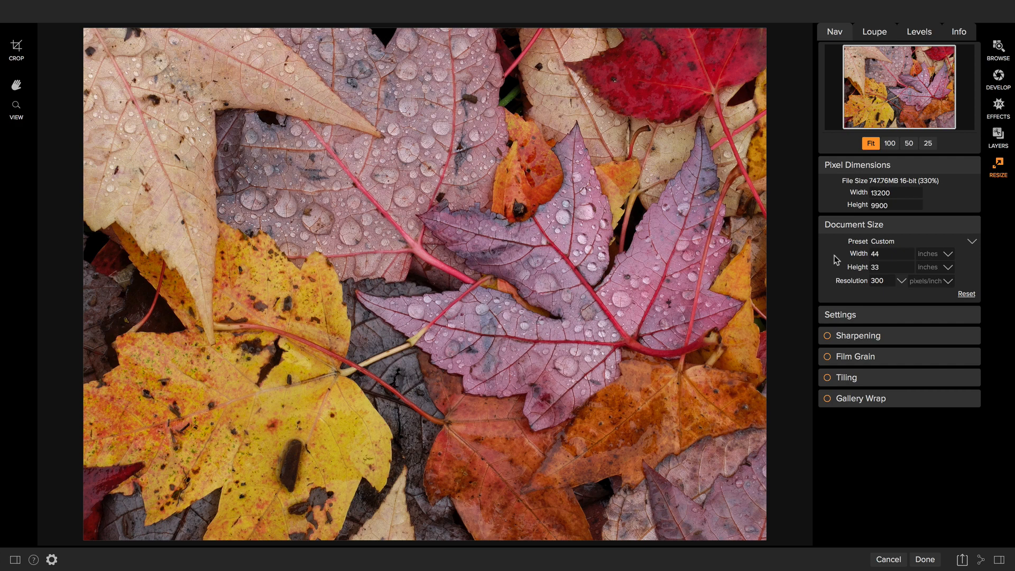
pyautogui.moveTo(862, 279)
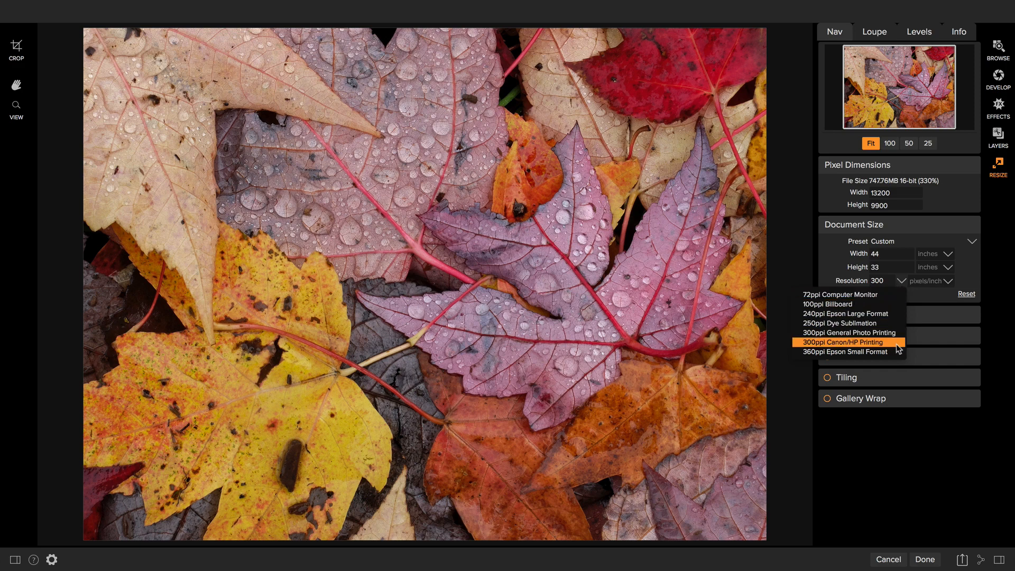
pyautogui.moveTo(852, 312)
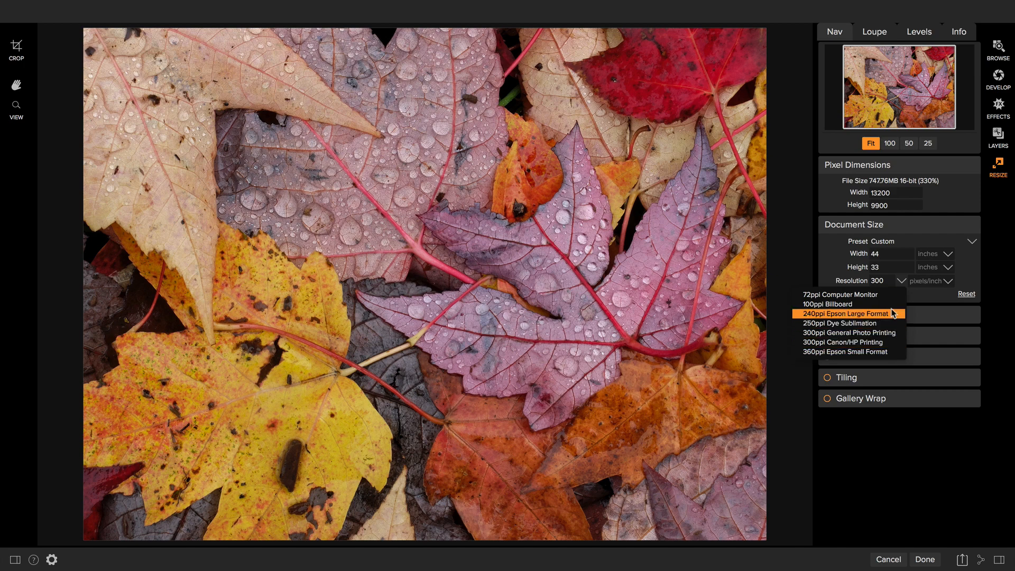
pyautogui.moveTo(819, 315)
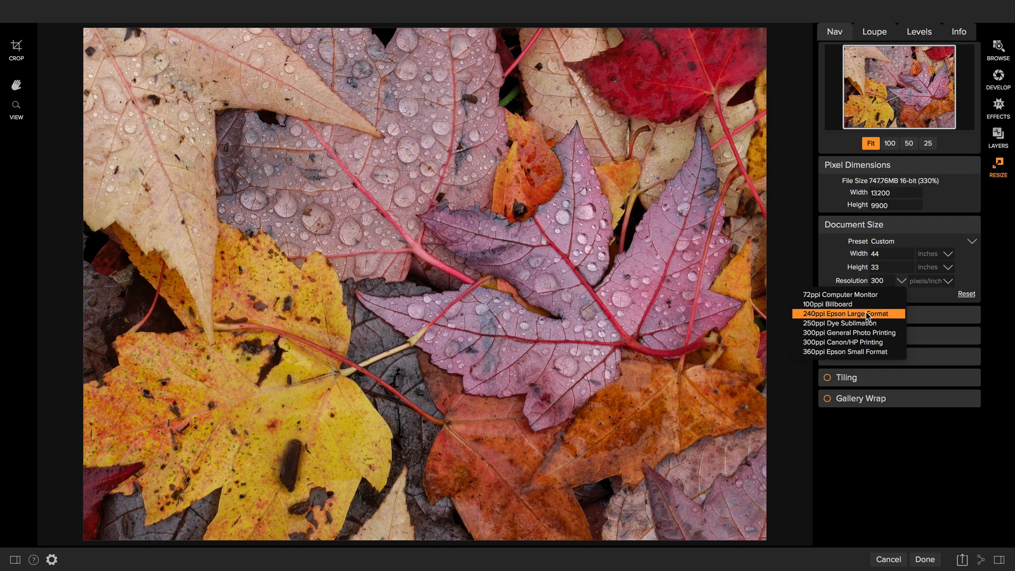
pyautogui.moveTo(847, 323)
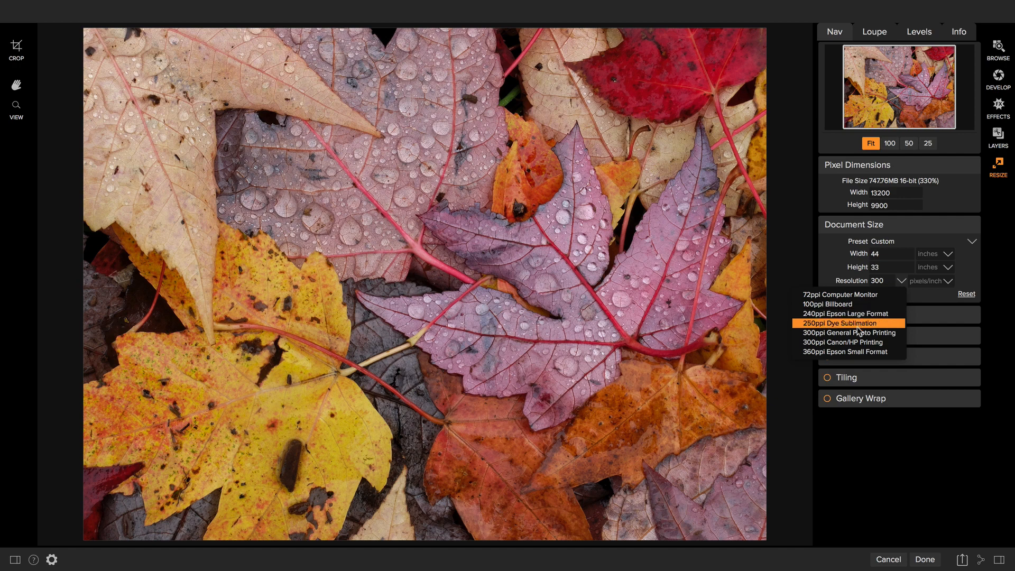
pyautogui.moveTo(850, 332)
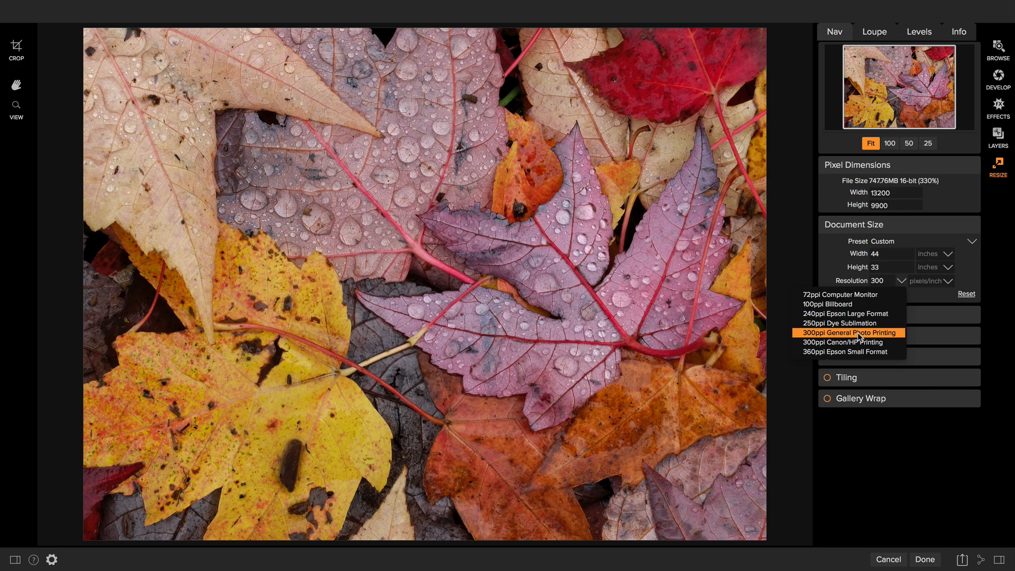
pyautogui.moveTo(866, 350)
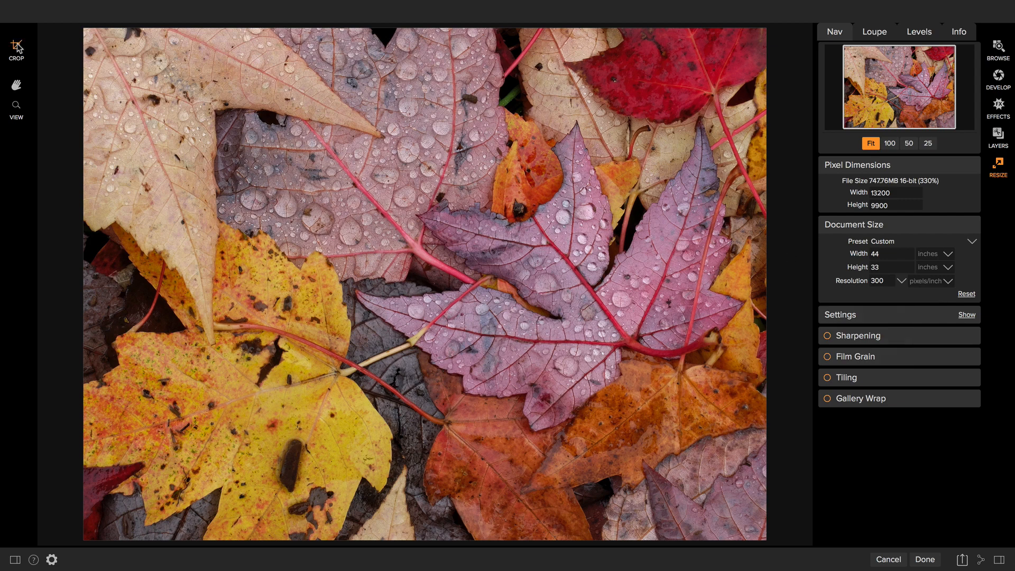
# Step: Place a custom 19 × 13 inch, 360 ppi crop frame over the leaf photo
pyautogui.click(16, 47)
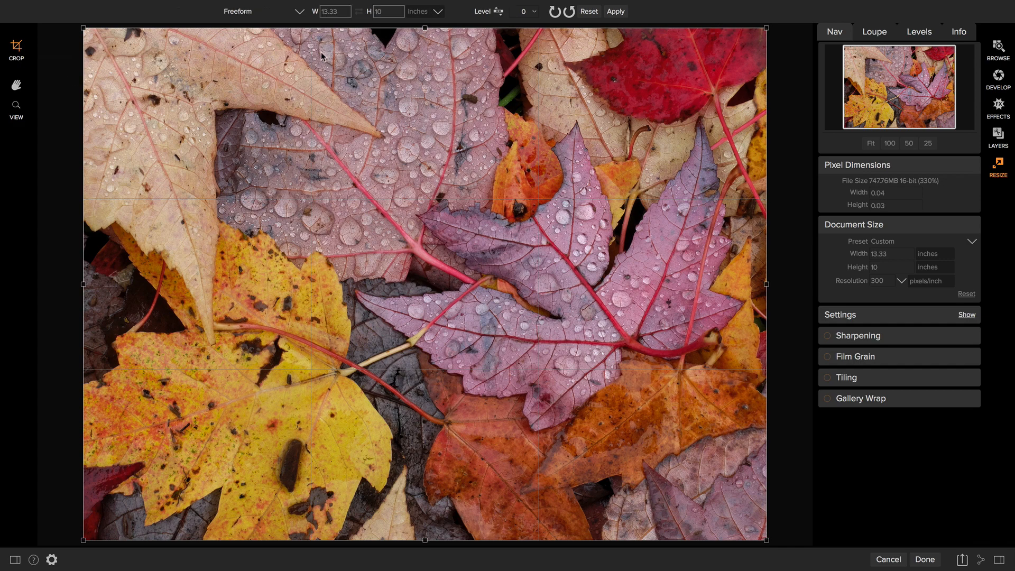
pyautogui.click(298, 12)
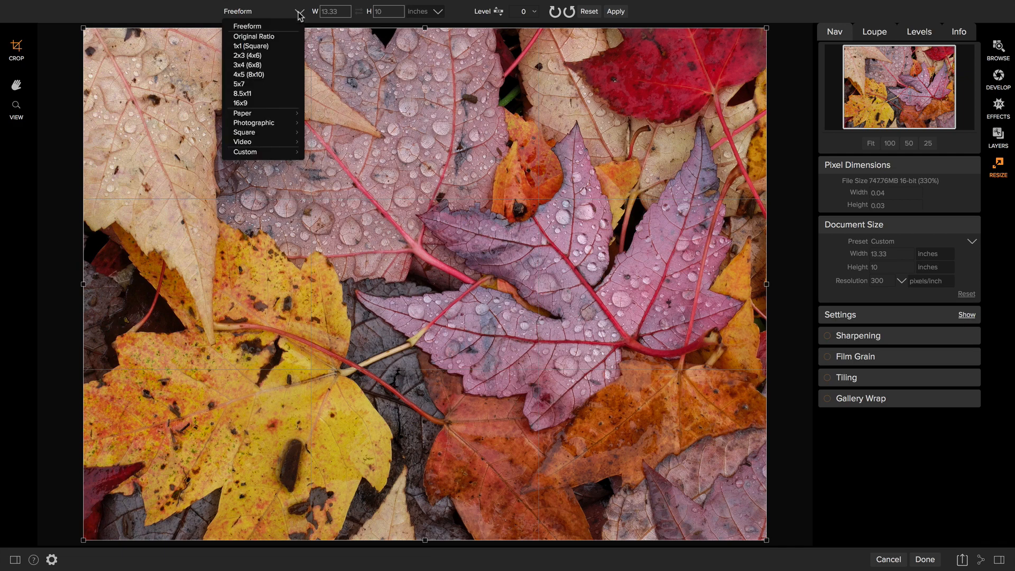
pyautogui.moveTo(262, 113)
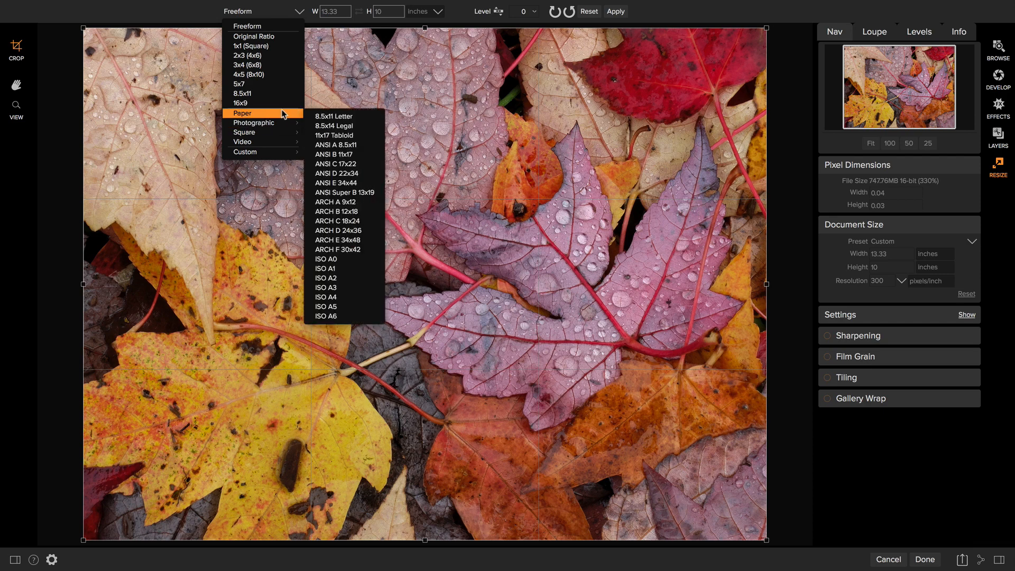
pyautogui.moveTo(335, 200)
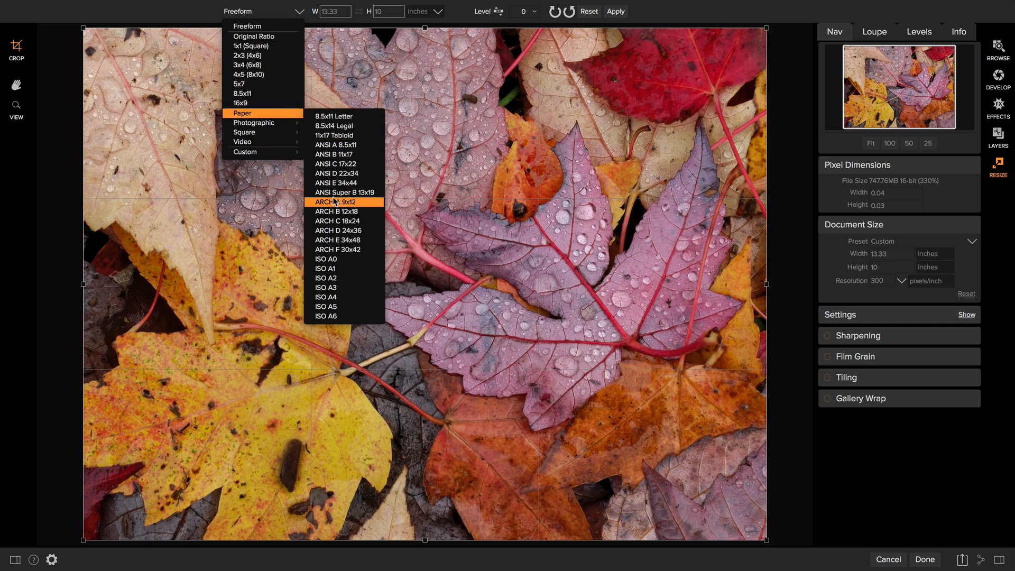
pyautogui.click(345, 192)
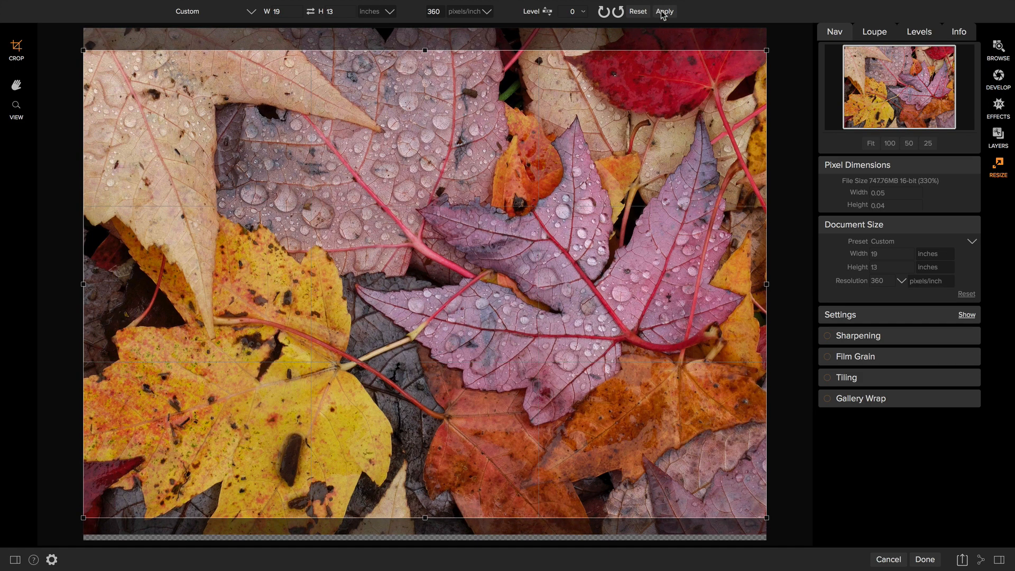
pyautogui.moveTo(663, 12)
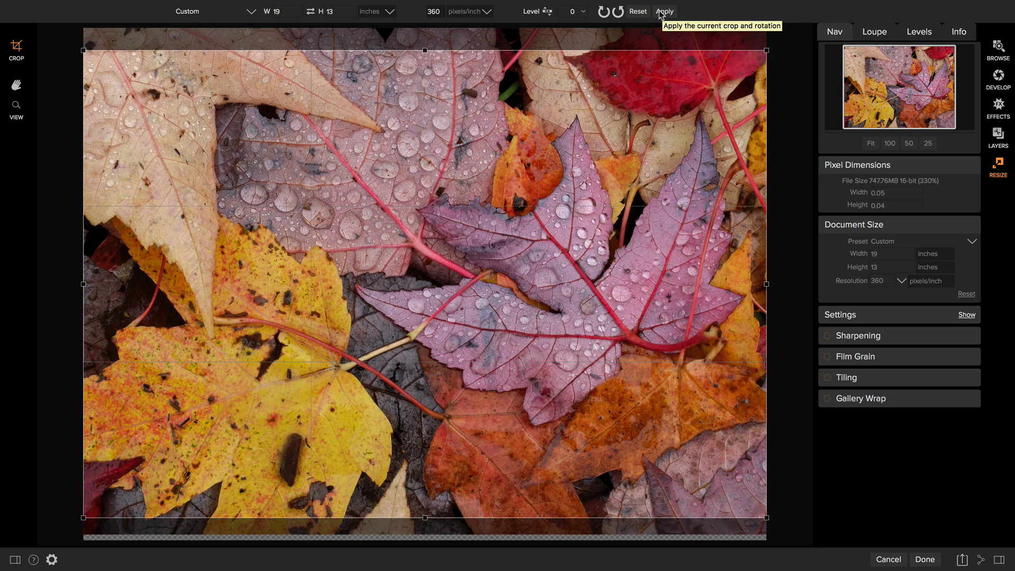
pyautogui.moveTo(672, 16)
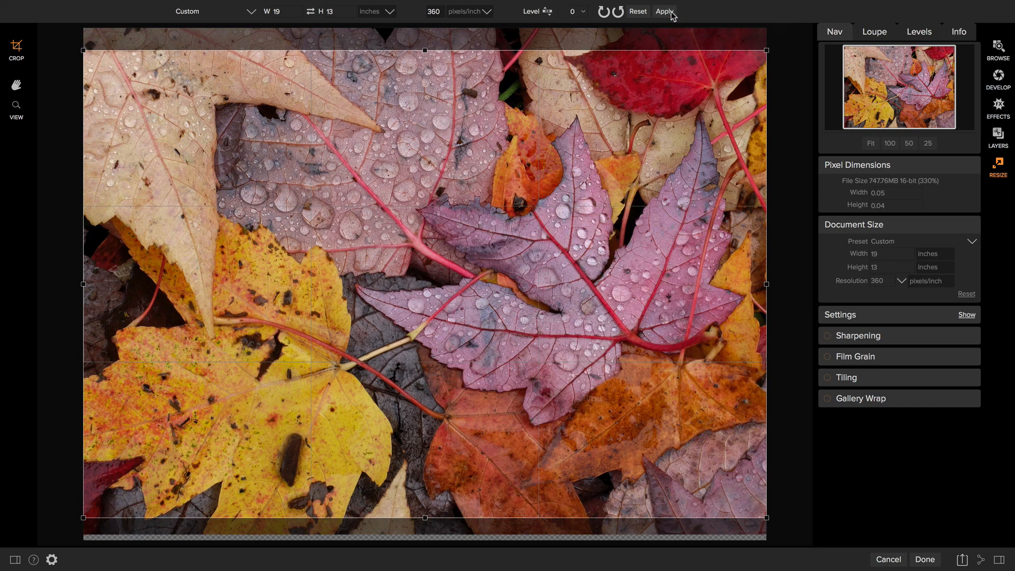
# Step: Apply the 19 × 13 inch crop, yielding 6840 × 4680 pixels at 360 ppi
pyautogui.click(664, 11)
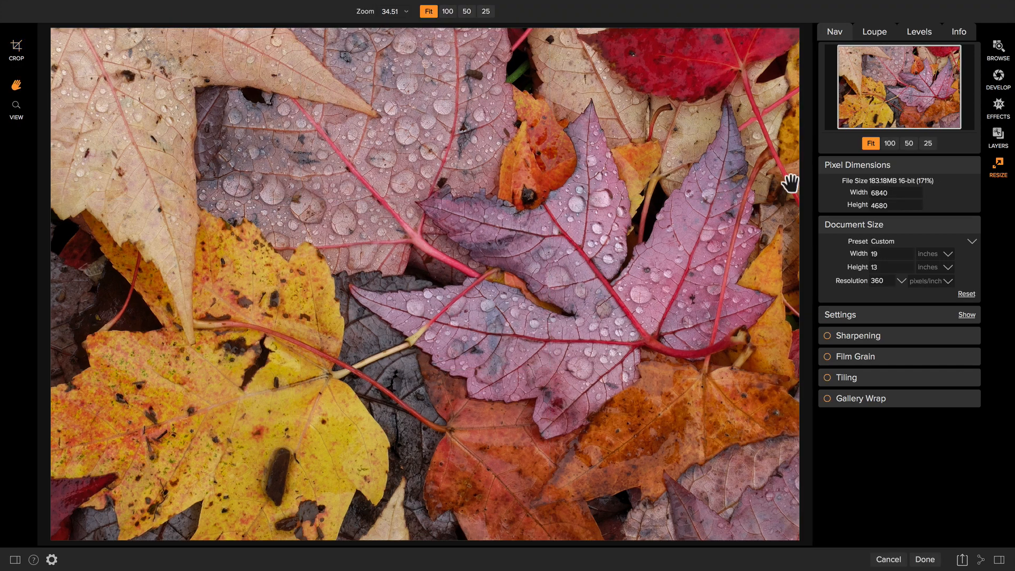
pyautogui.moveTo(928, 190)
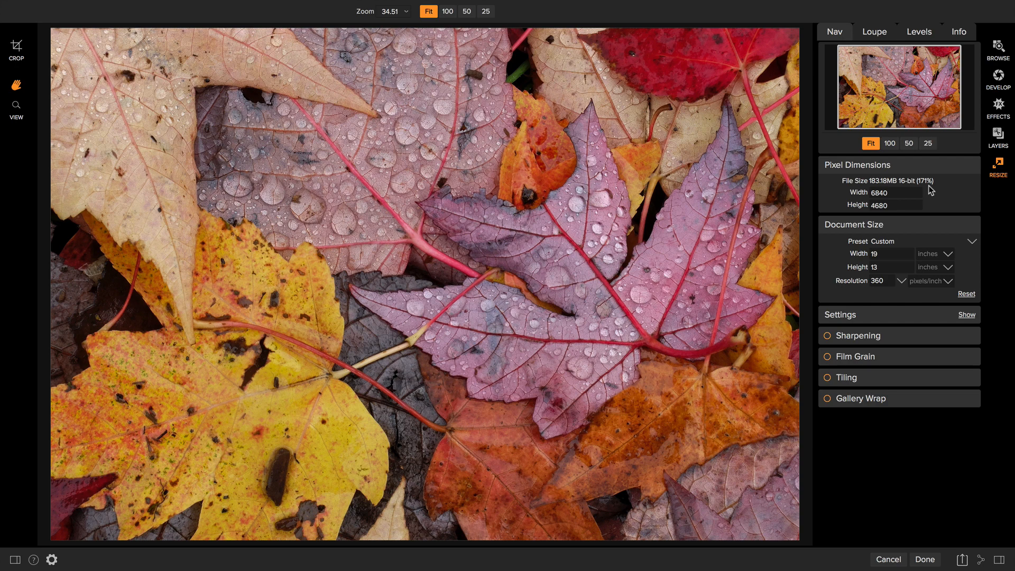
pyautogui.moveTo(874, 322)
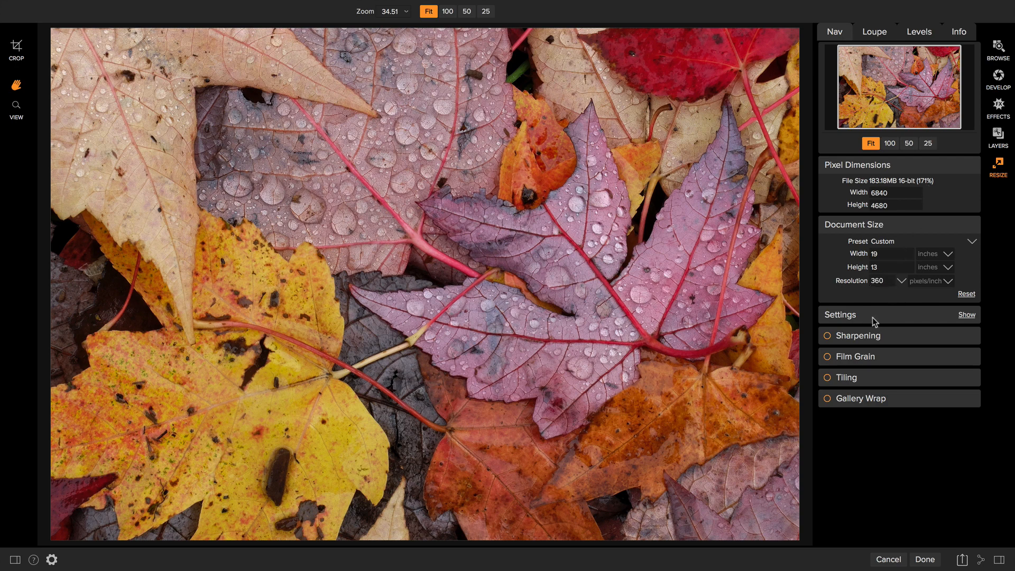
pyautogui.moveTo(861, 327)
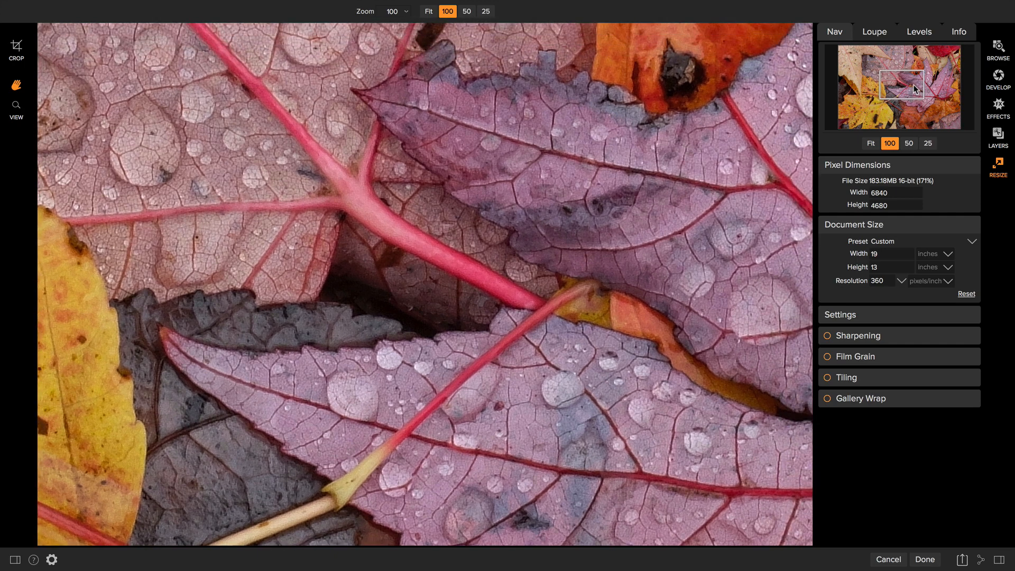
pyautogui.moveTo(863, 317)
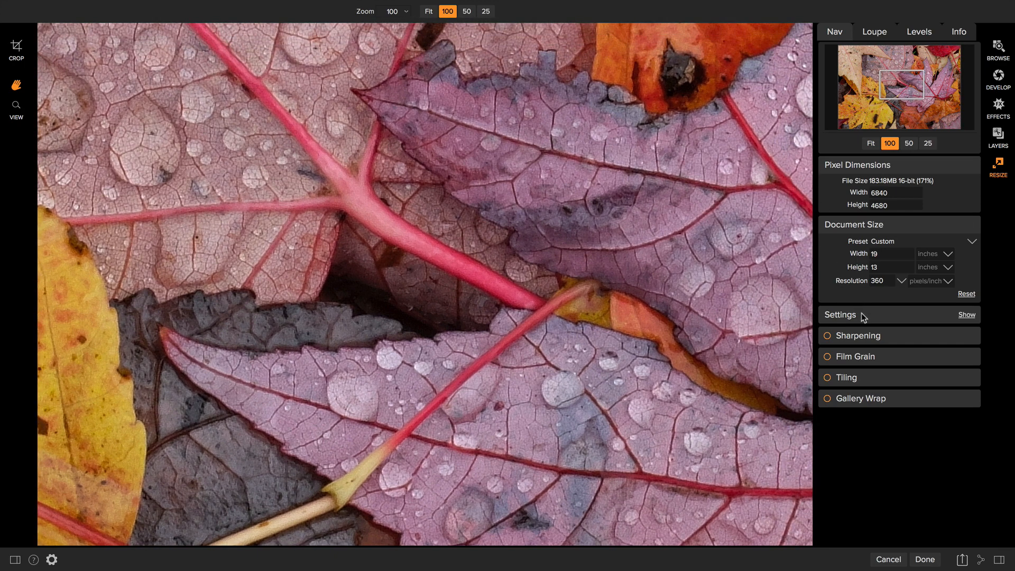
# Step: Choose the High Detail image type with Genuine Fractals, texture 4, threshold 100, smoothness 0
pyautogui.click(965, 315)
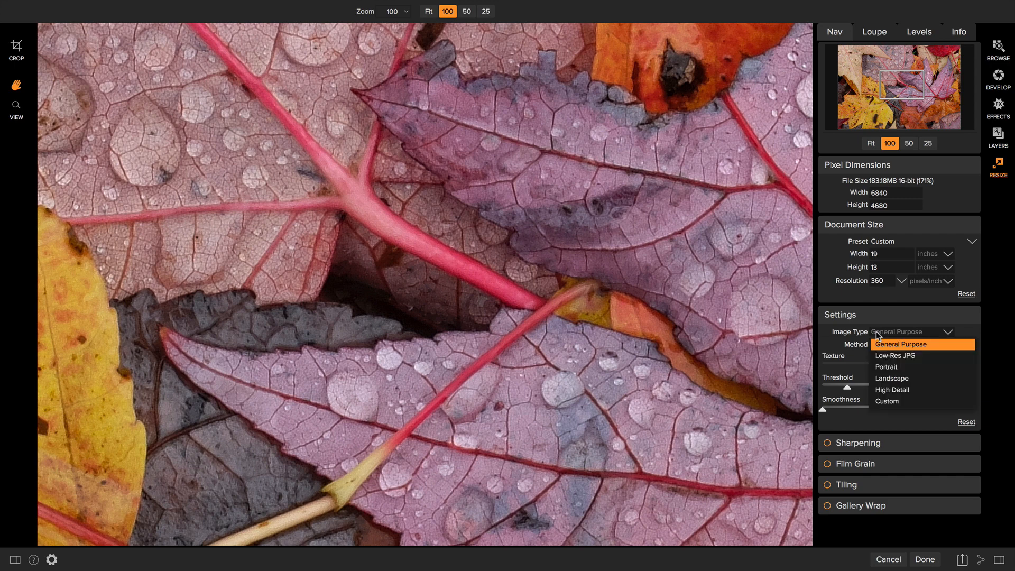
pyautogui.moveTo(924, 355)
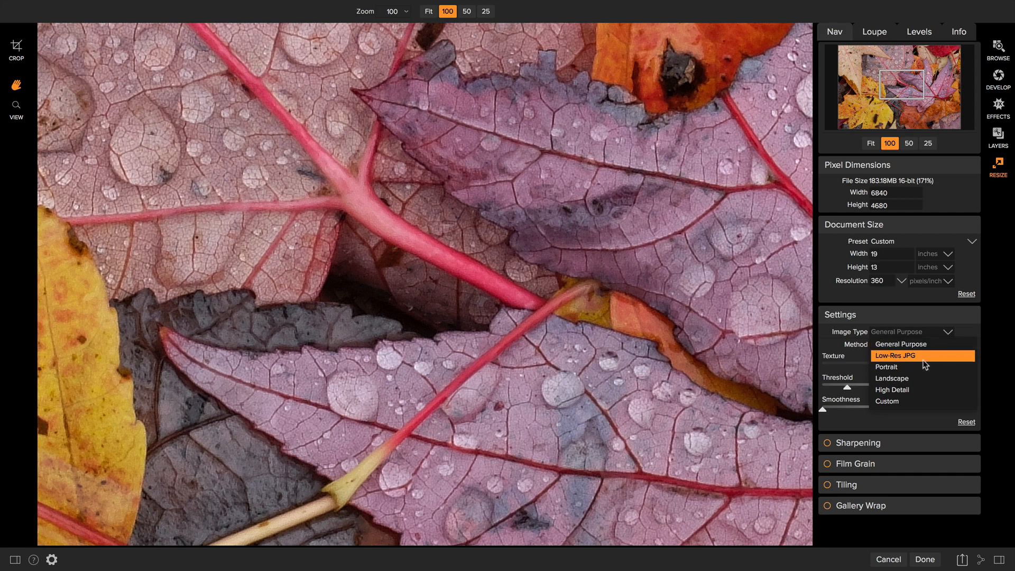
pyautogui.moveTo(892, 389)
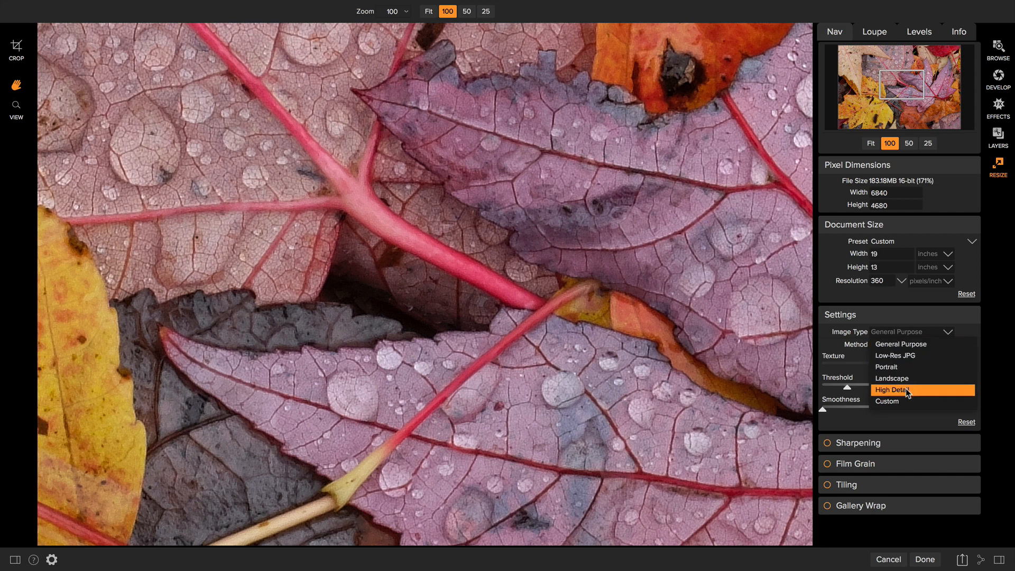
pyautogui.click(892, 388)
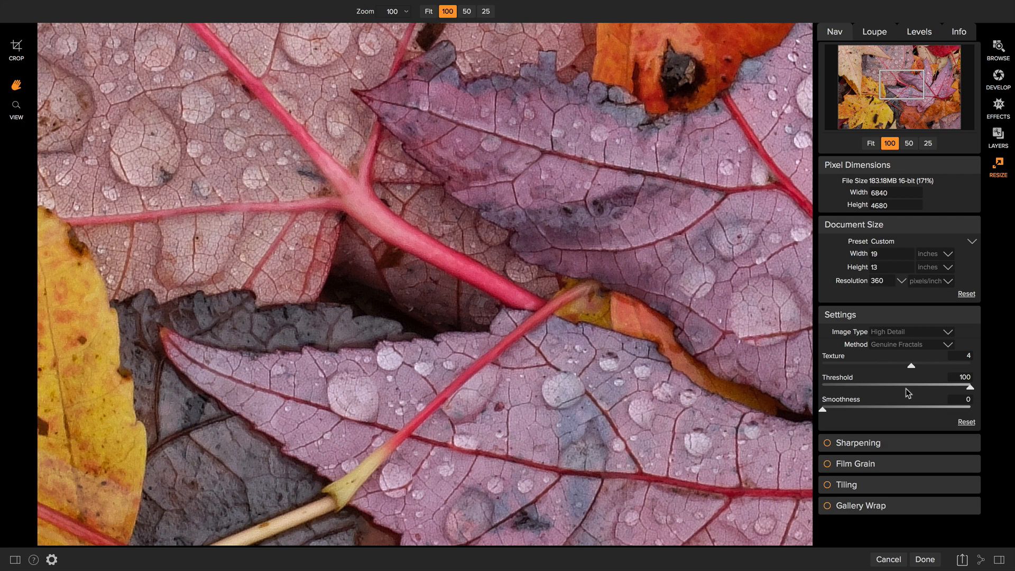
pyautogui.moveTo(911, 387)
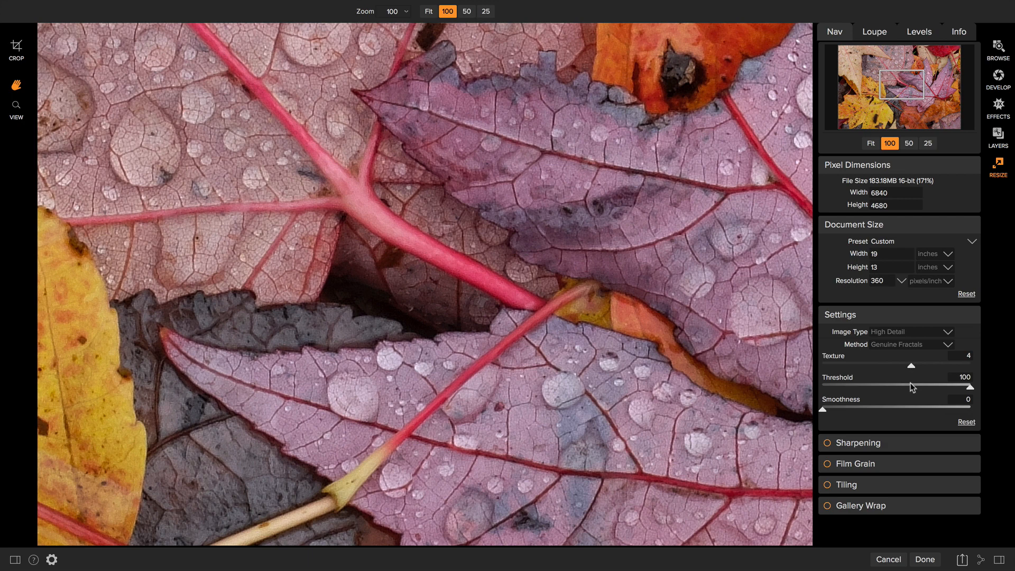
pyautogui.moveTo(912, 387)
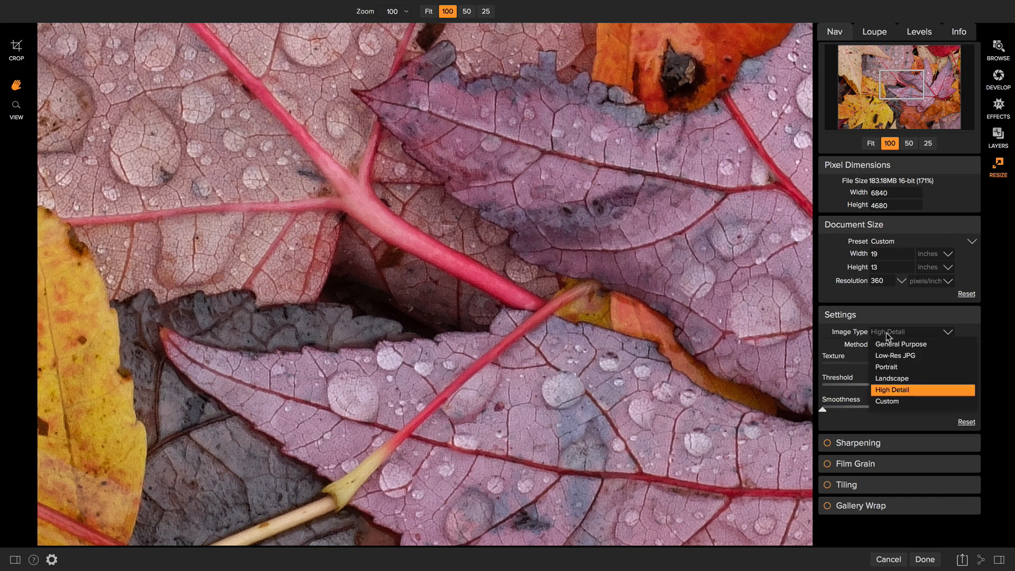
pyautogui.moveTo(885, 366)
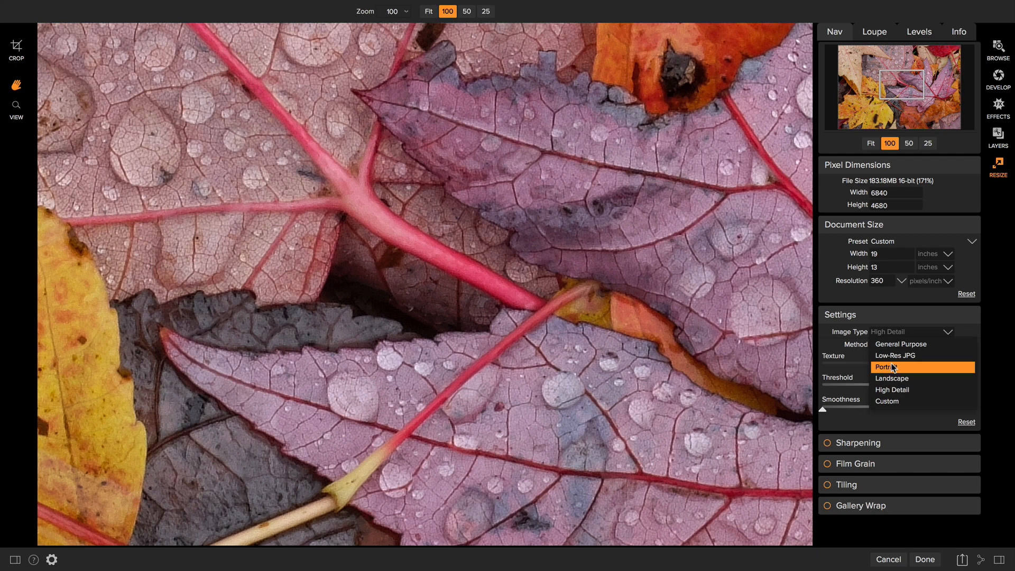
pyautogui.click(884, 367)
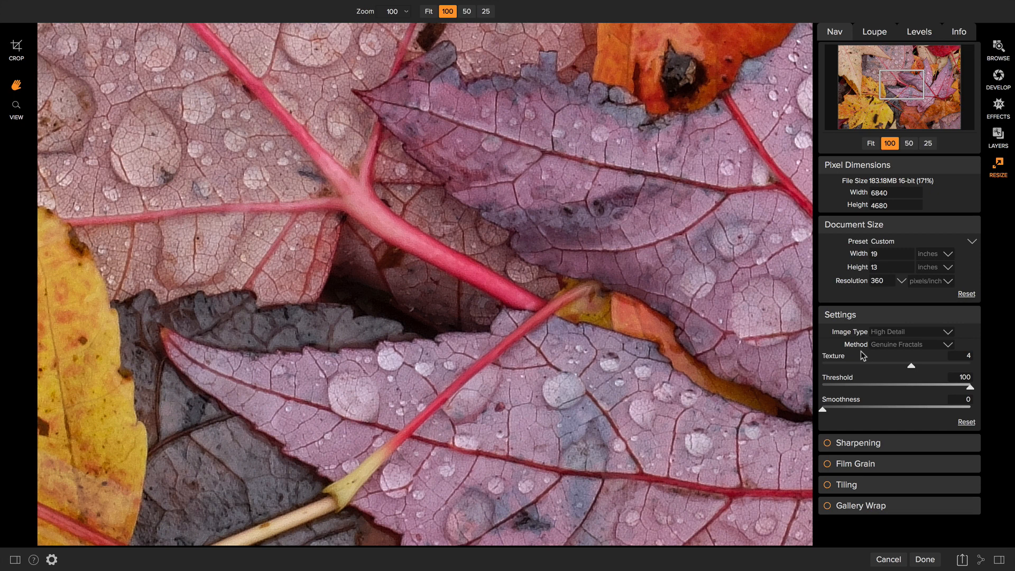
pyautogui.moveTo(918, 371)
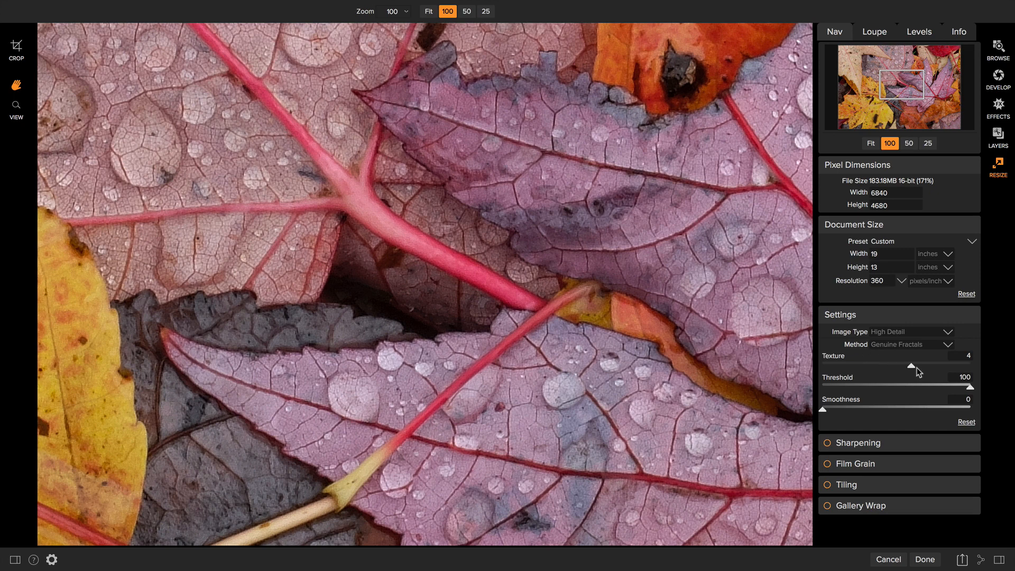
pyautogui.moveTo(913, 369)
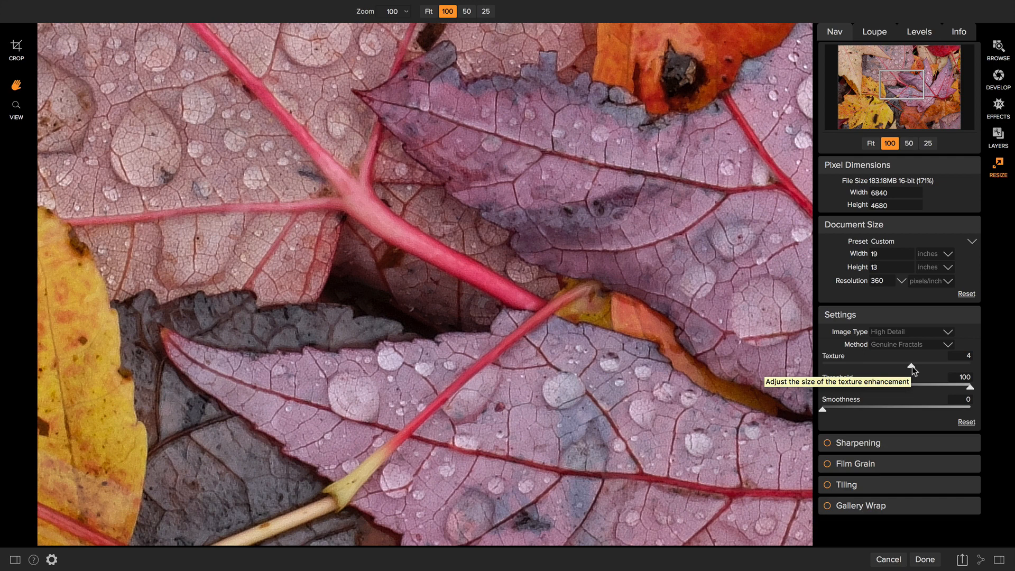
pyautogui.moveTo(897, 391)
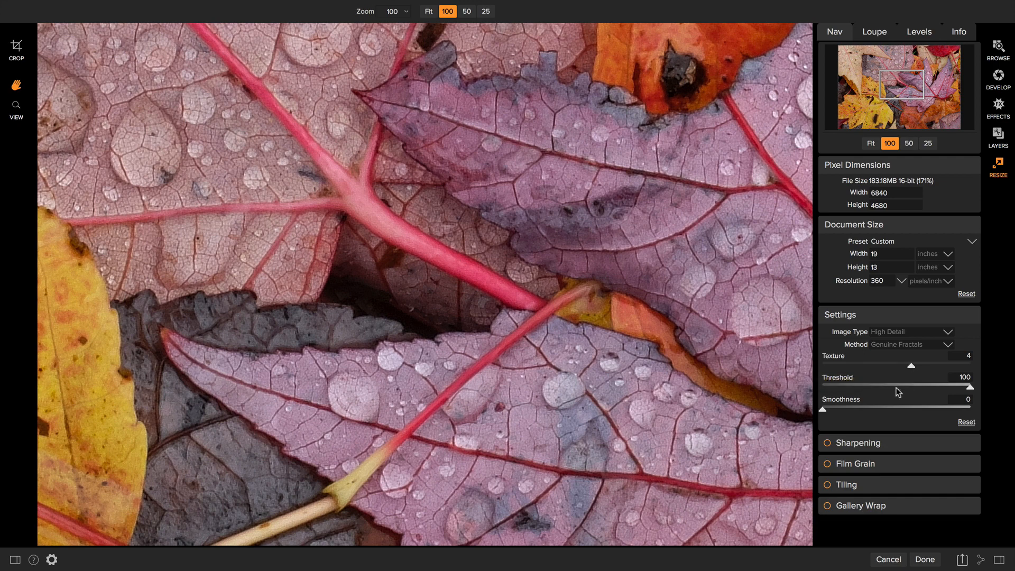
pyautogui.moveTo(875, 392)
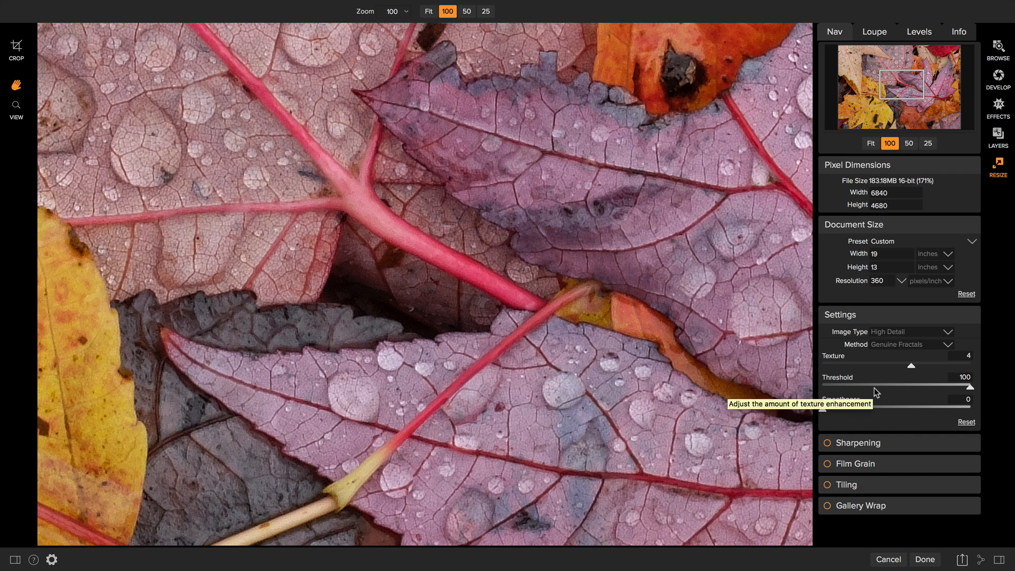
pyautogui.moveTo(889, 347)
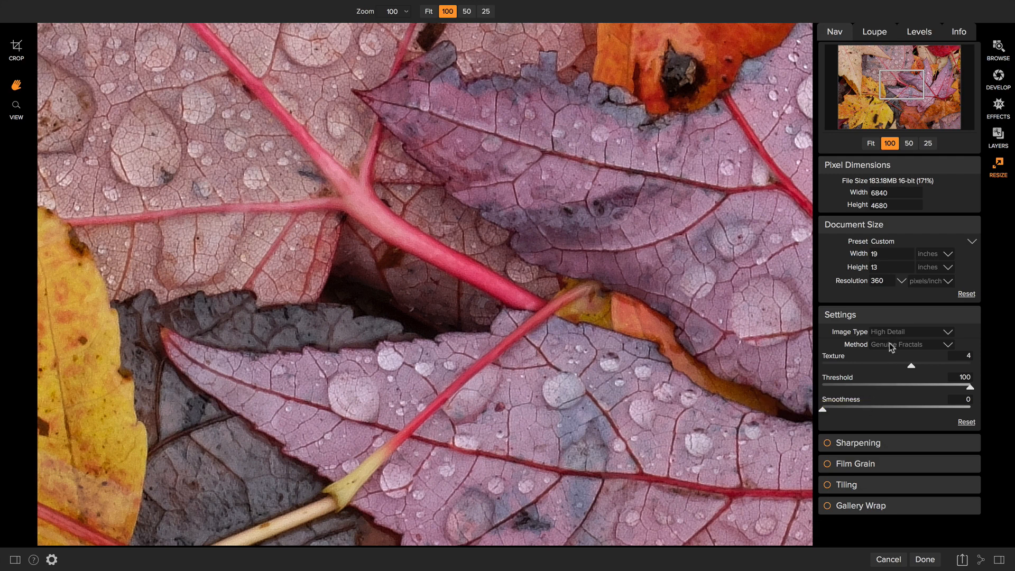
pyautogui.moveTo(961, 388)
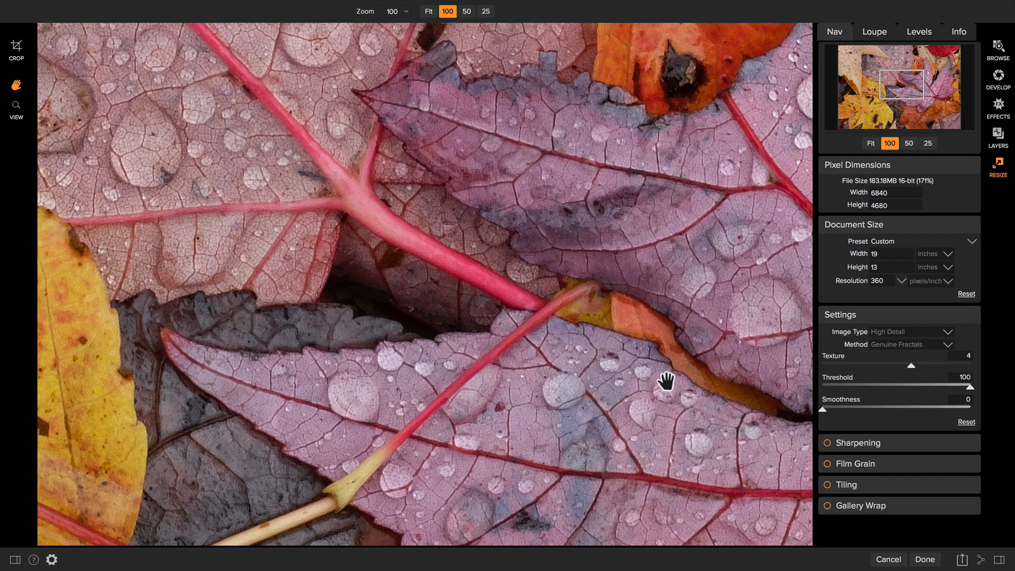
pyautogui.moveTo(889, 341)
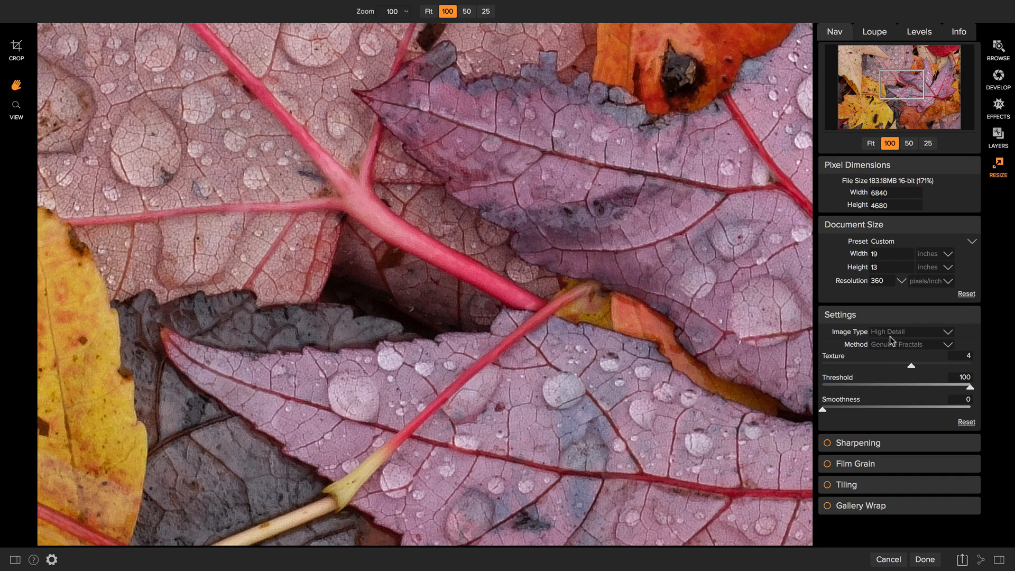
pyautogui.moveTo(848, 421)
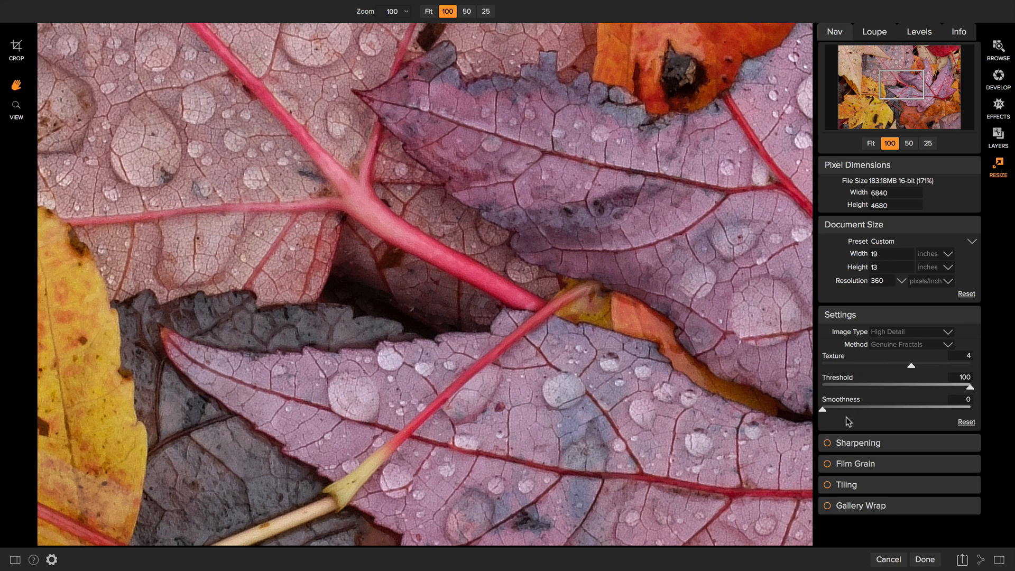
pyautogui.moveTo(847, 422)
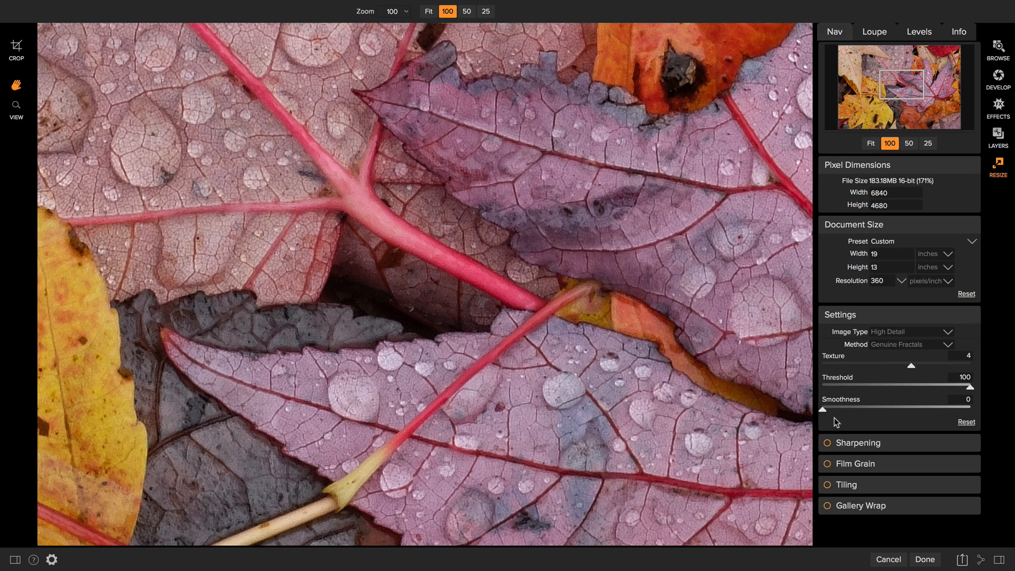
pyautogui.moveTo(825, 412)
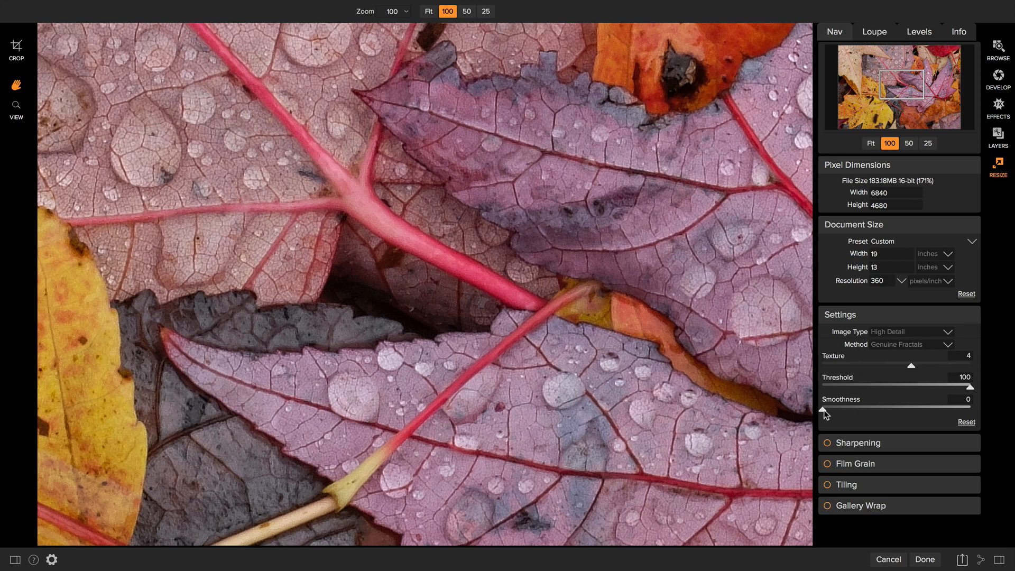
pyautogui.moveTo(825, 413)
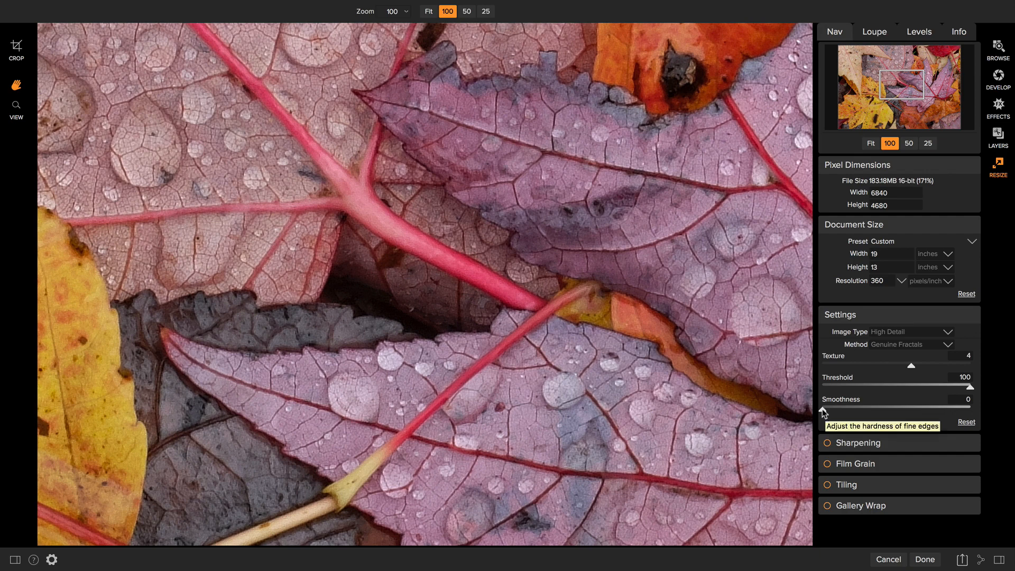
pyautogui.moveTo(824, 412)
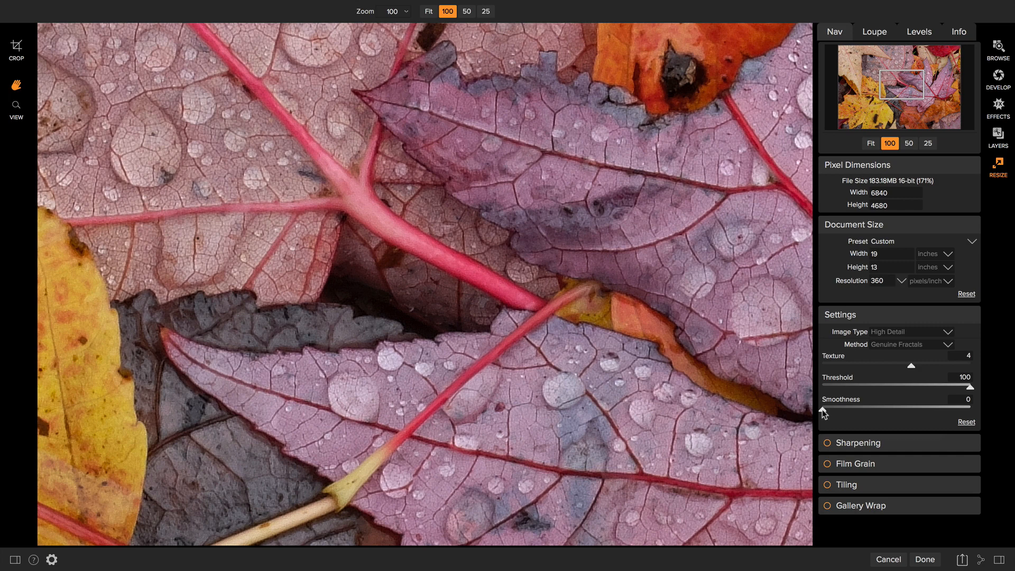
pyautogui.moveTo(876, 443)
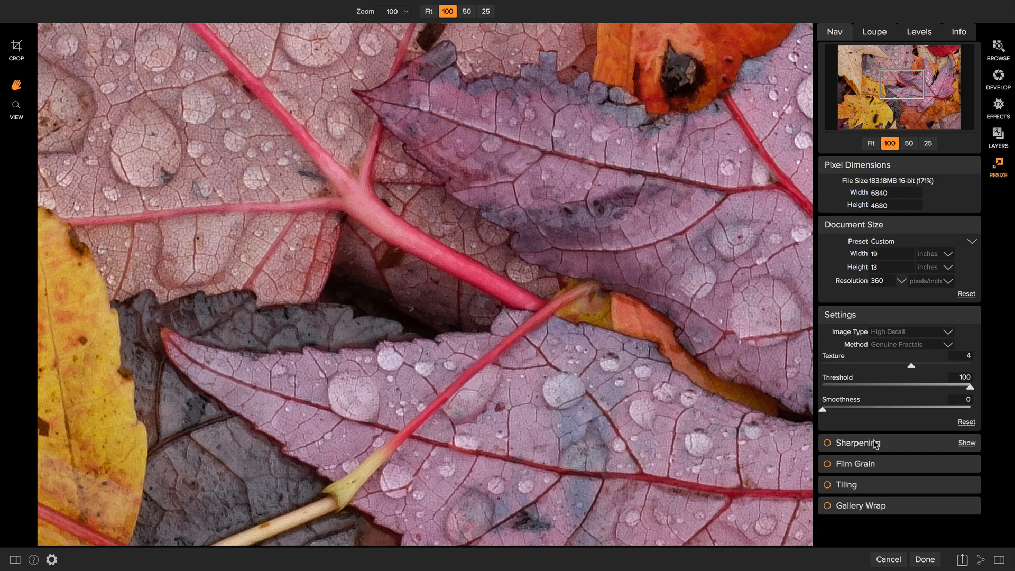
# Step: Turn on Progressive sharpening at amount 82, highlights 20, shadows 0
pyautogui.click(965, 443)
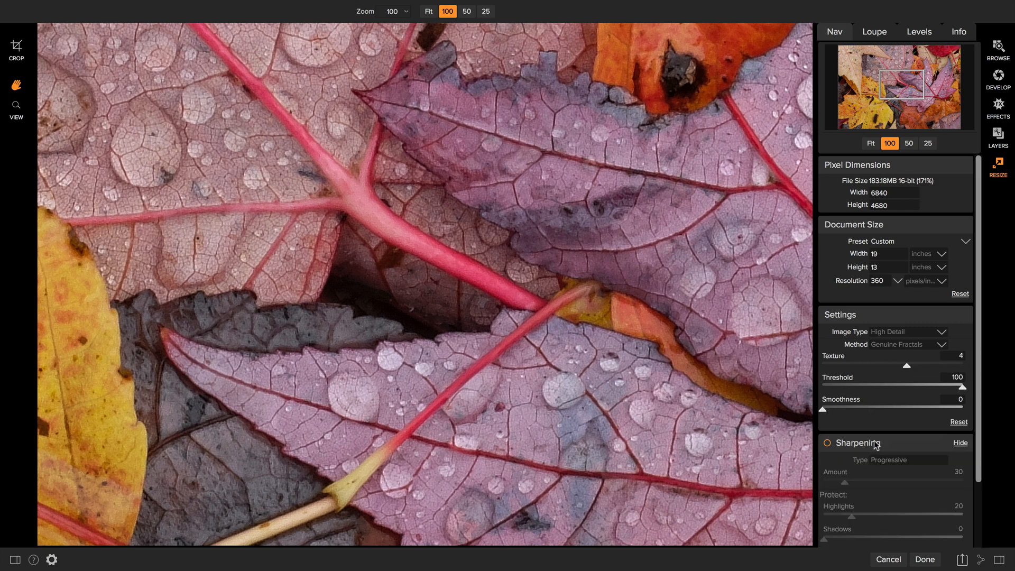
pyautogui.scroll(-3)
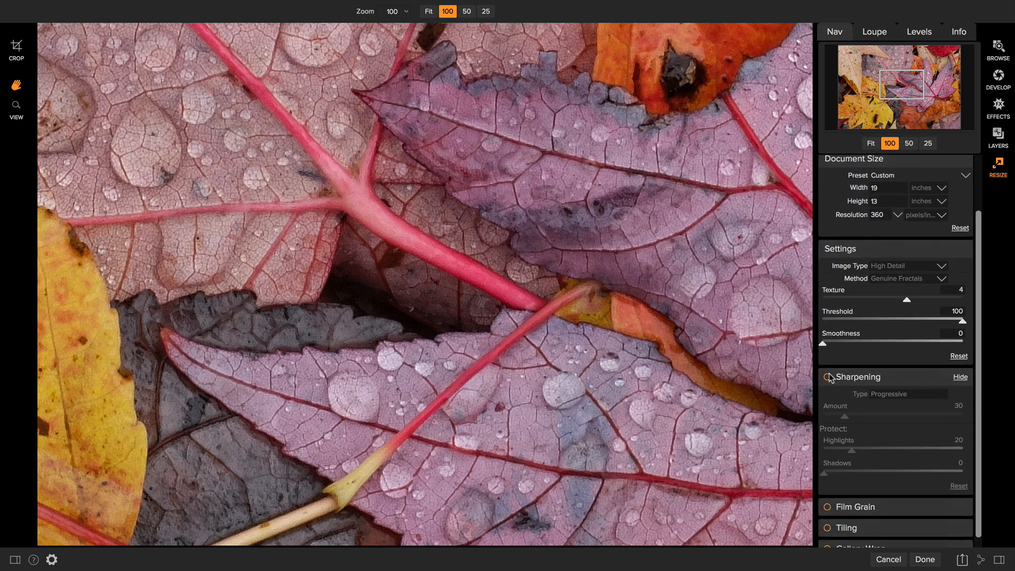
pyautogui.click(828, 378)
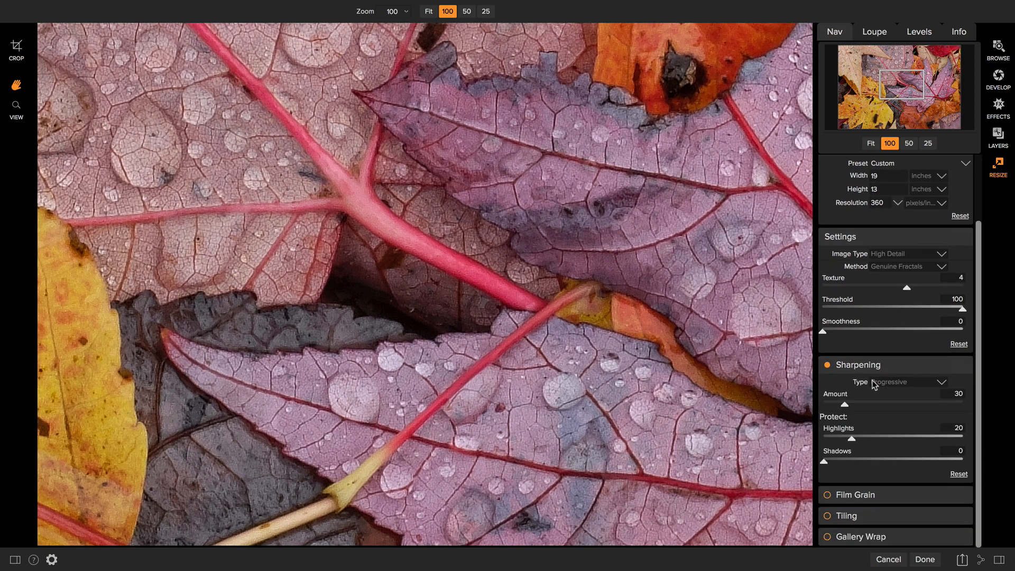
pyautogui.moveTo(893, 382)
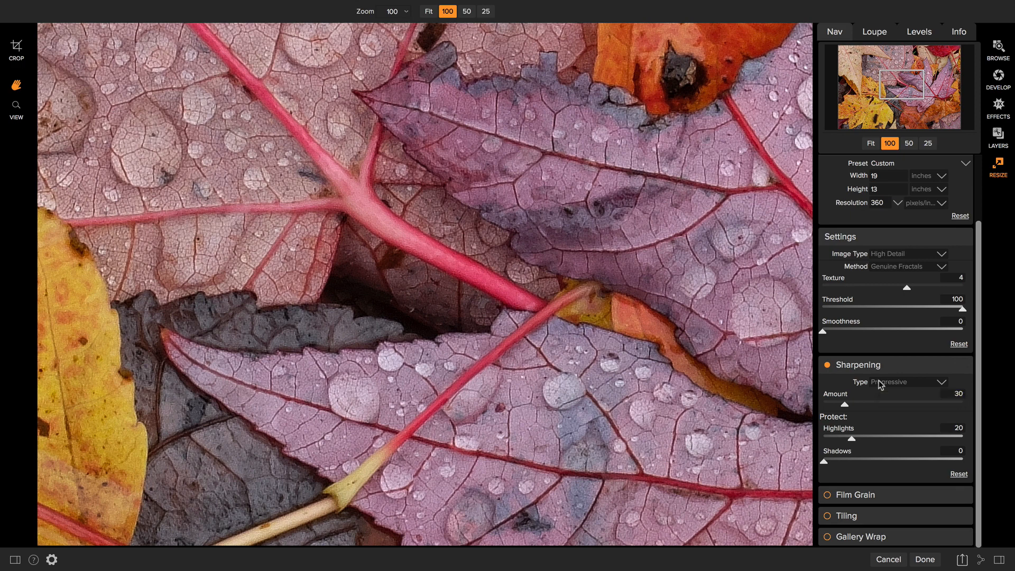
pyautogui.moveTo(845, 410)
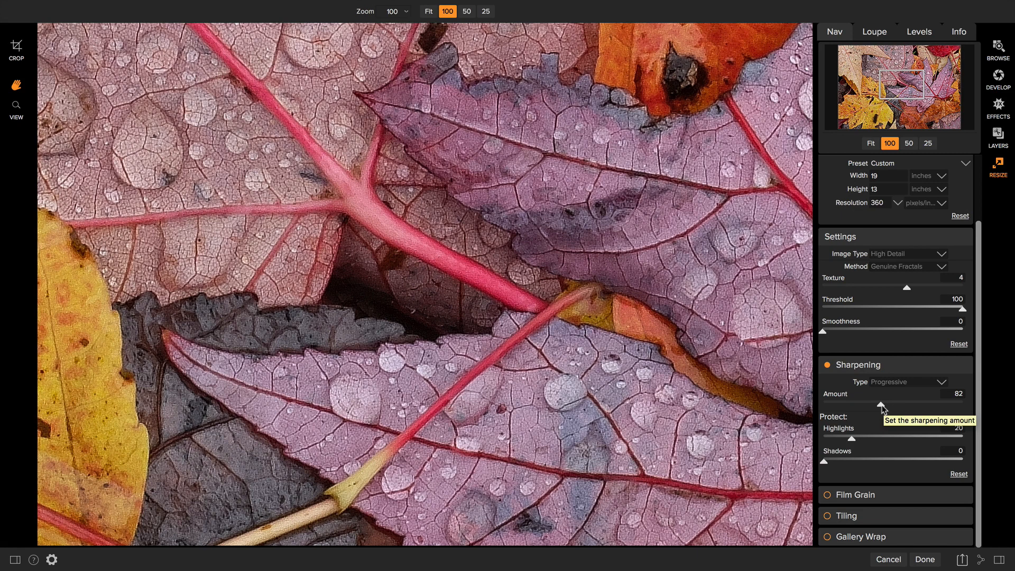
pyautogui.moveTo(865, 432)
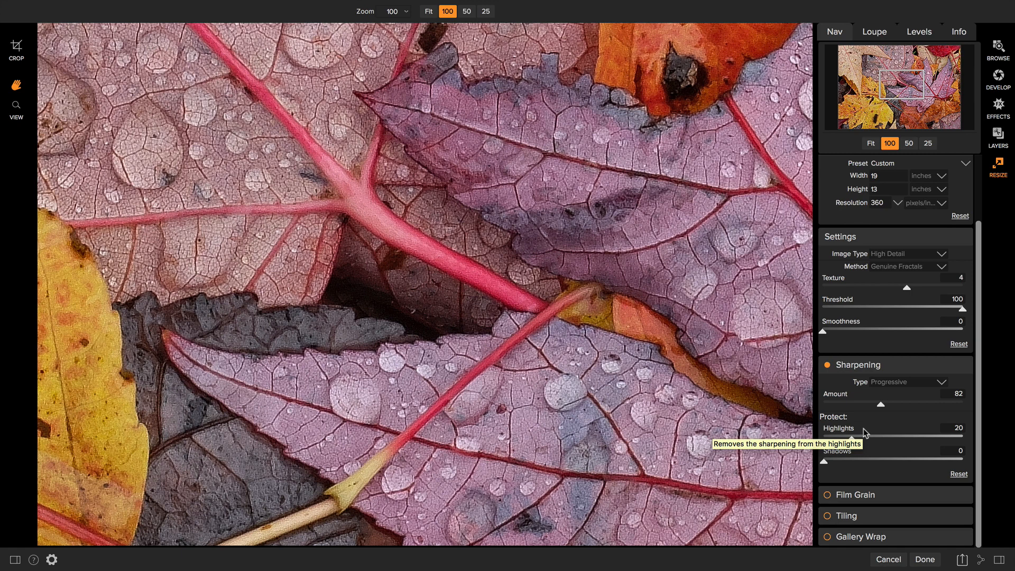
pyautogui.moveTo(865, 433)
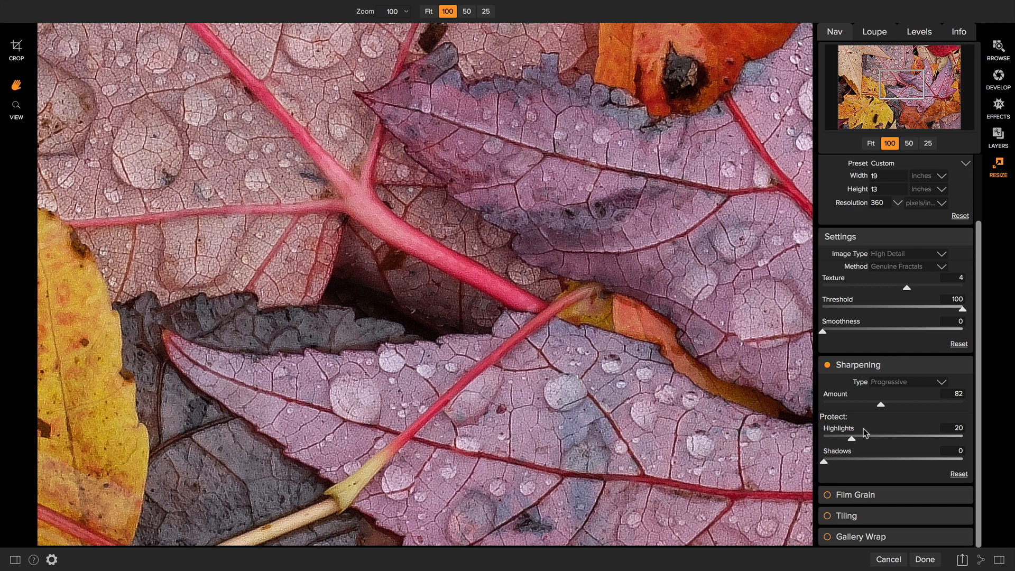
pyautogui.moveTo(876, 493)
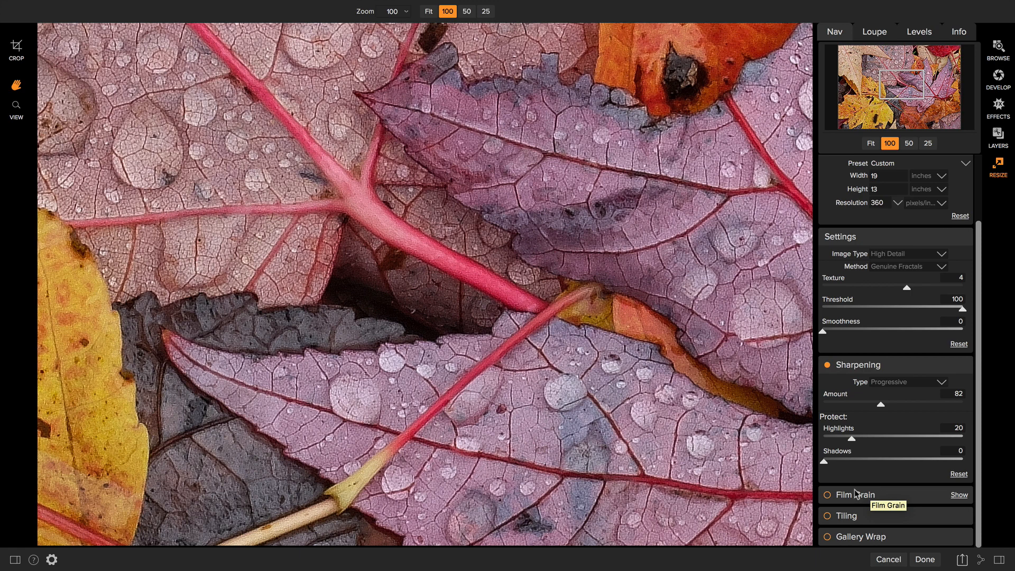
pyautogui.moveTo(850, 494)
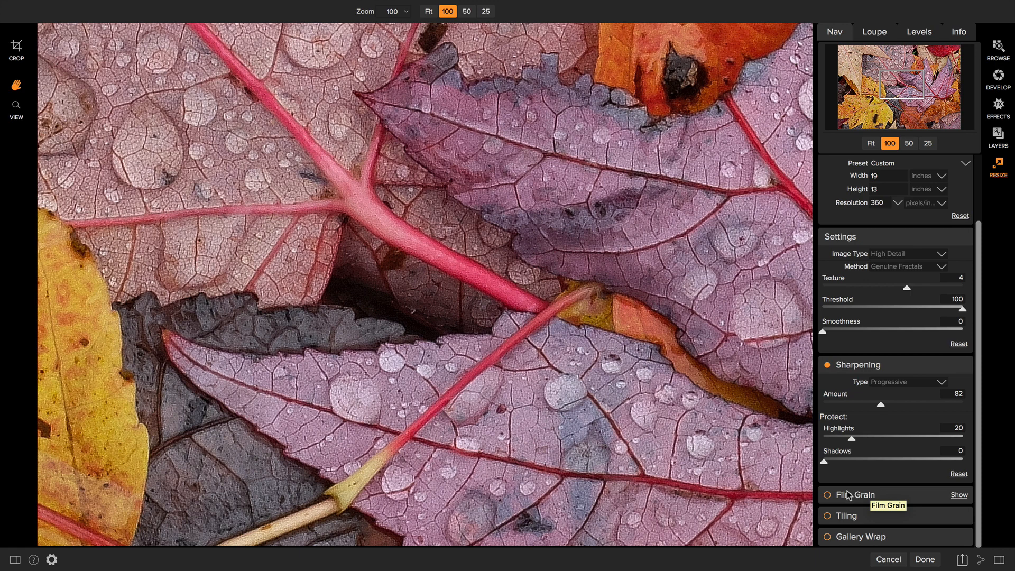
pyautogui.moveTo(847, 496)
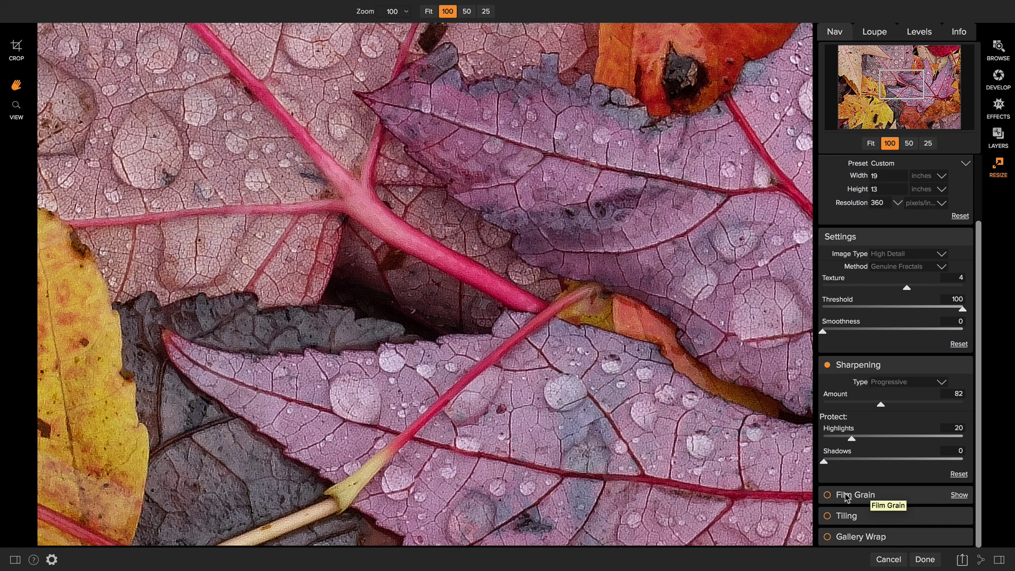
pyautogui.moveTo(846, 497)
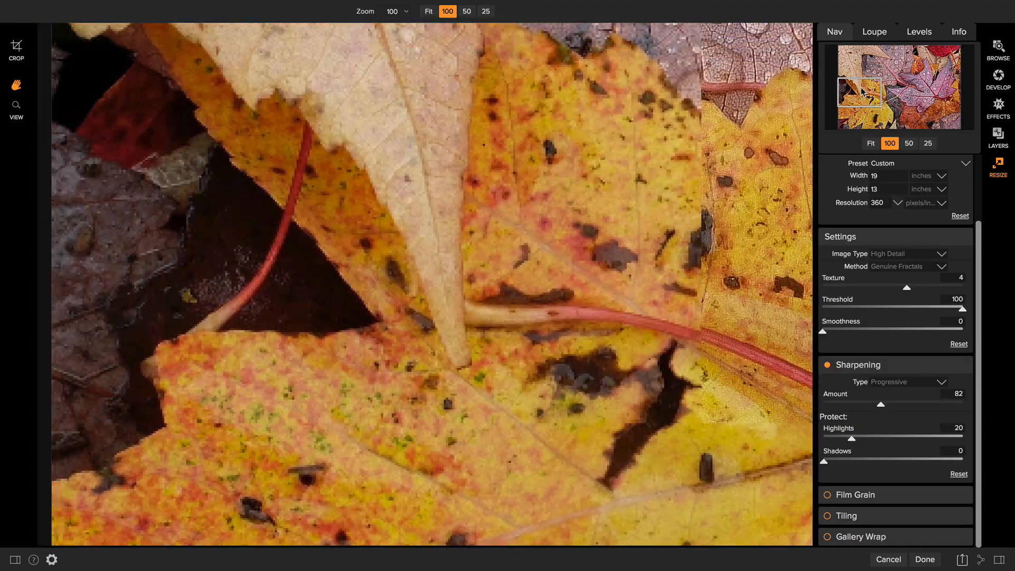
# Step: Fit the whole photo in view and turn on film grain at amount 50
pyautogui.click(932, 99)
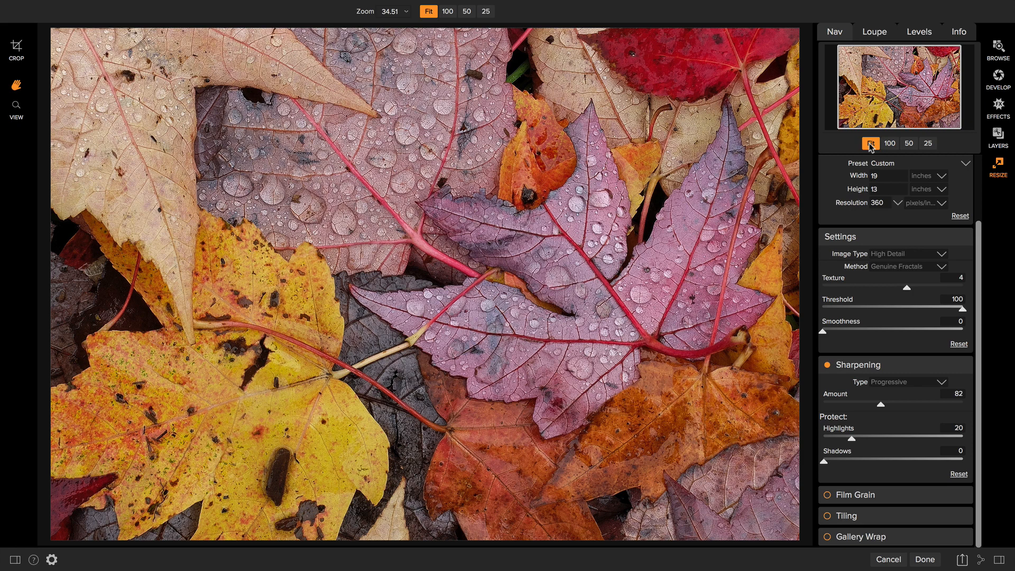
pyautogui.click(856, 494)
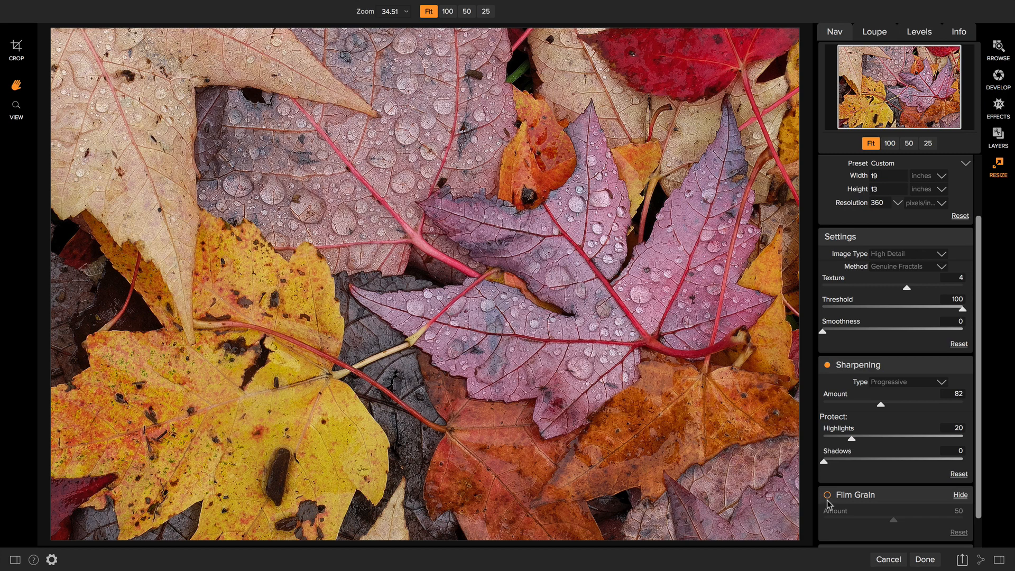
pyautogui.click(809, 495)
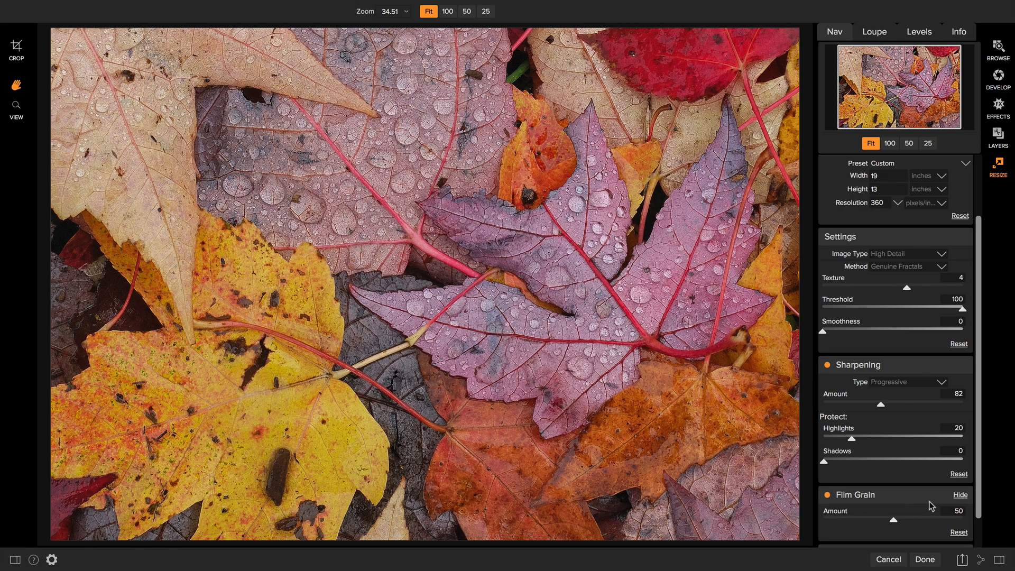
pyautogui.moveTo(917, 508)
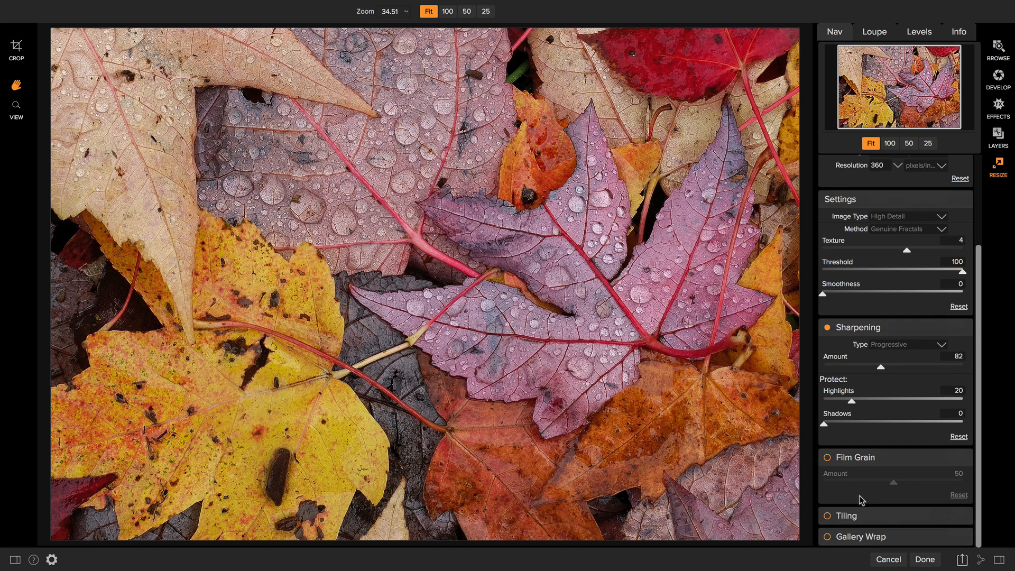
pyautogui.moveTo(869, 518)
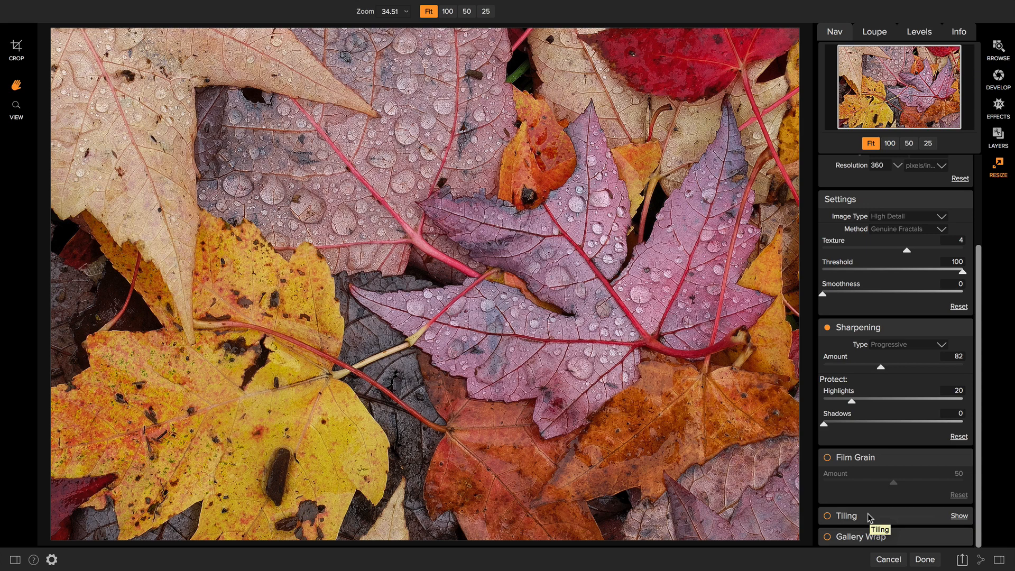
pyautogui.moveTo(870, 516)
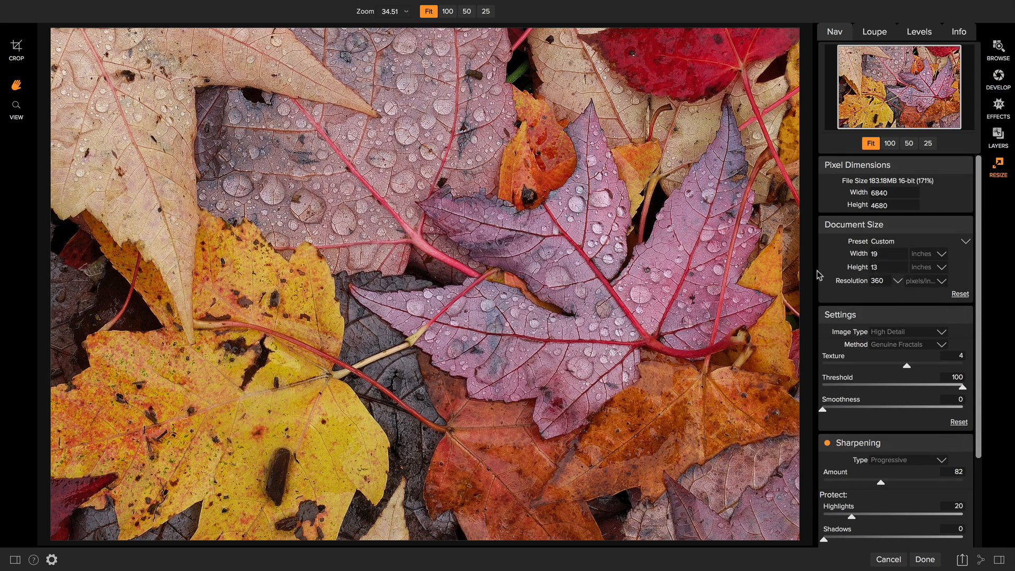
pyautogui.moveTo(867, 280)
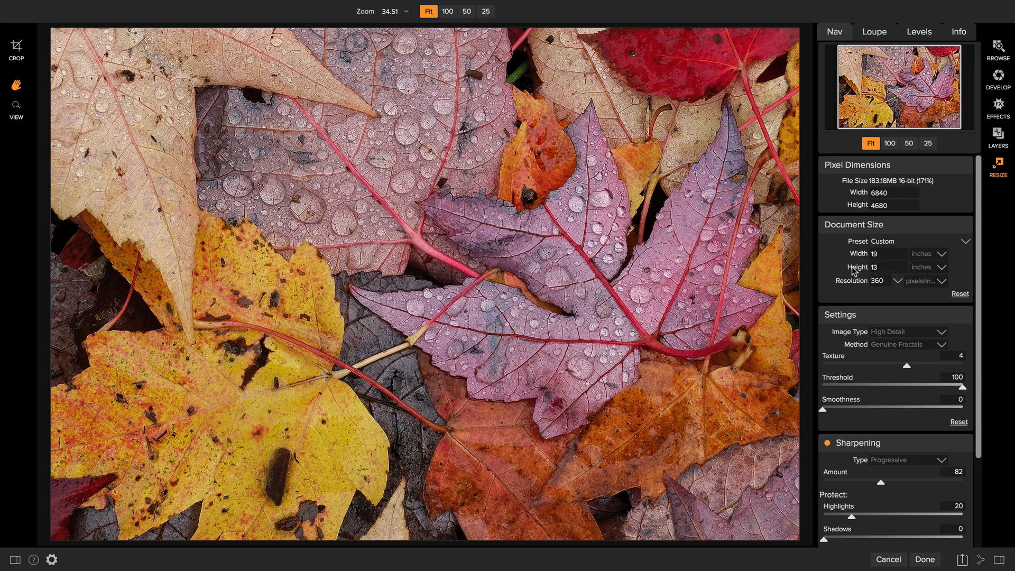
# Step: Set the print height to 120 inches, giving 175.37 inches wide, 63135 × 43200 pixels
pyautogui.tripleClick(892, 267)
pyautogui.write('120')
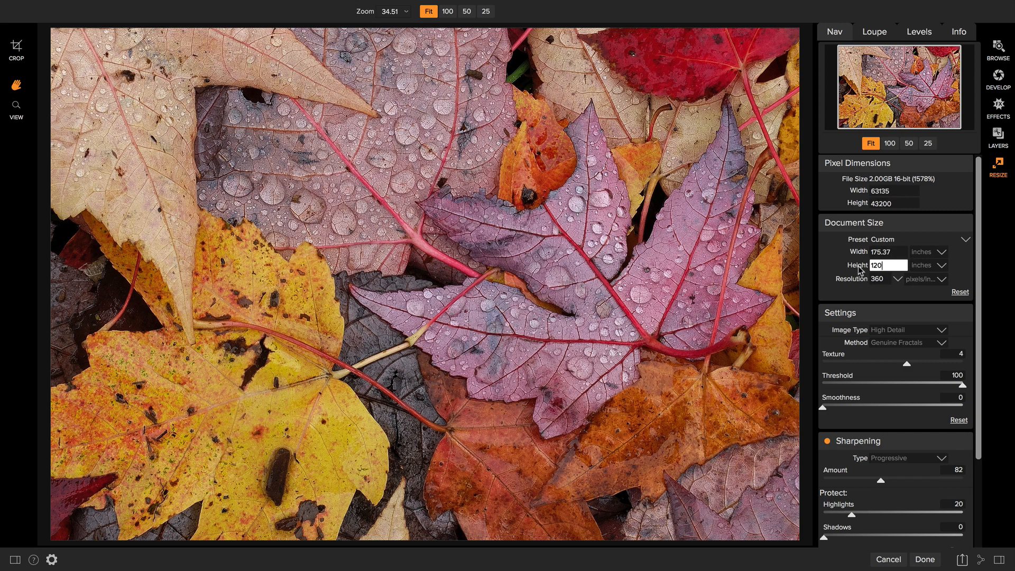
pyautogui.moveTo(848, 260)
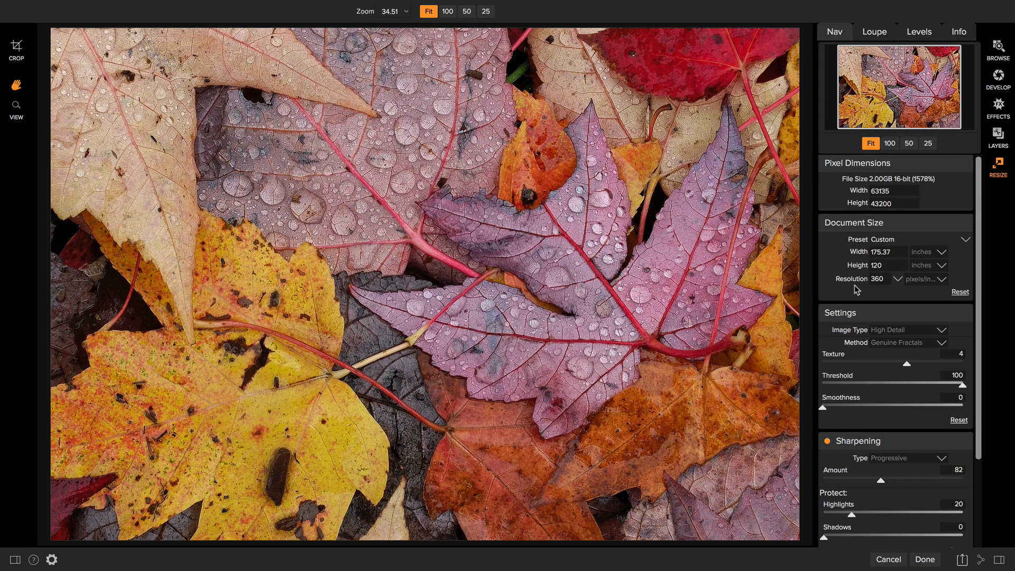
pyautogui.scroll(-3)
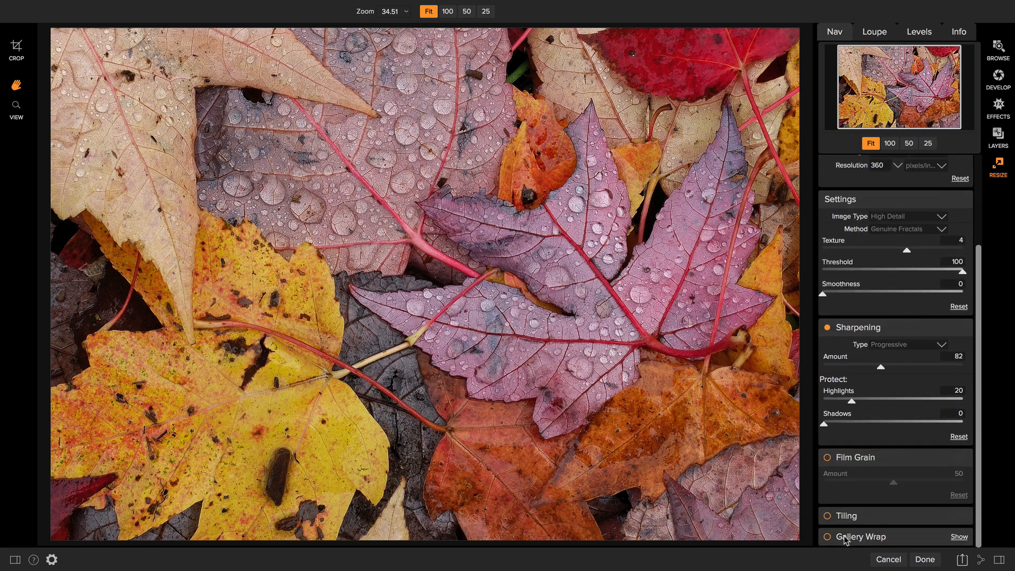
# Step: Enable tiling with 24 × 175.37 inch tiles and no overlap, splitting the print into 8 strips
pyautogui.click(827, 515)
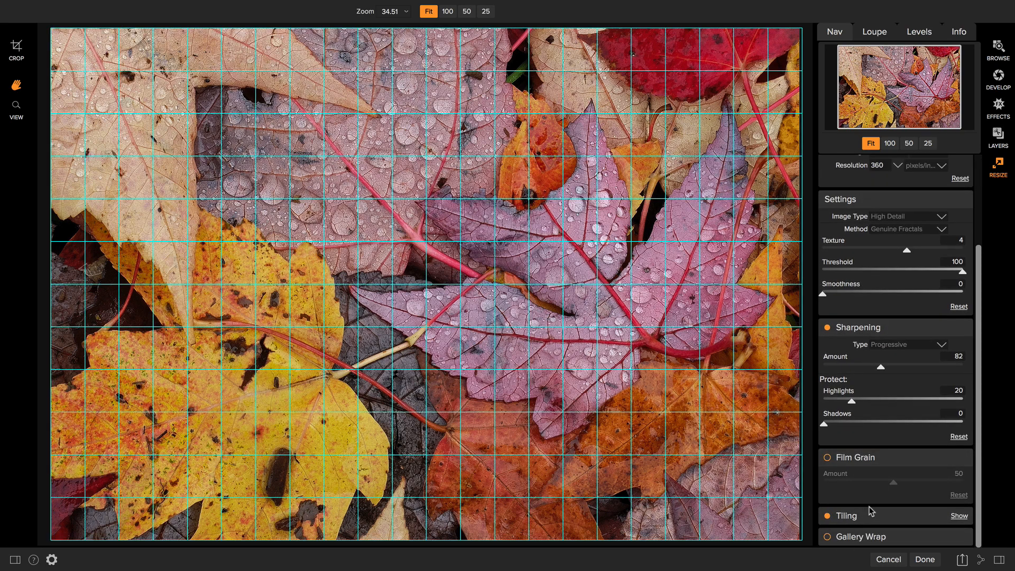
pyautogui.click(957, 515)
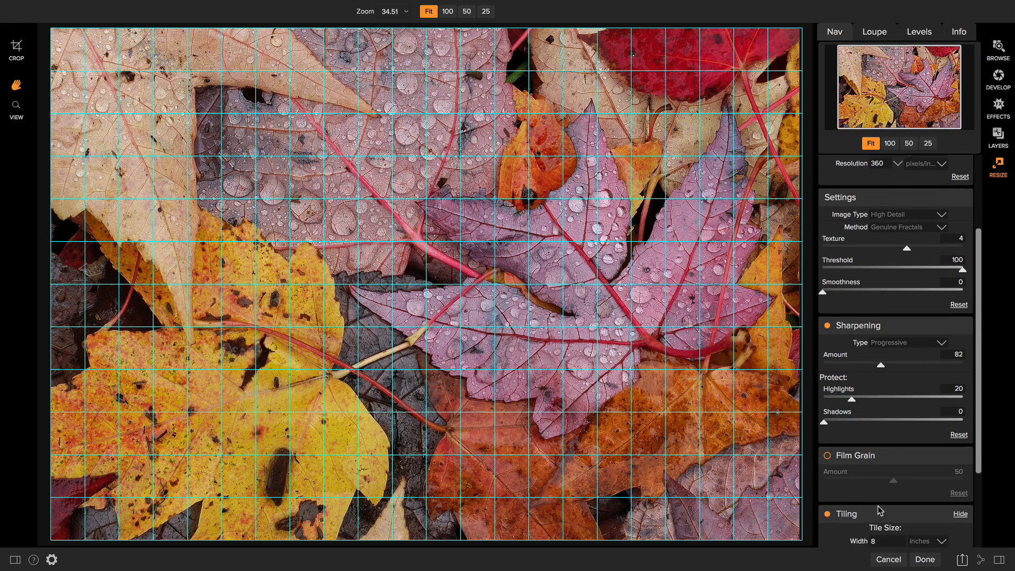
pyautogui.scroll(-3)
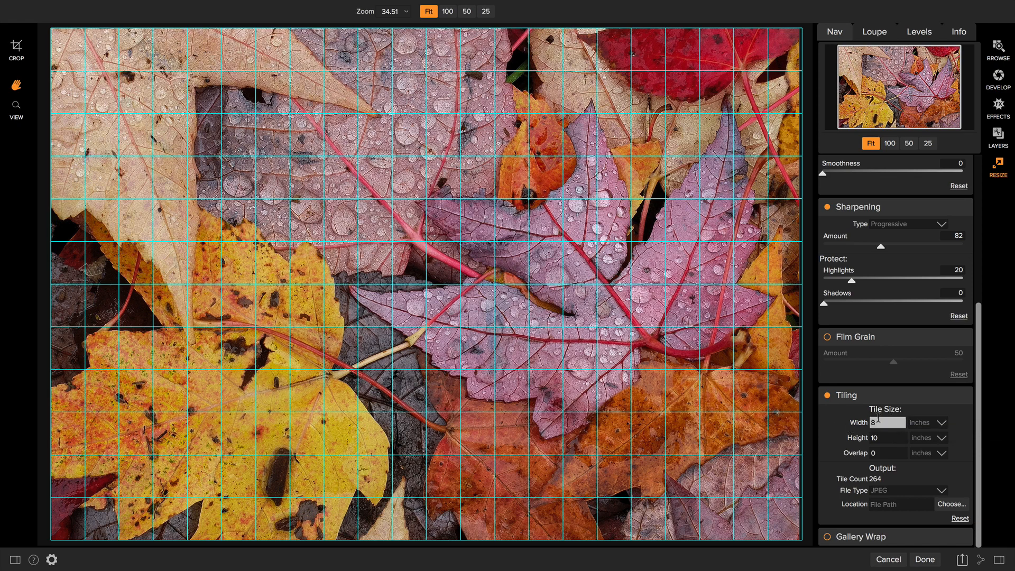
pyautogui.moveTo(890, 422)
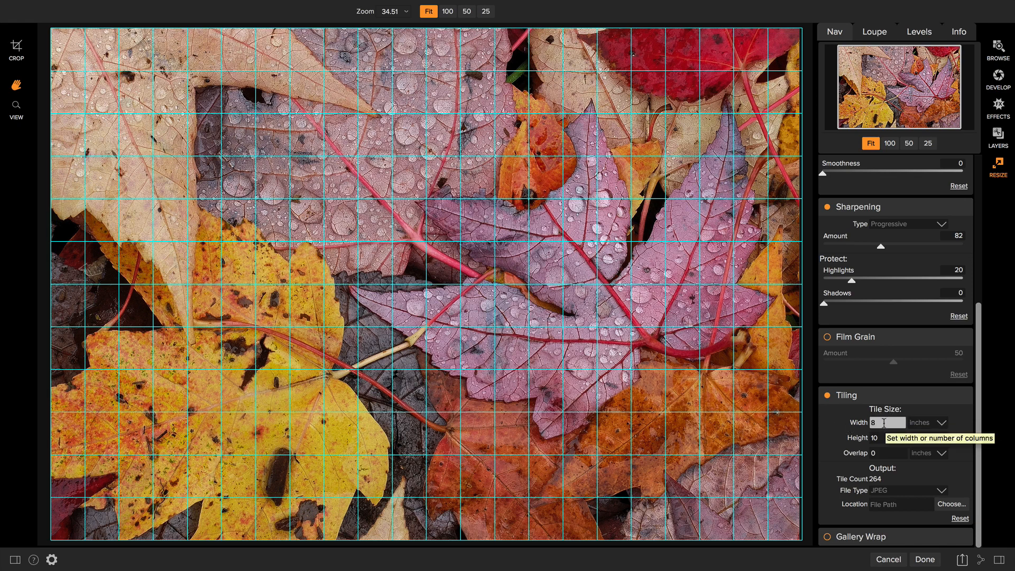
pyautogui.scroll(3)
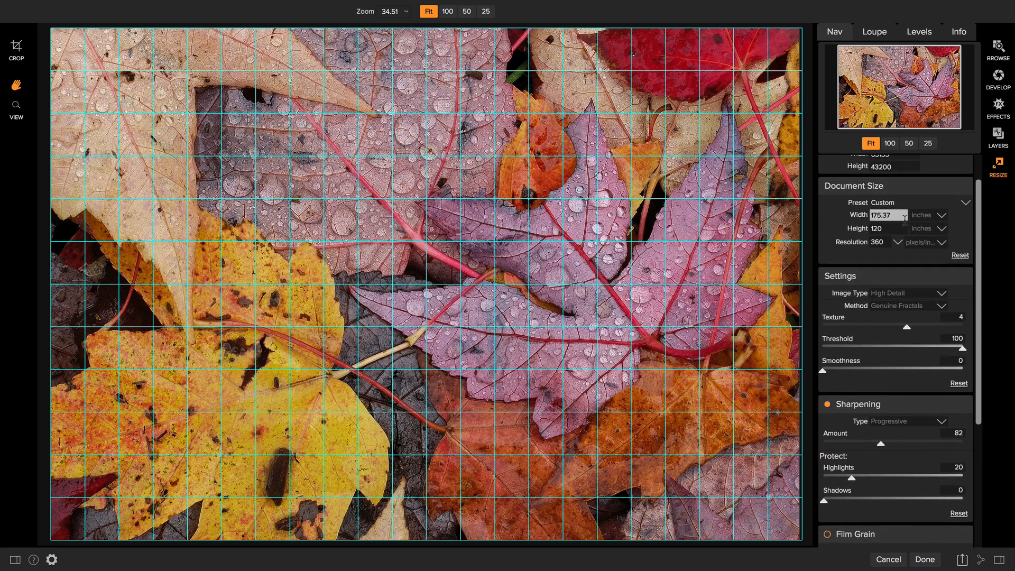
pyautogui.scroll(-3)
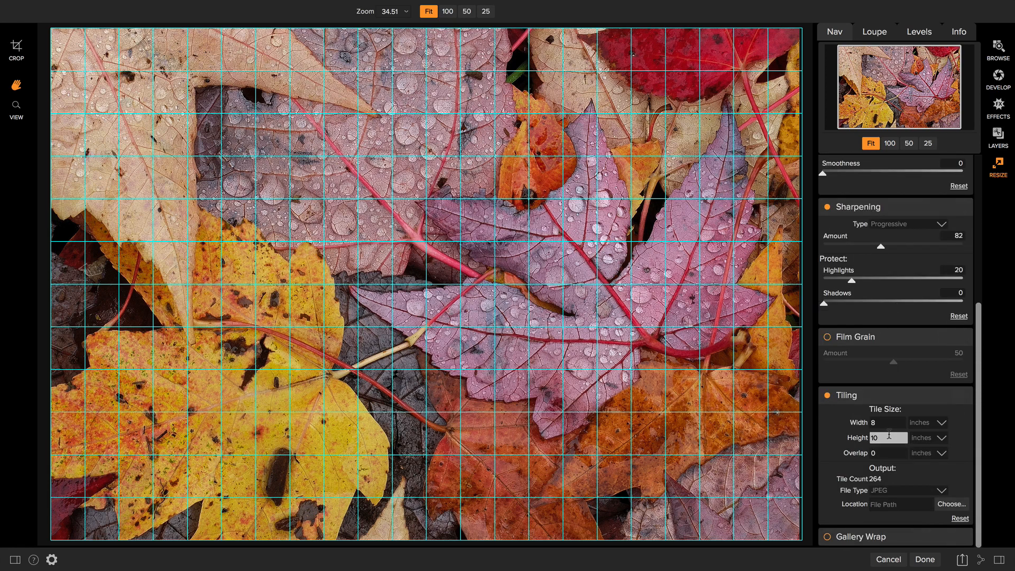
pyautogui.click(878, 421)
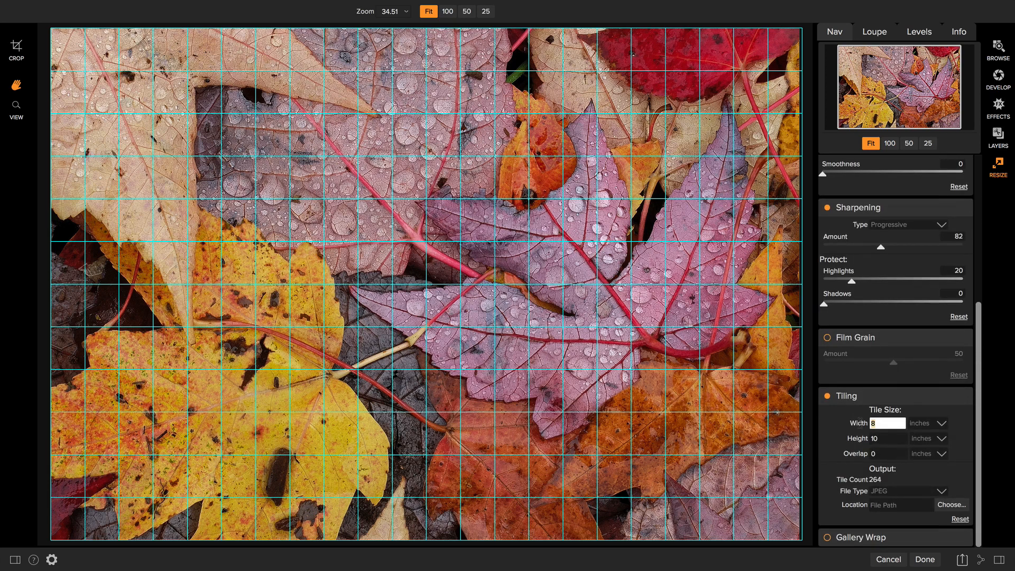
pyautogui.write('24')
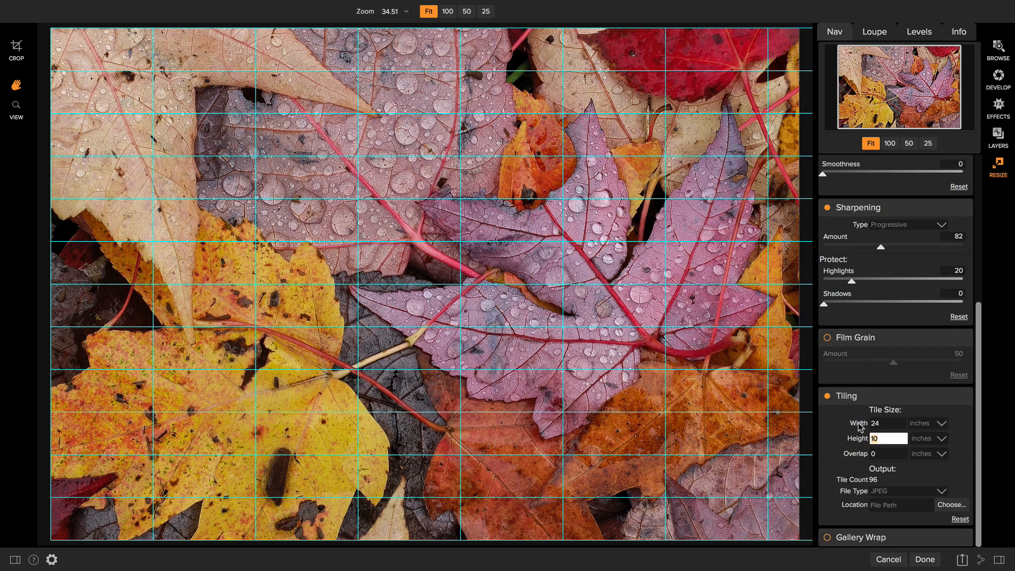
pyautogui.write('175.37')
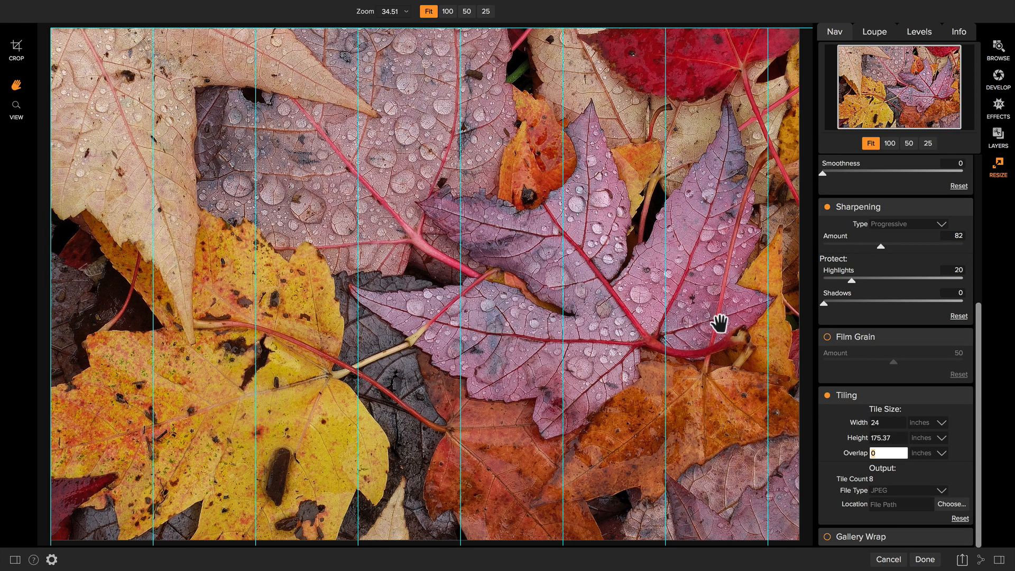
pyautogui.moveTo(735, 462)
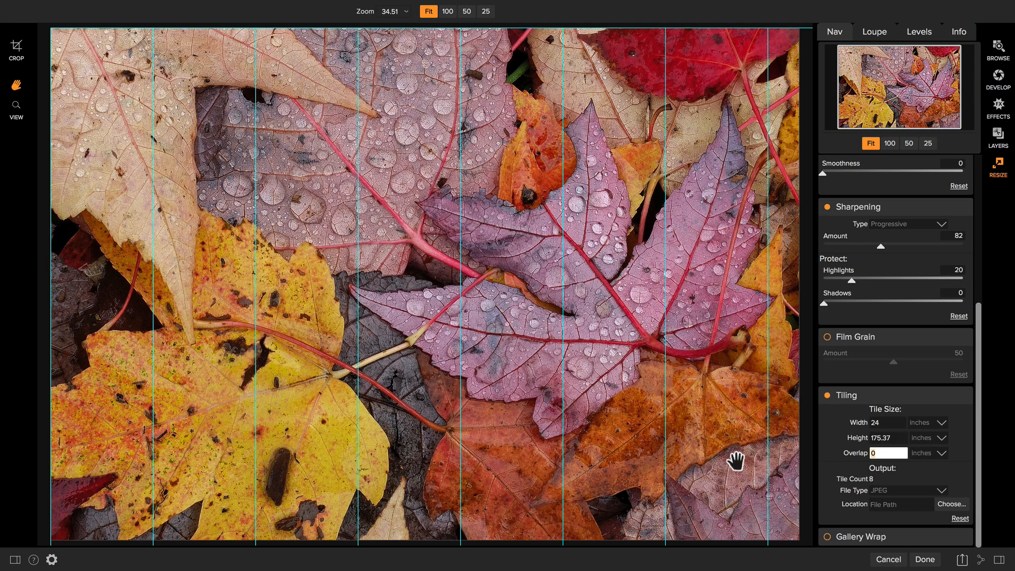
pyautogui.moveTo(759, 462)
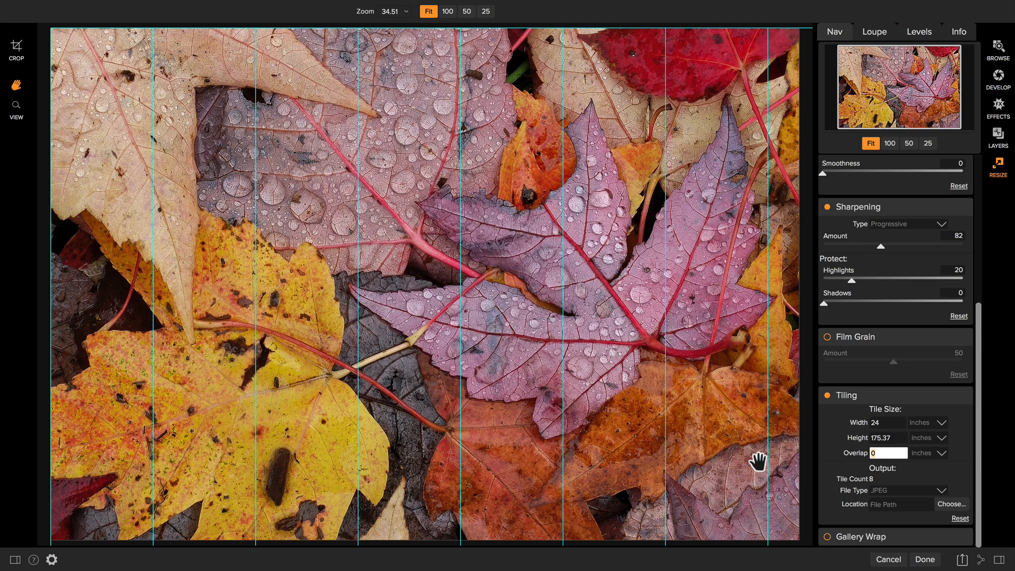
# Step: Set tiles to 8.5 × 11 inches with a 0.25-inch overlap, giving 264 tiles
pyautogui.click(890, 422)
pyautogui.write('8.5')
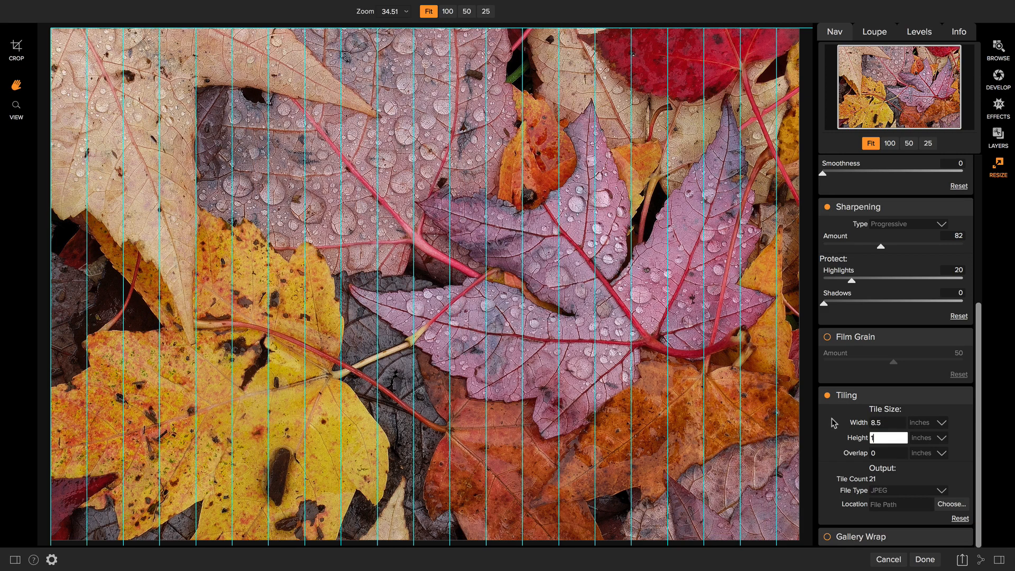
pyautogui.write('11')
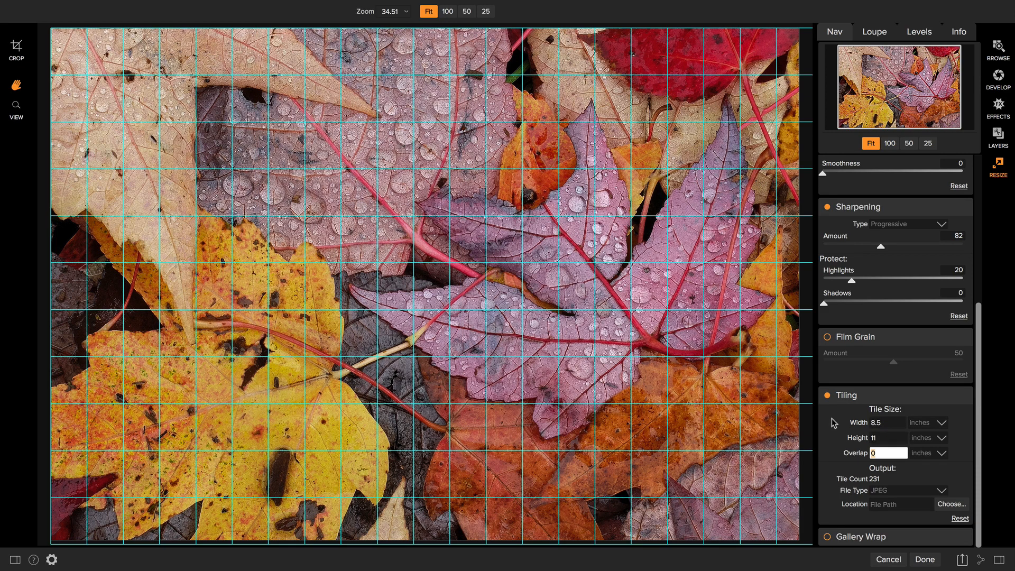
pyautogui.moveTo(858, 458)
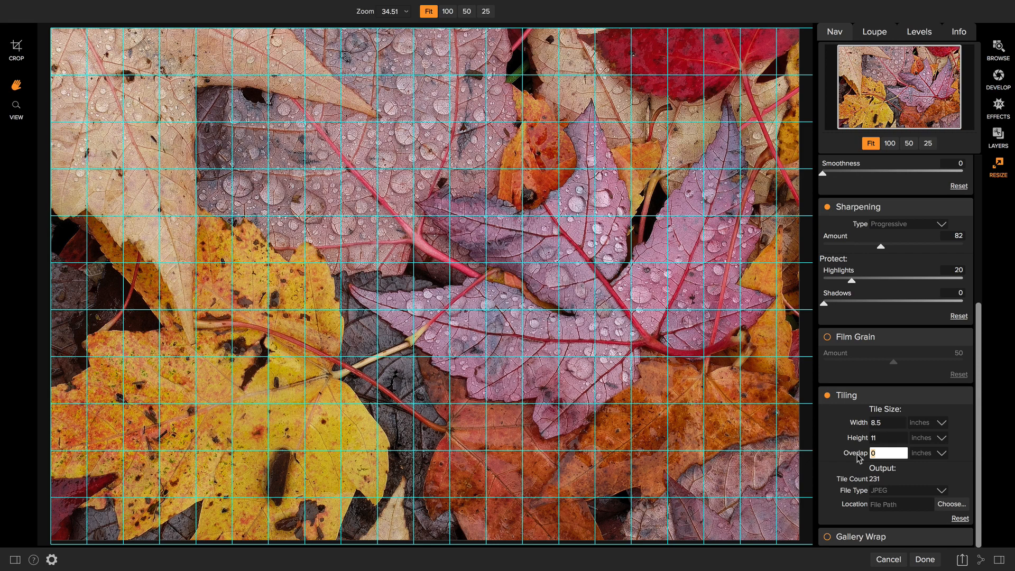
pyautogui.write('0.25')
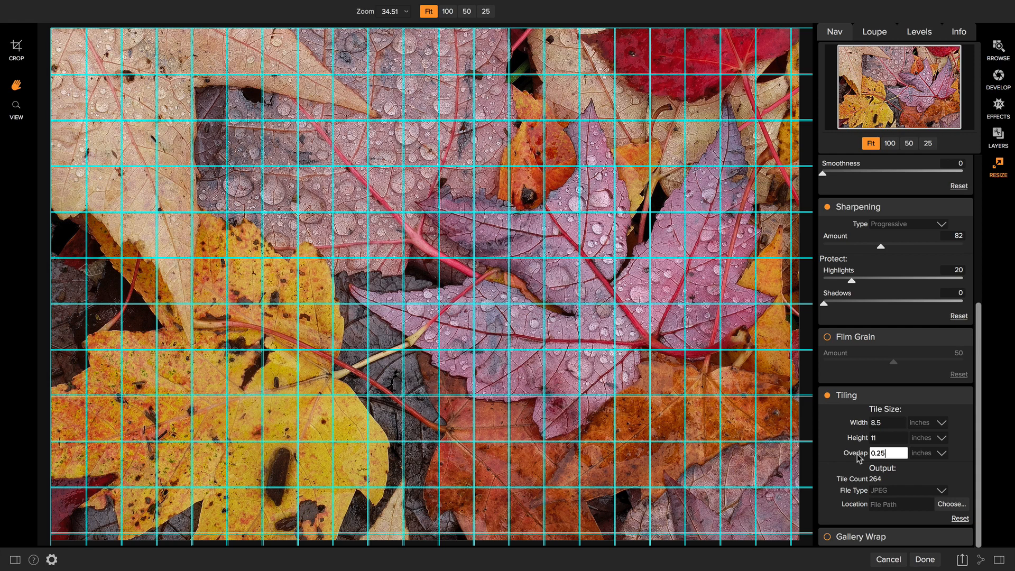
pyautogui.moveTo(870, 482)
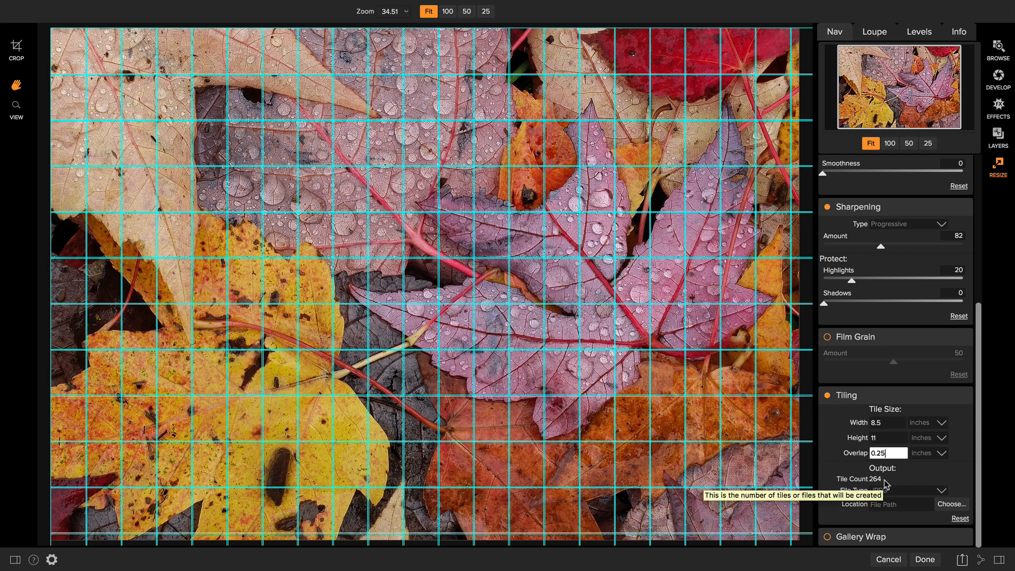
pyautogui.moveTo(823, 463)
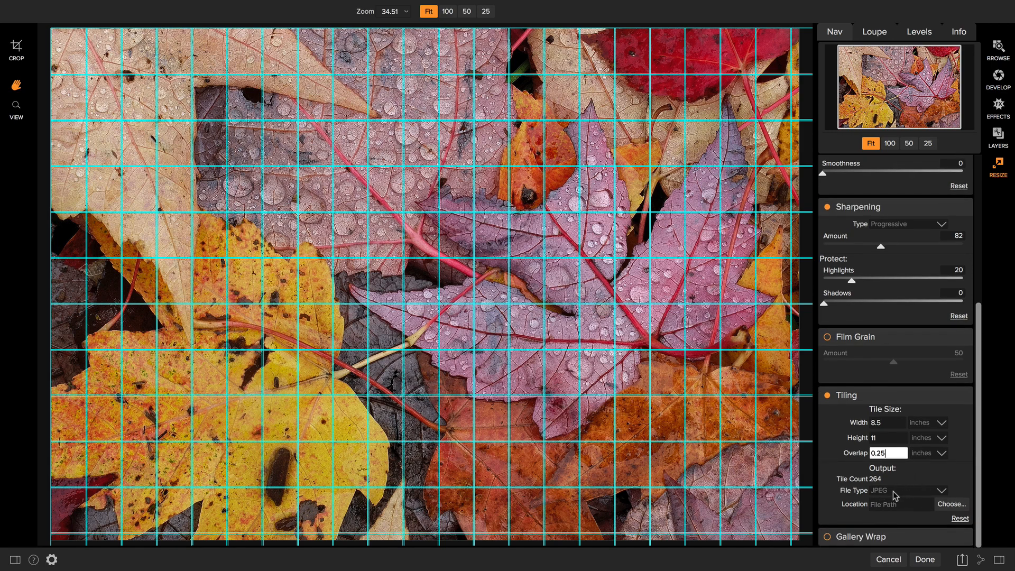
pyautogui.click(944, 489)
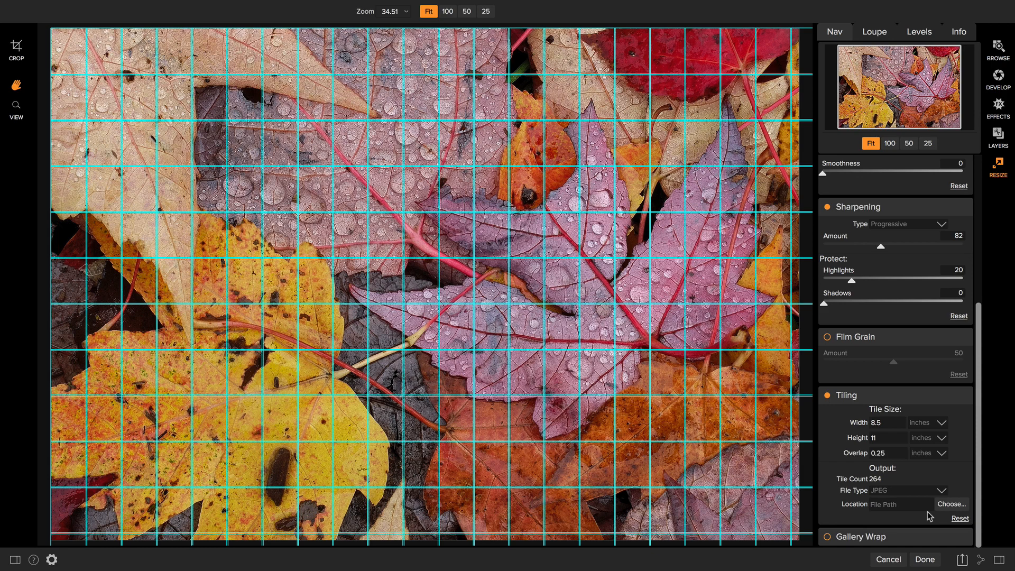
pyautogui.moveTo(929, 511)
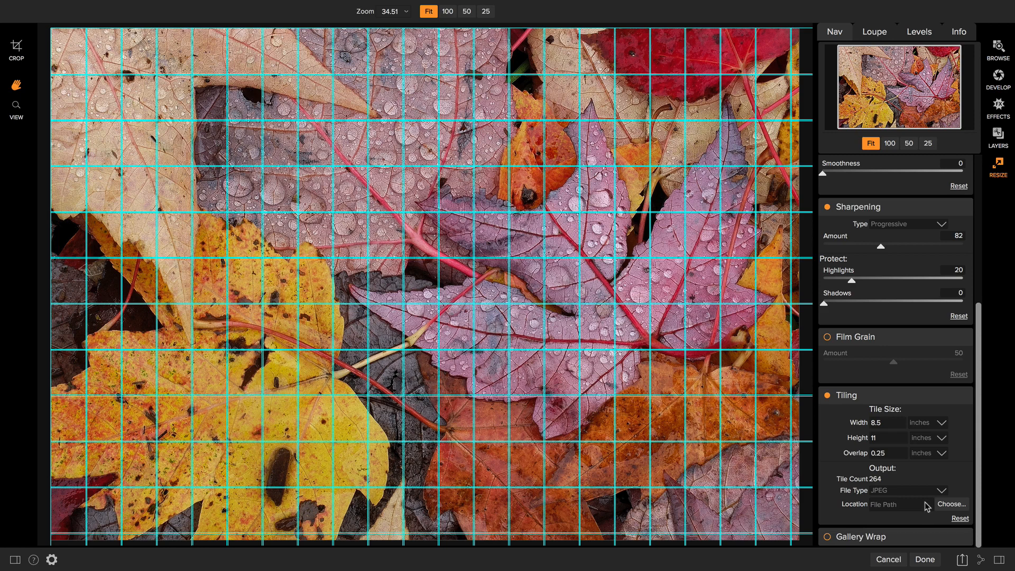
# Step: Turn off tiling and switch on the Gallery Wrap effect
pyautogui.click(829, 395)
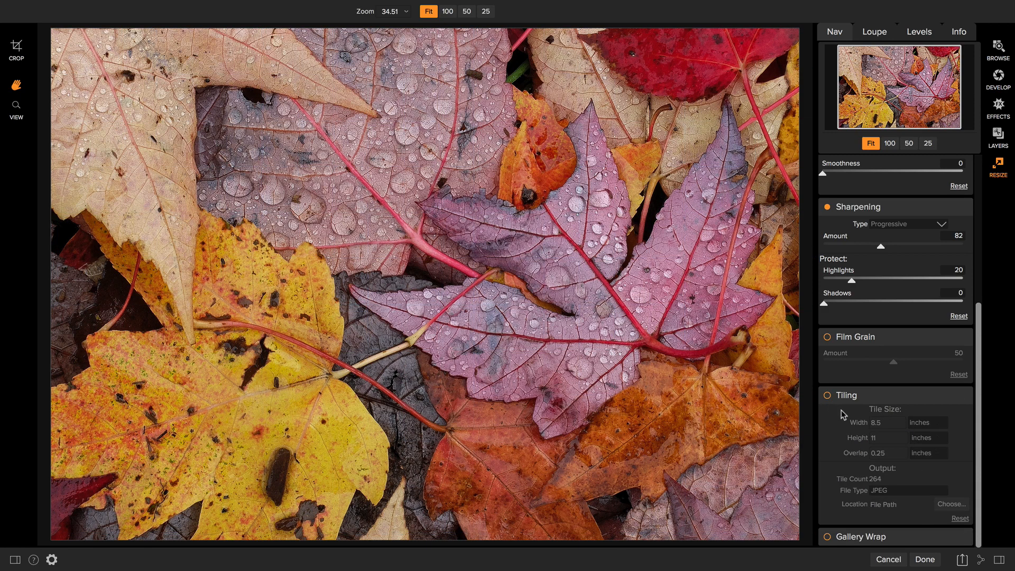
pyautogui.moveTo(872, 540)
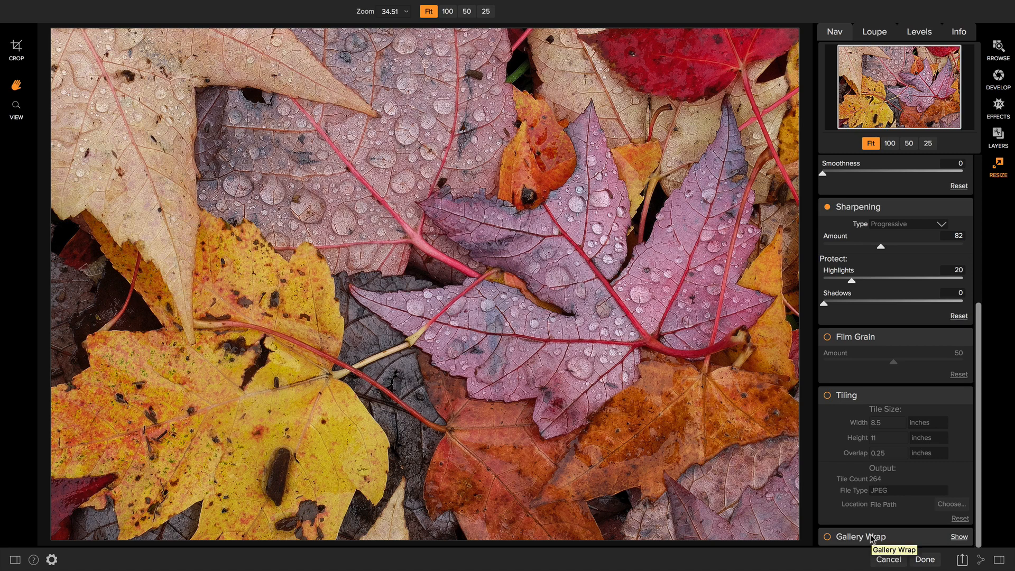
pyautogui.click(959, 536)
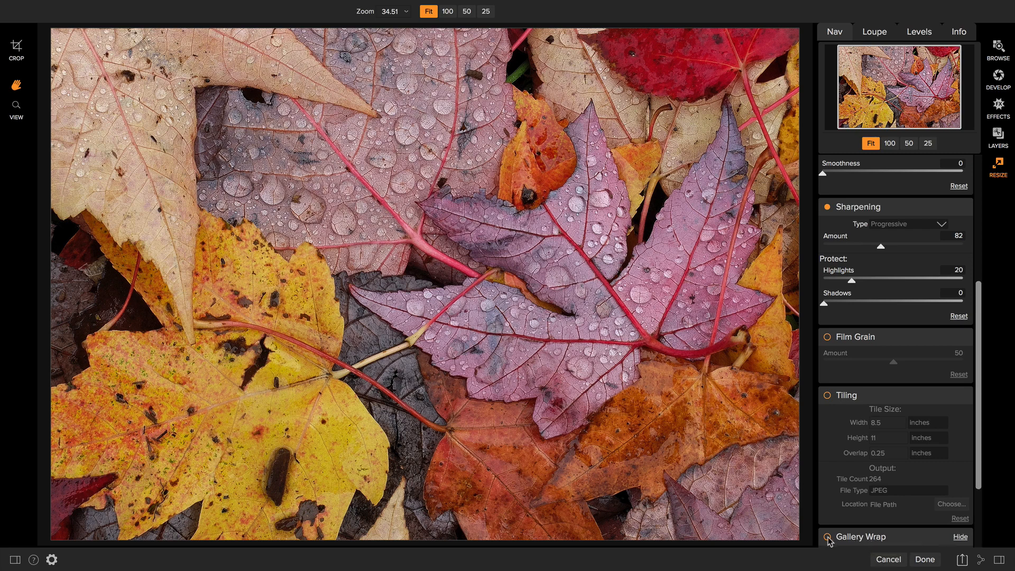
pyautogui.moveTo(864, 517)
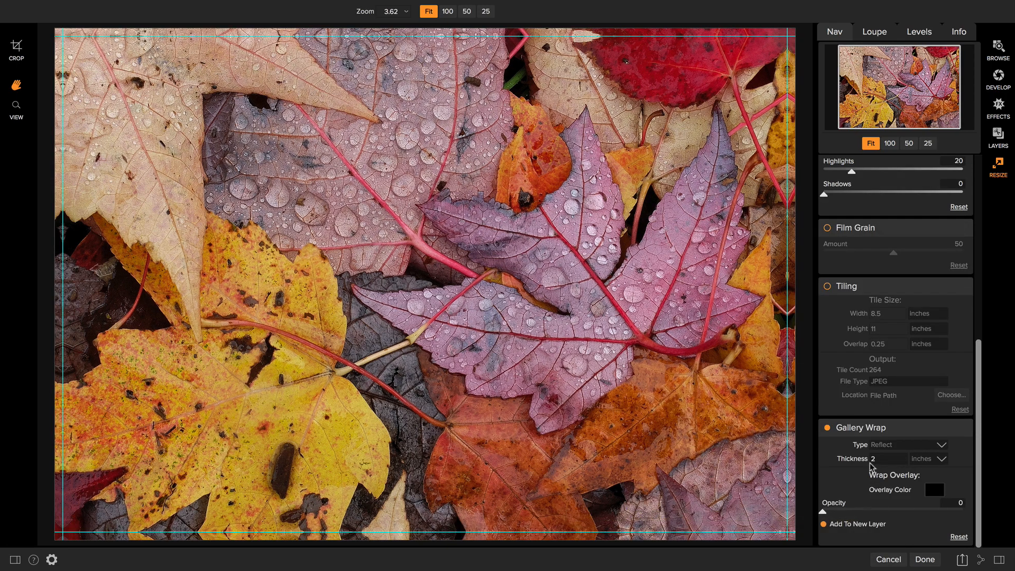
pyautogui.scroll(3)
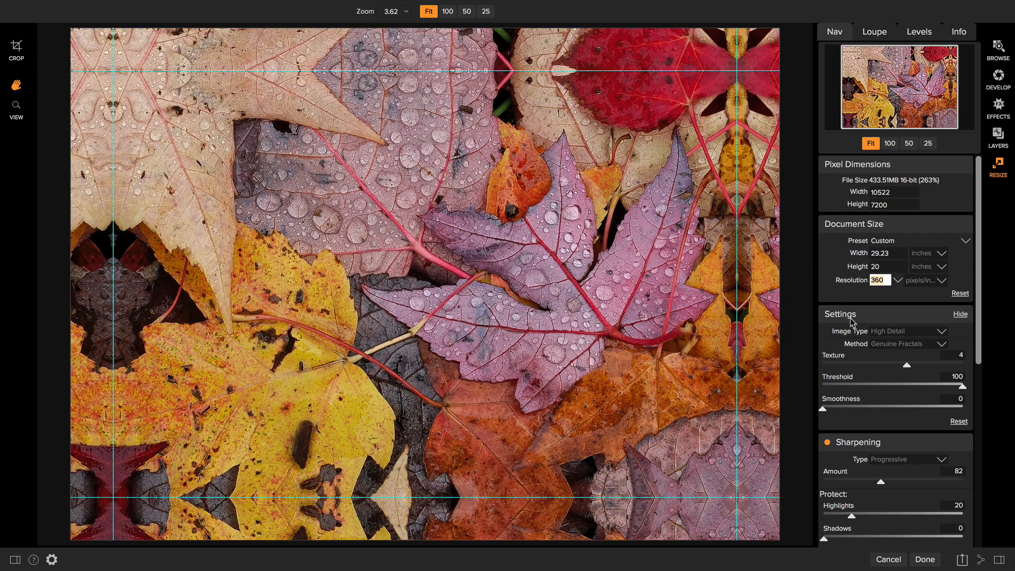
pyautogui.scroll(-3)
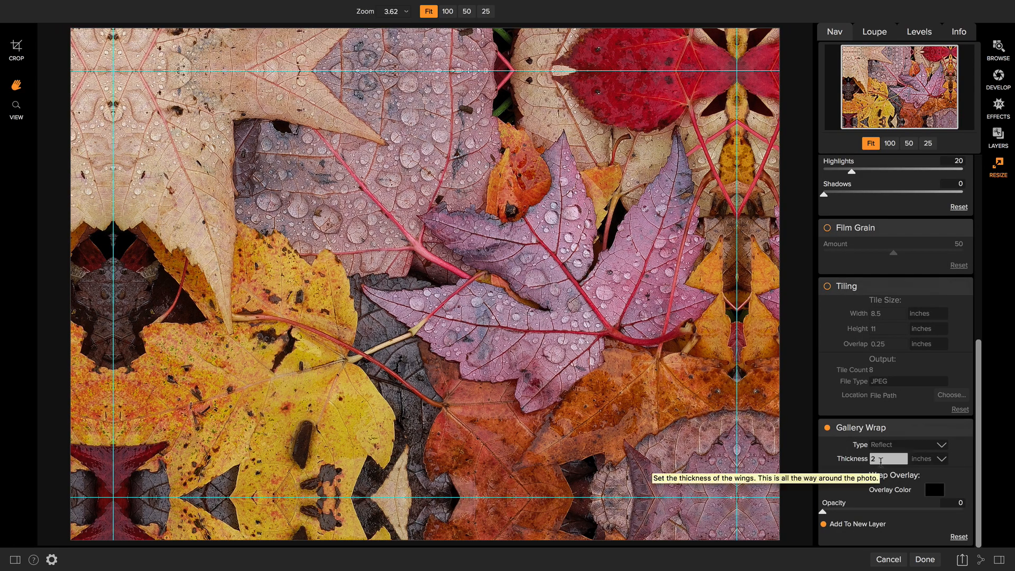
pyautogui.moveTo(834, 481)
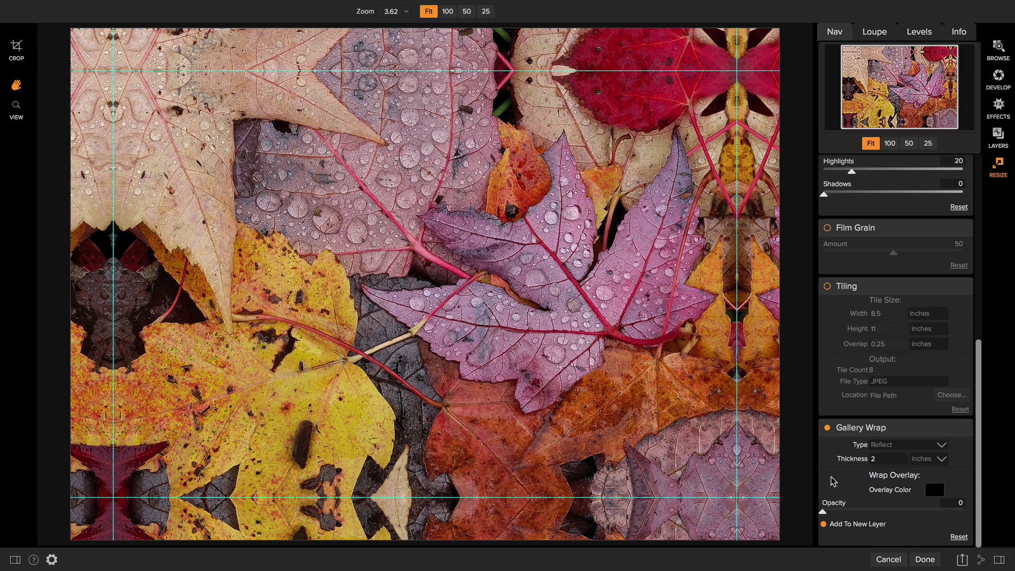
pyautogui.moveTo(907, 482)
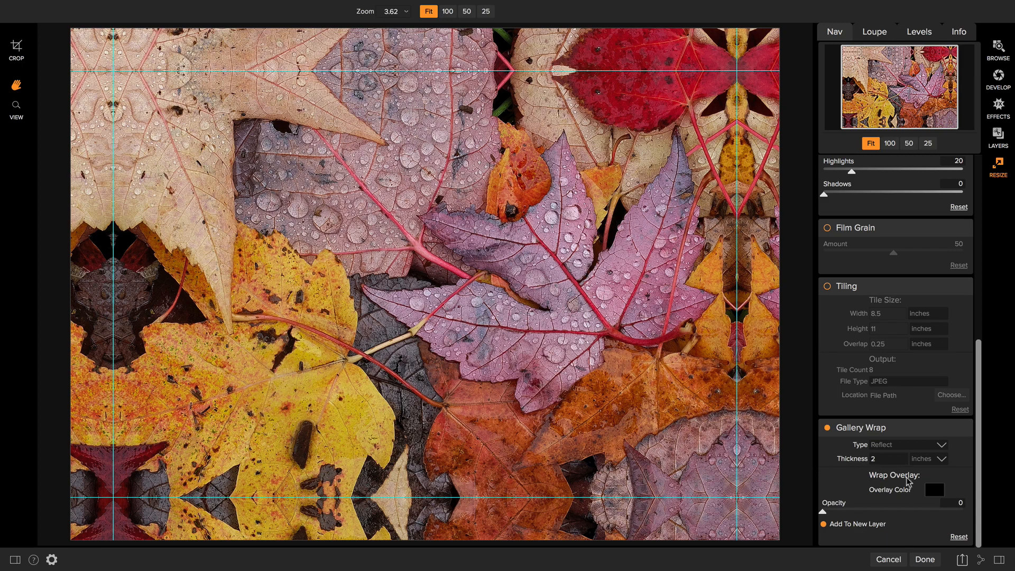
pyautogui.moveTo(858, 461)
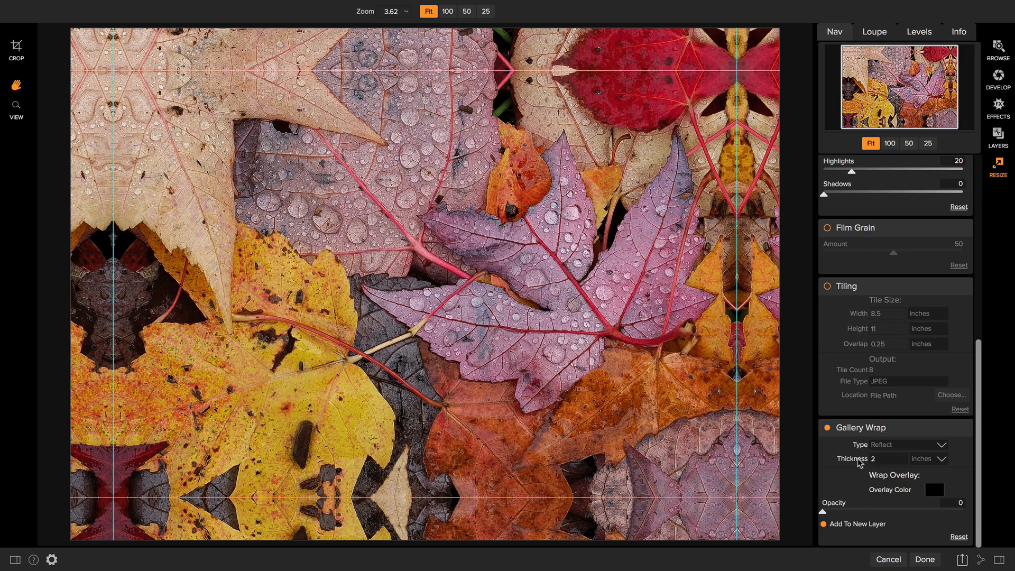
pyautogui.moveTo(860, 461)
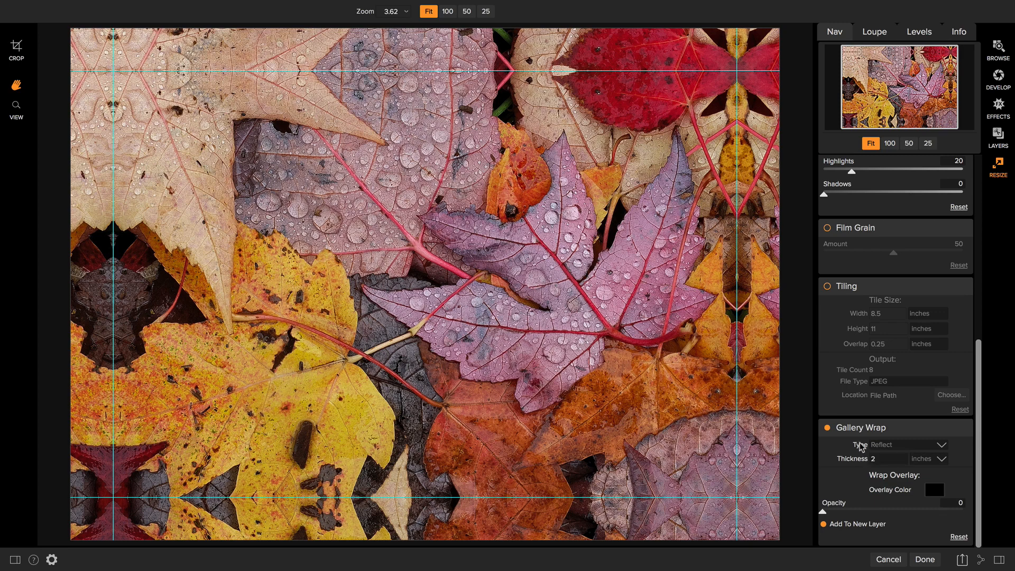
pyautogui.moveTo(901, 444)
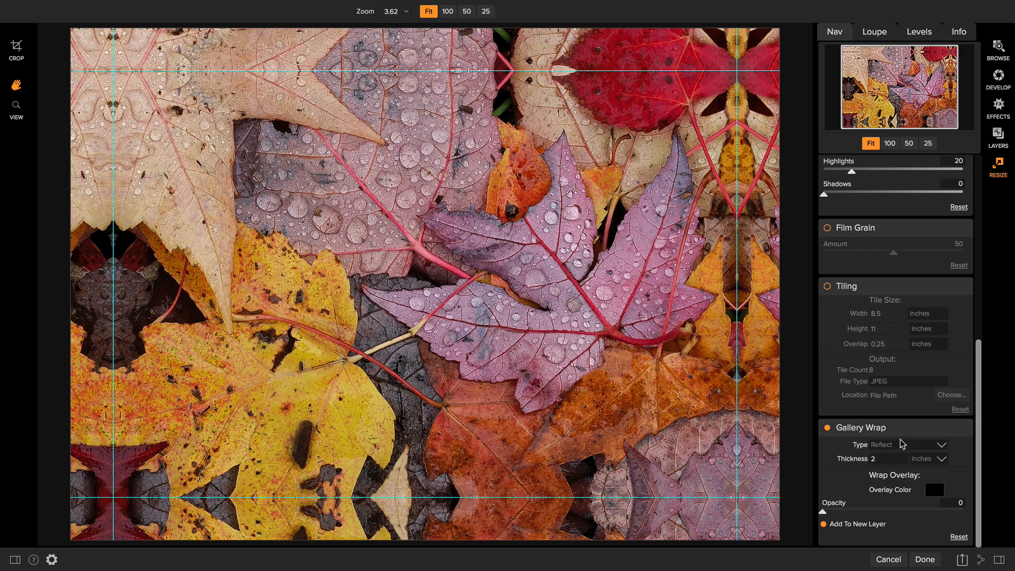
pyautogui.moveTo(457, 69)
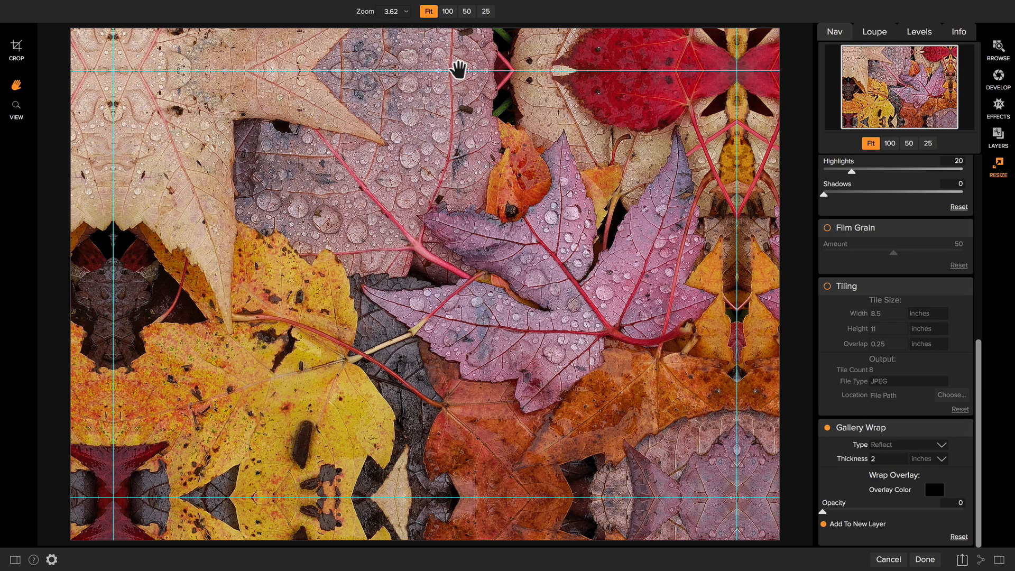
pyautogui.moveTo(664, 131)
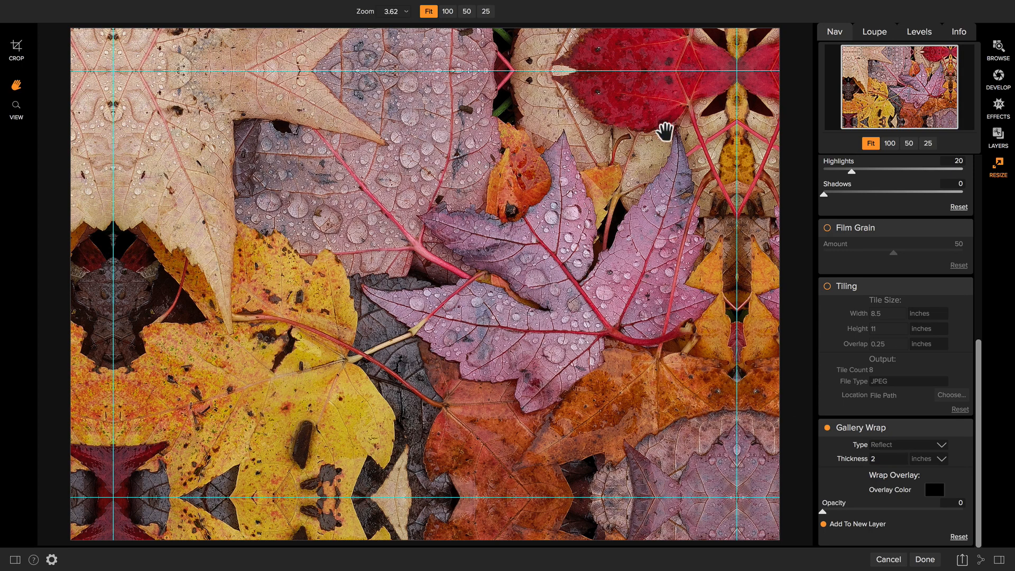
pyautogui.moveTo(618, 5)
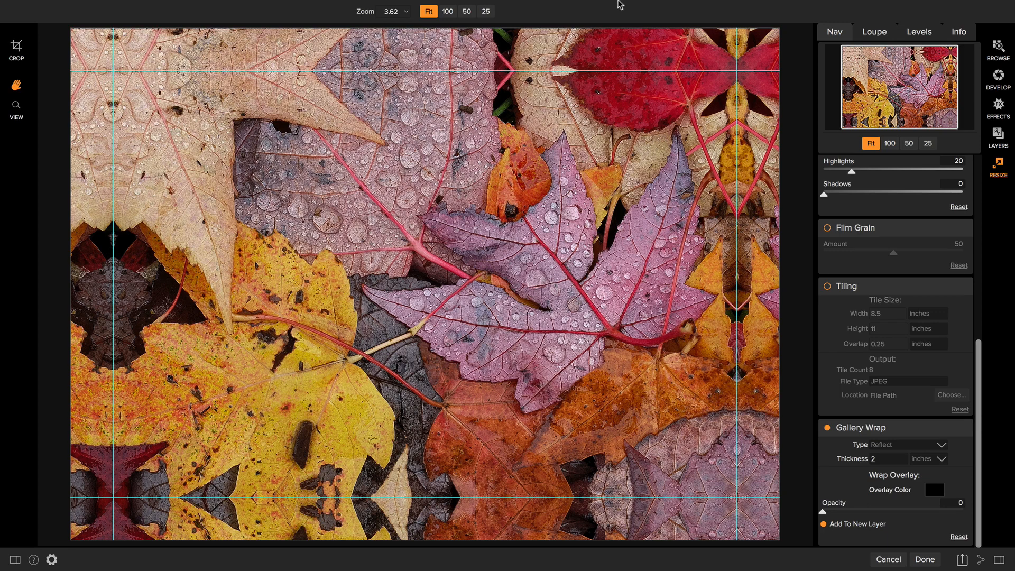
pyautogui.moveTo(899, 446)
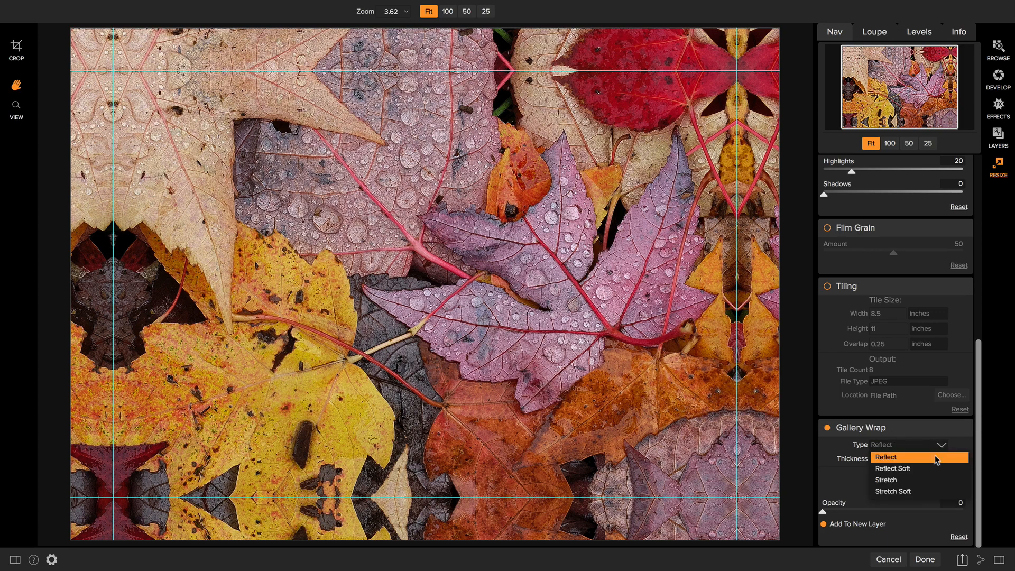
pyautogui.moveTo(928, 468)
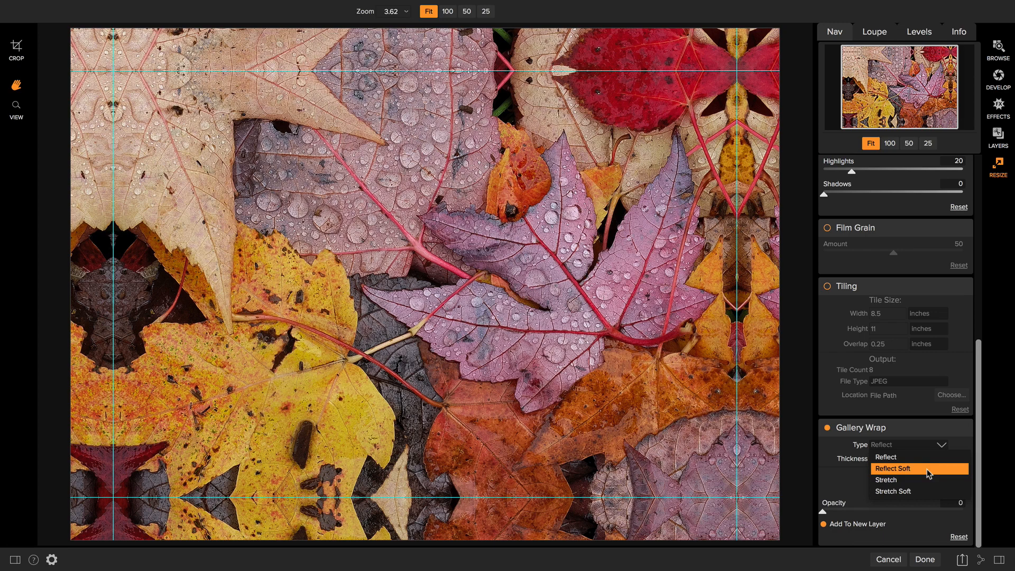
# Step: Try Reflect Soft and Stretch border types, then settle on Stretch Soft
pyautogui.click(893, 468)
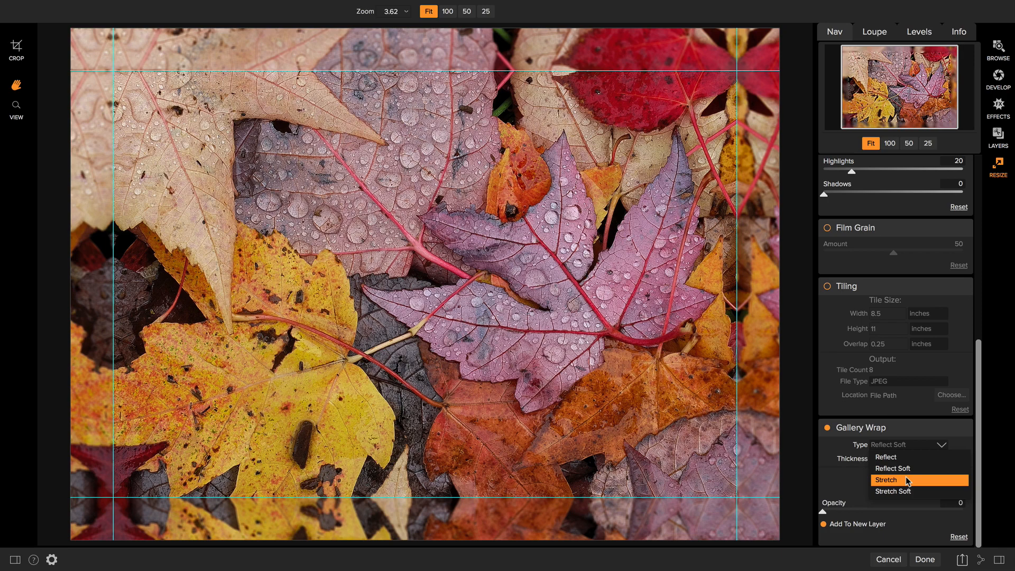
pyautogui.click(886, 480)
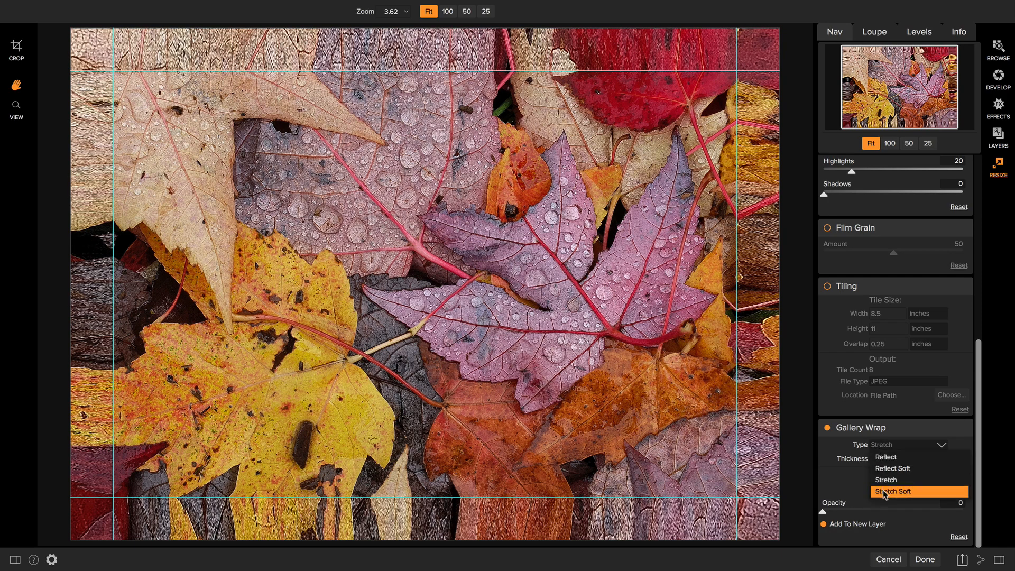
pyautogui.click(892, 491)
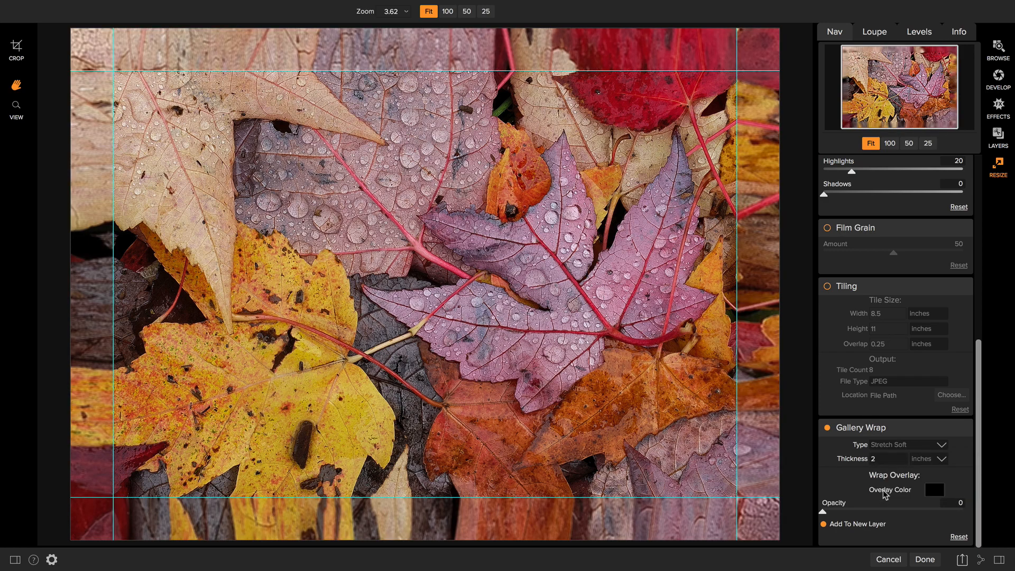
pyautogui.moveTo(826, 487)
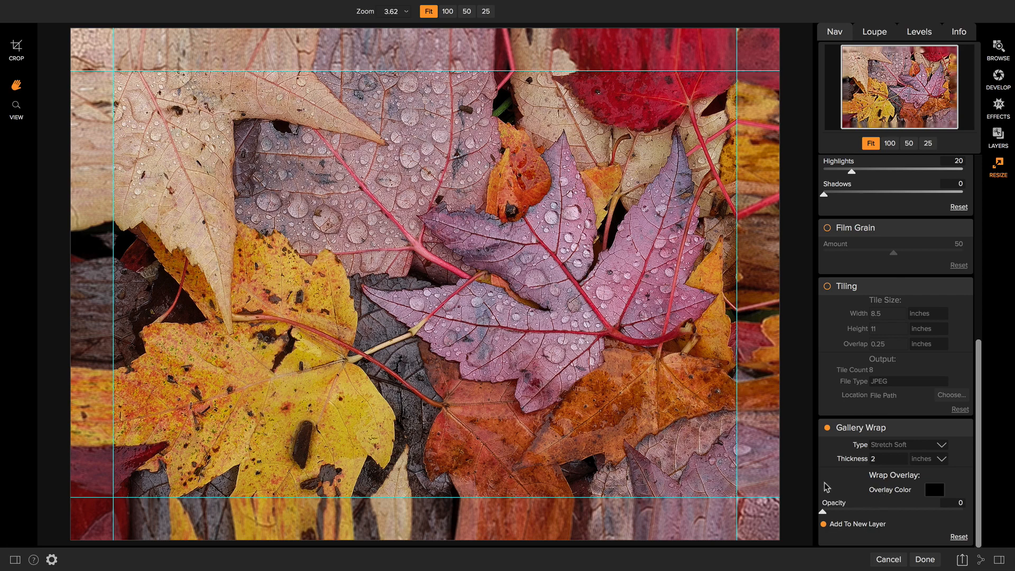
pyautogui.moveTo(437, 102)
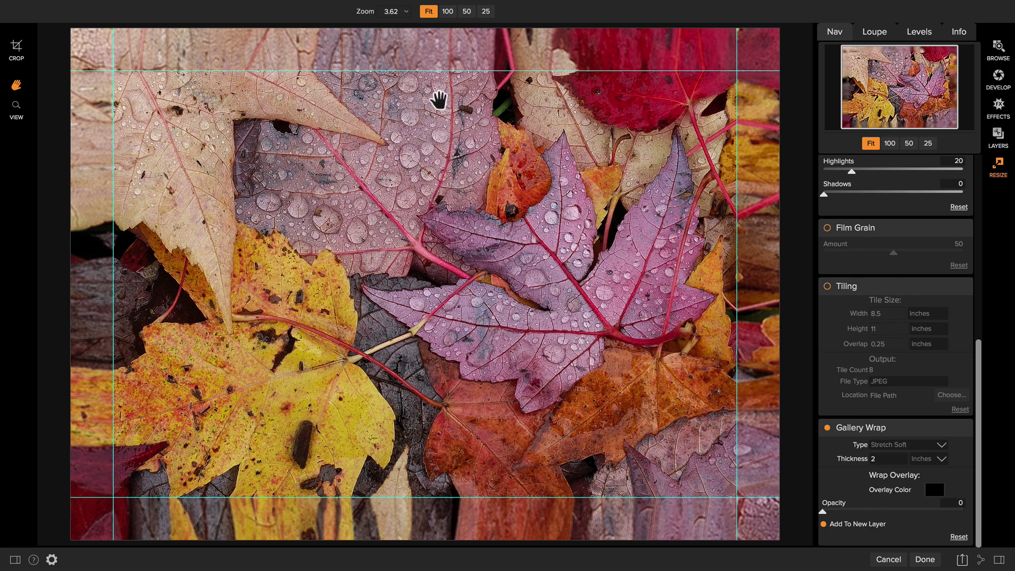
pyautogui.moveTo(721, 518)
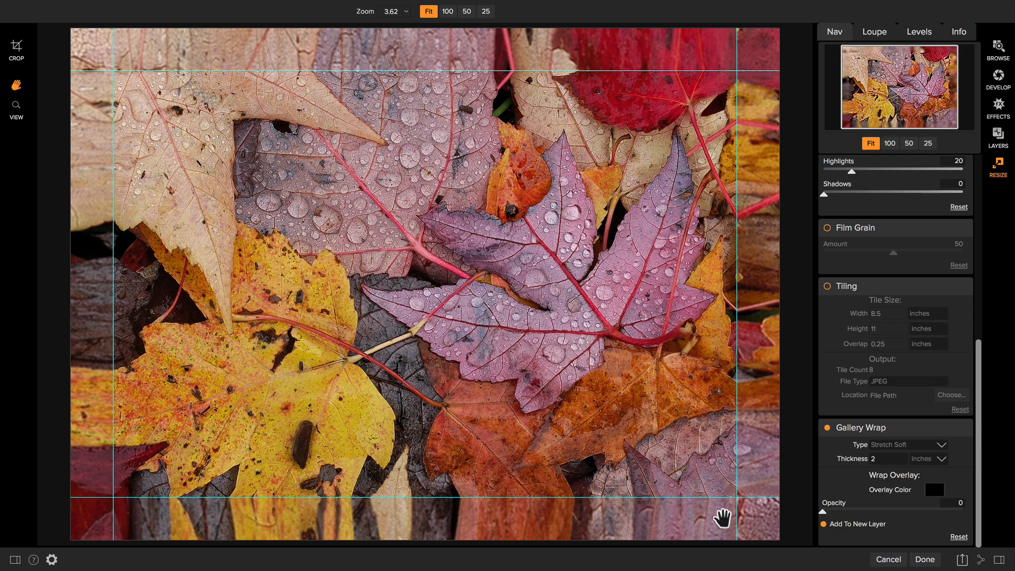
pyautogui.moveTo(938, 494)
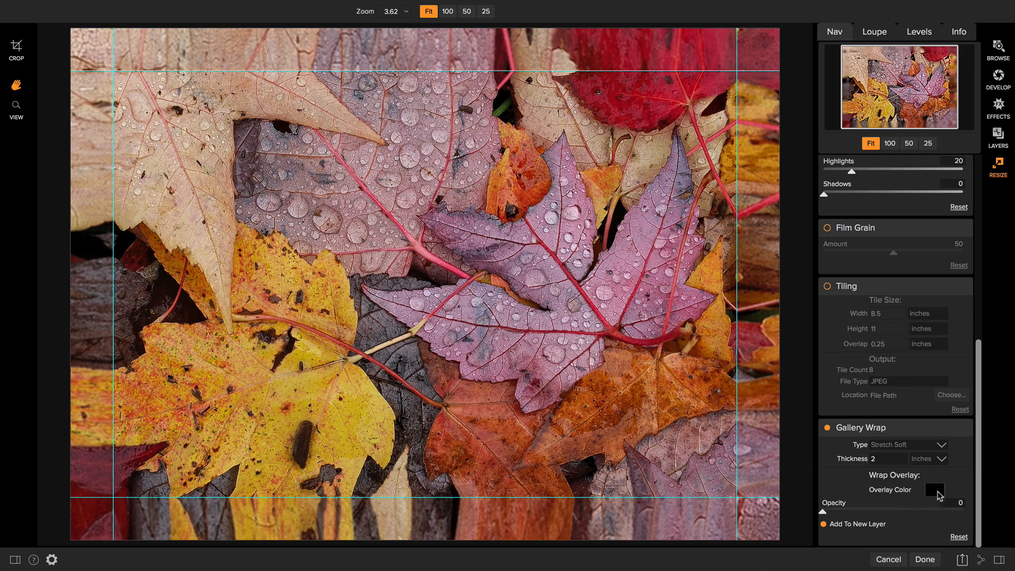
# Step: Set the wrap overlay colour to a deep red sampled from a leaf in the photo
pyautogui.click(933, 489)
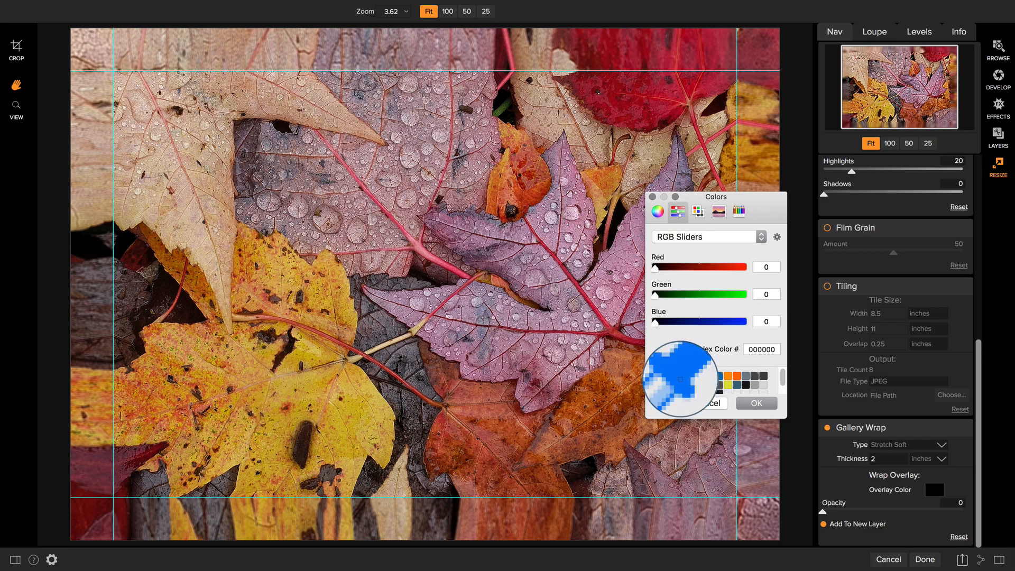
pyautogui.click(655, 109)
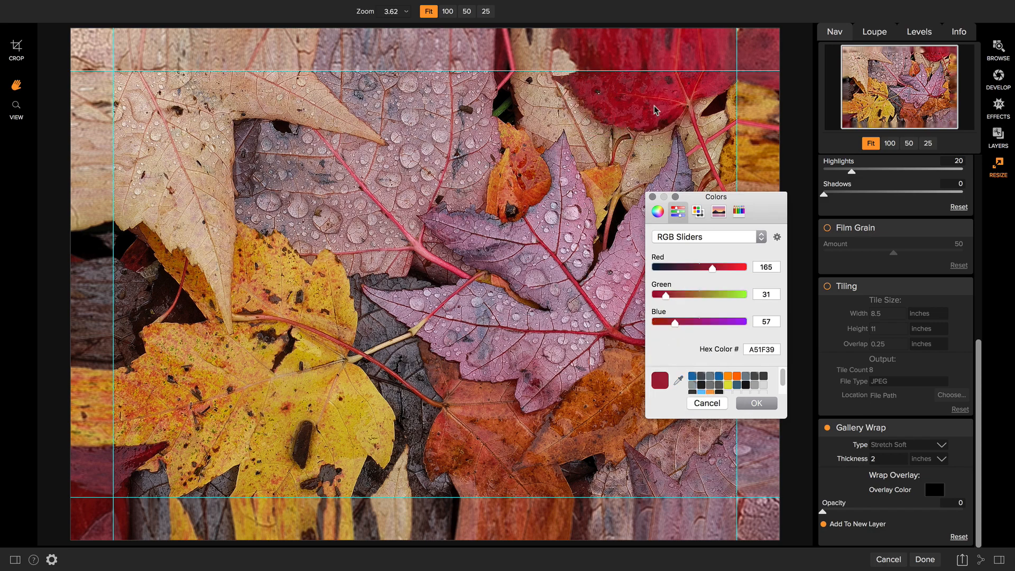
pyautogui.moveTo(678, 211)
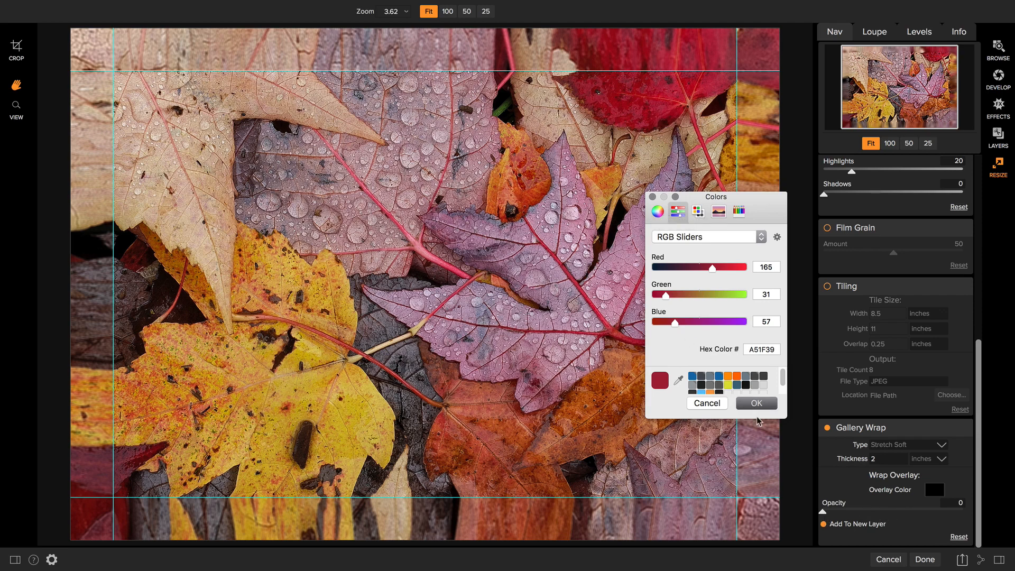
pyautogui.click(754, 402)
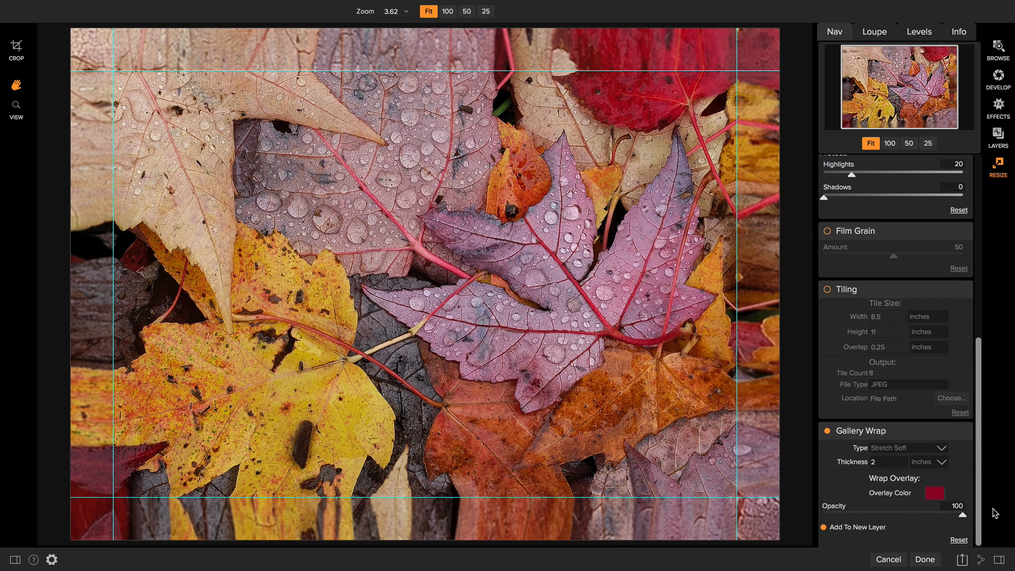
pyautogui.moveTo(473, 51)
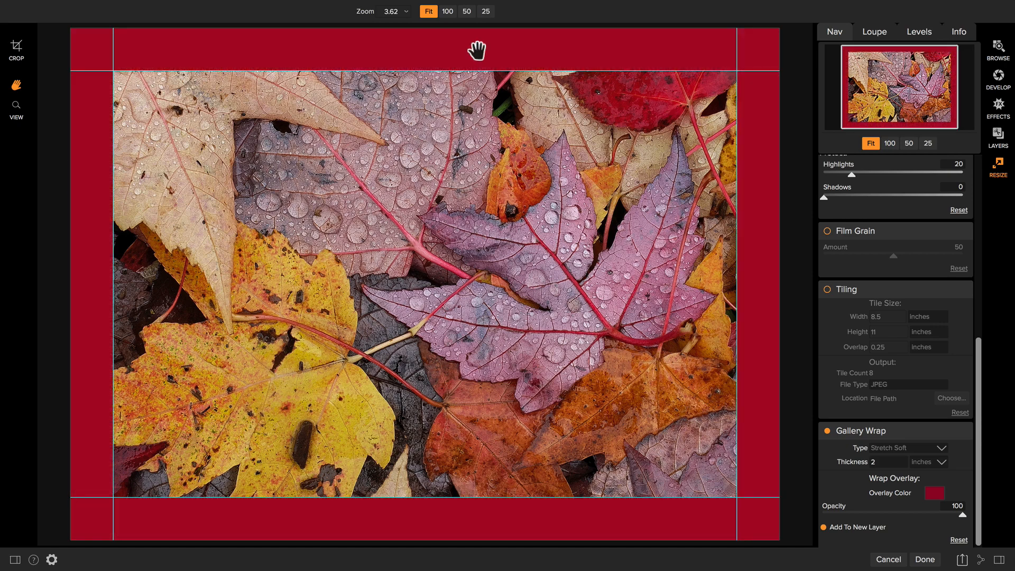
pyautogui.moveTo(839, 493)
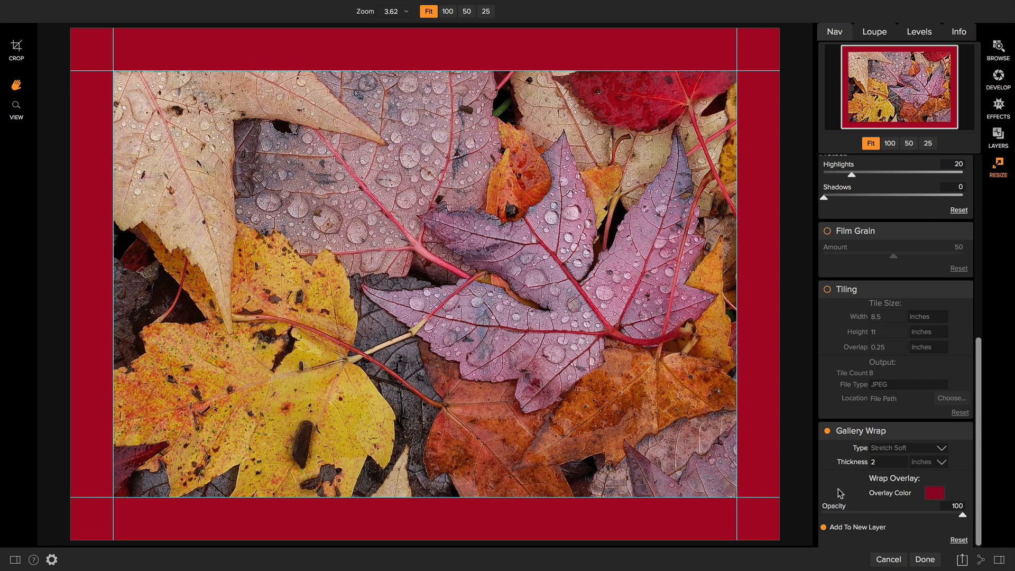
pyautogui.moveTo(906, 536)
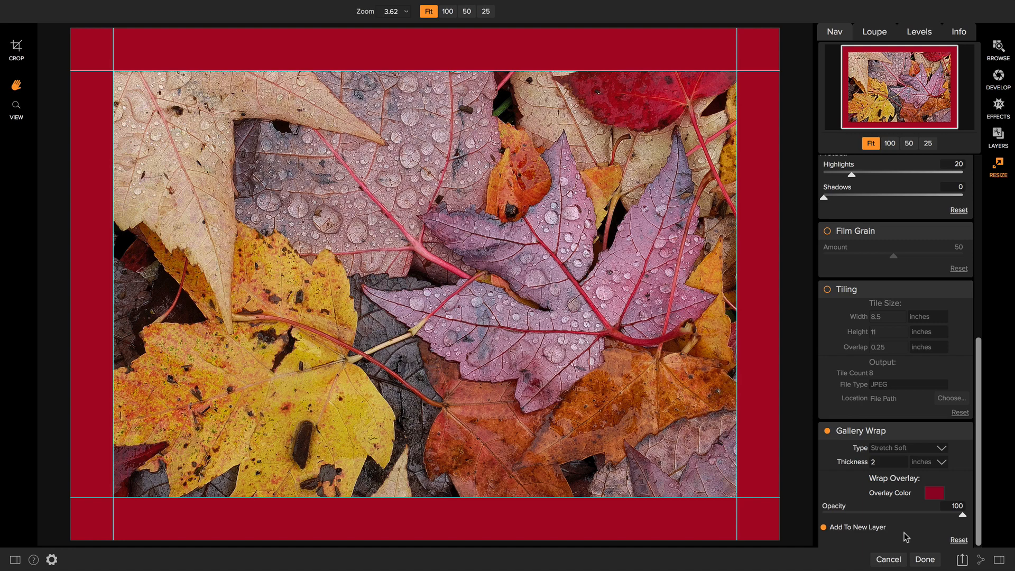
# Step: Leave ON1 Resize for the browser showing the 87-photo Bella folder
pyautogui.click(997, 49)
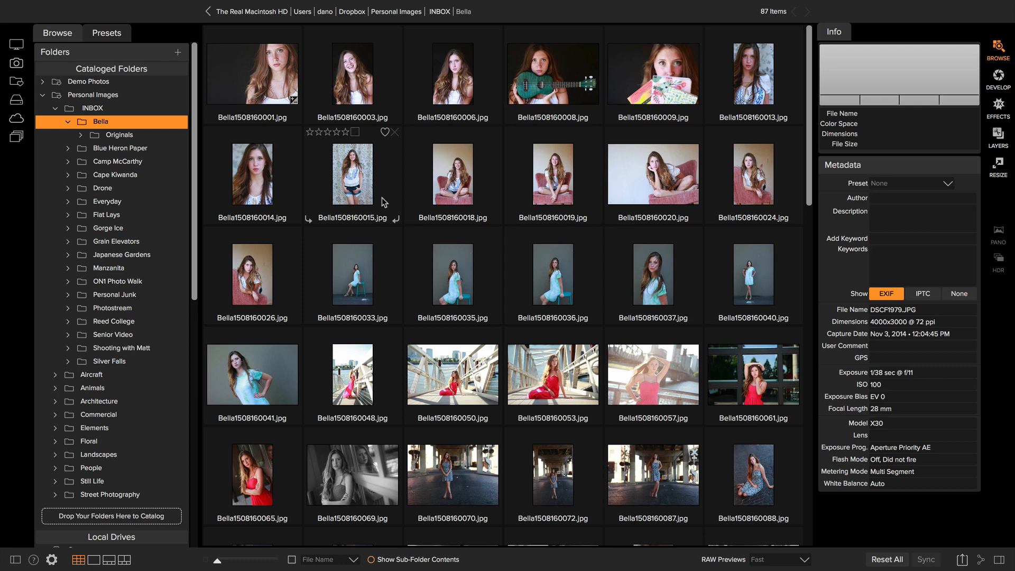
# Step: Select the Bella photos and check the export sections list without changing it
pyautogui.click(351, 172)
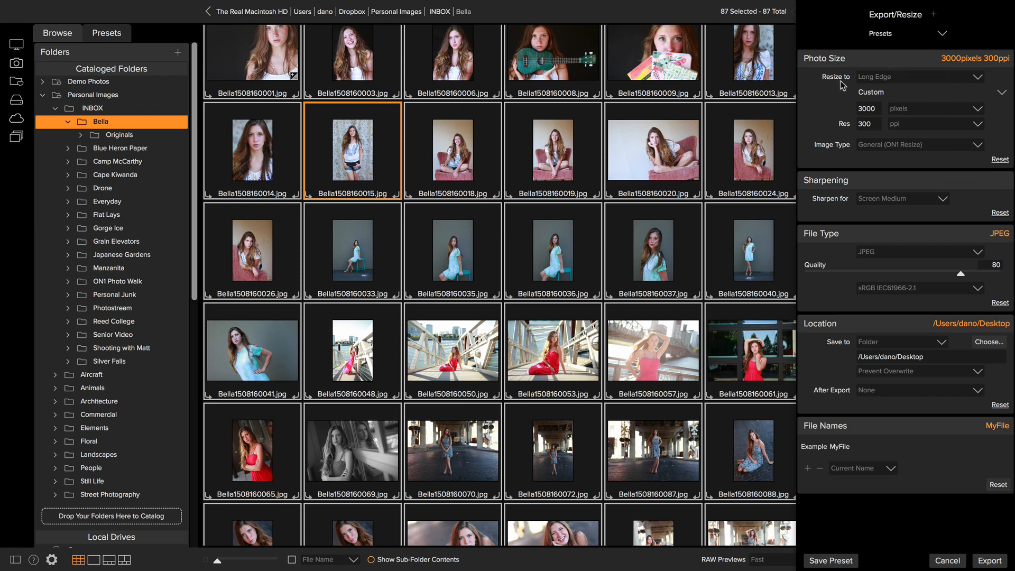
pyautogui.moveTo(889, 32)
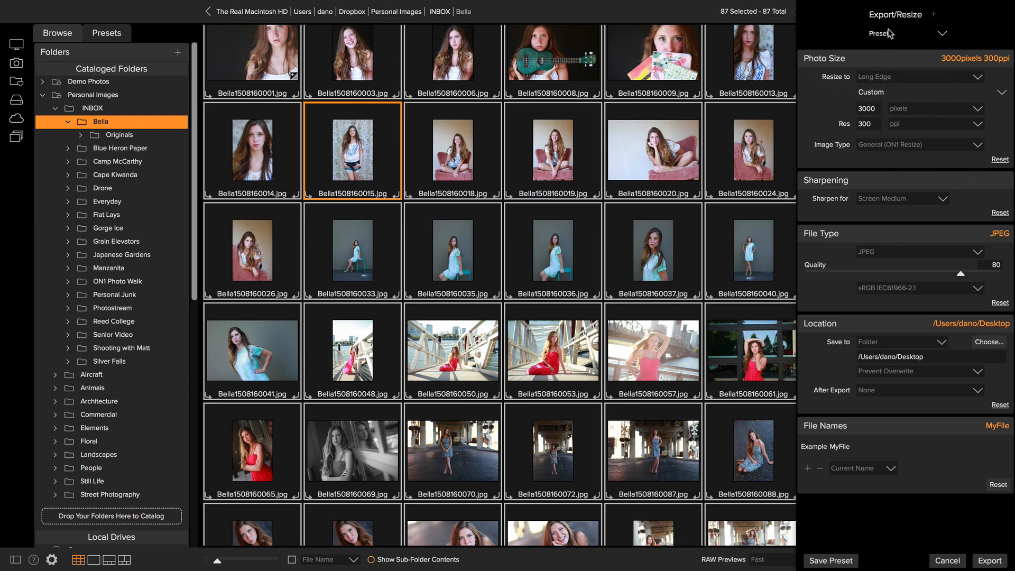
pyautogui.click(933, 14)
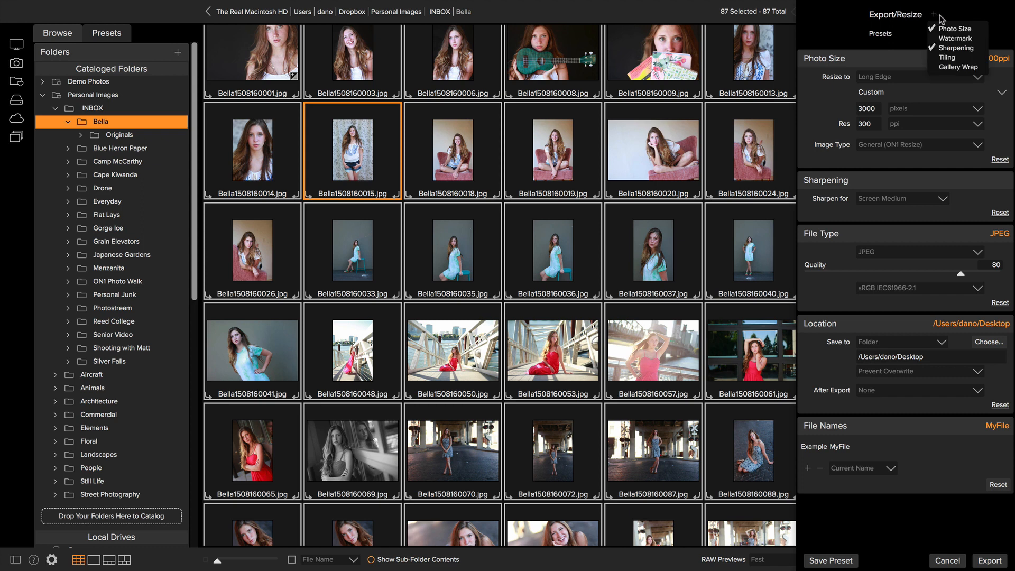
pyautogui.click(862, 49)
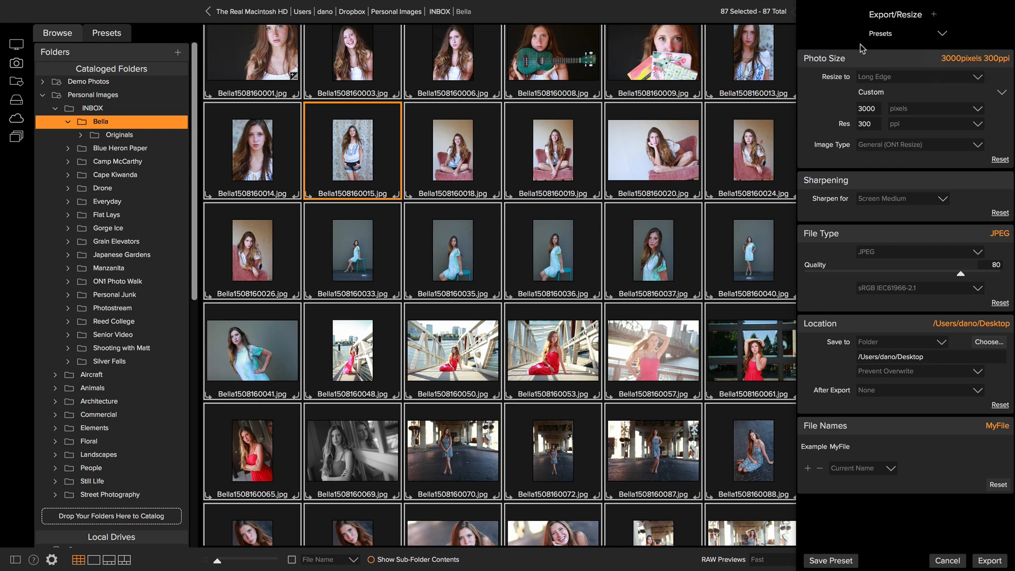
pyautogui.moveTo(865, 93)
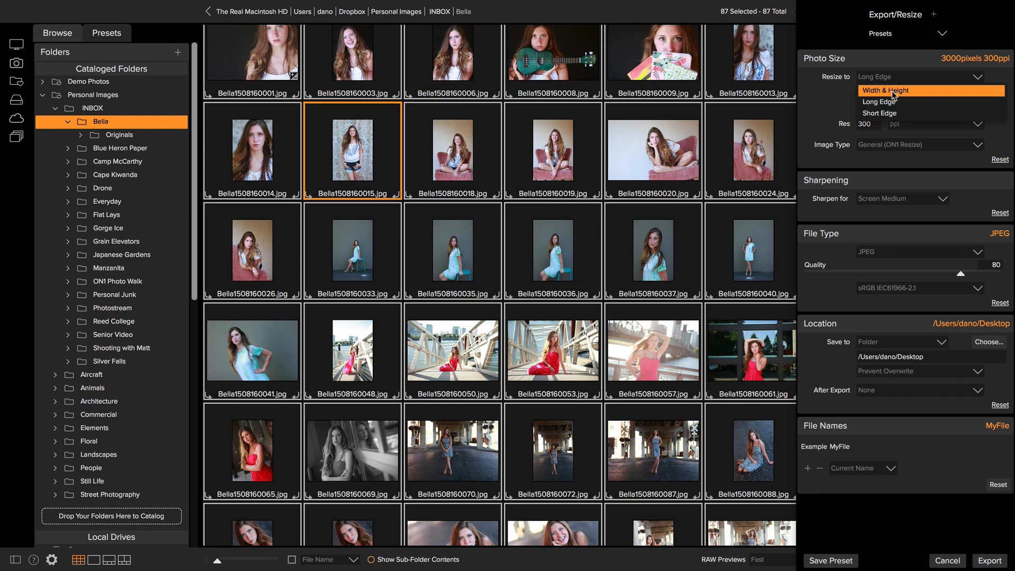
pyautogui.moveTo(893, 113)
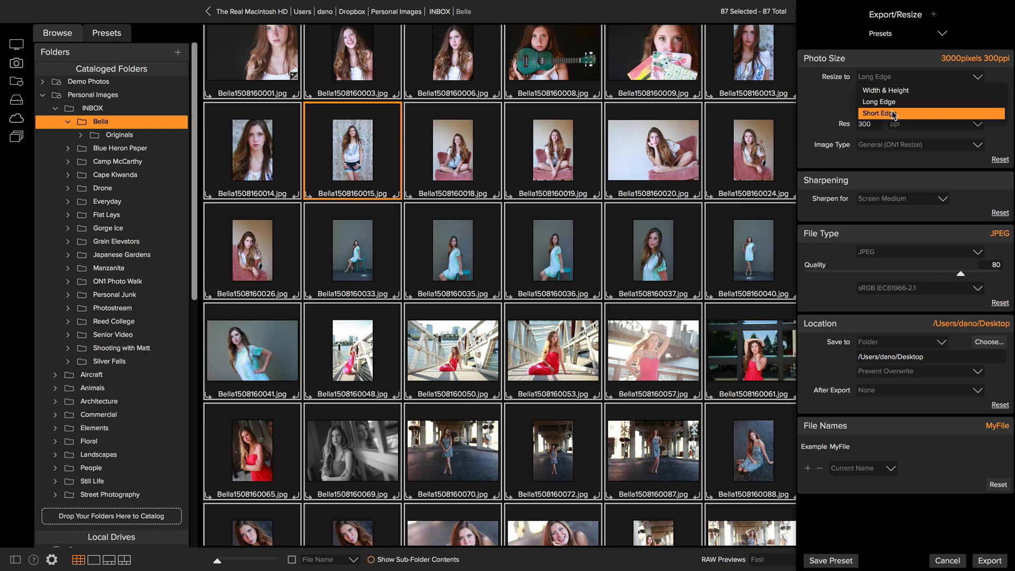
# Step: Resize the batch export by Width & Height measured in inches, 10 × 8 at 300 ppi
pyautogui.click(870, 124)
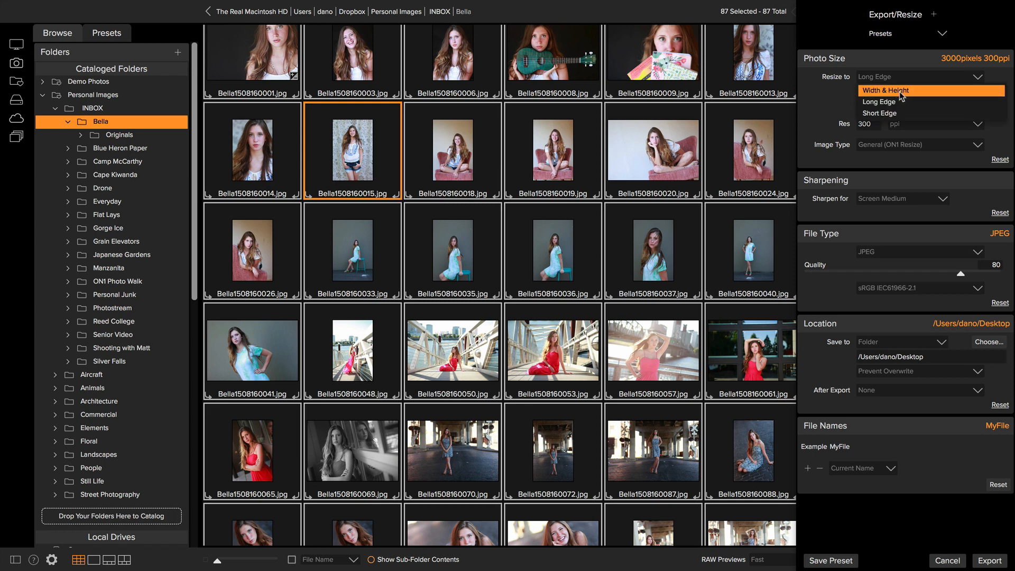
pyautogui.click(883, 90)
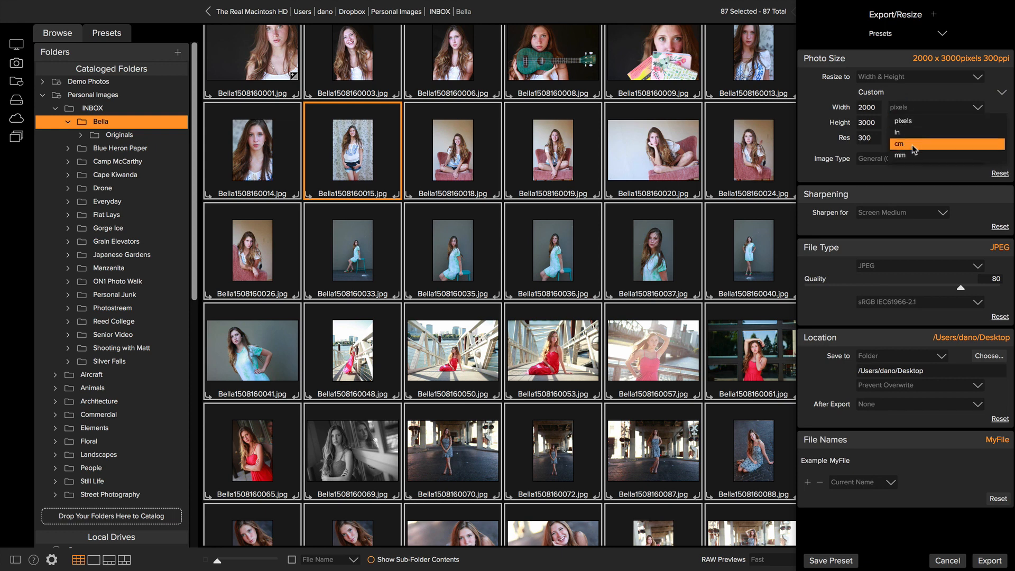
pyautogui.click(898, 132)
pyautogui.write('8')
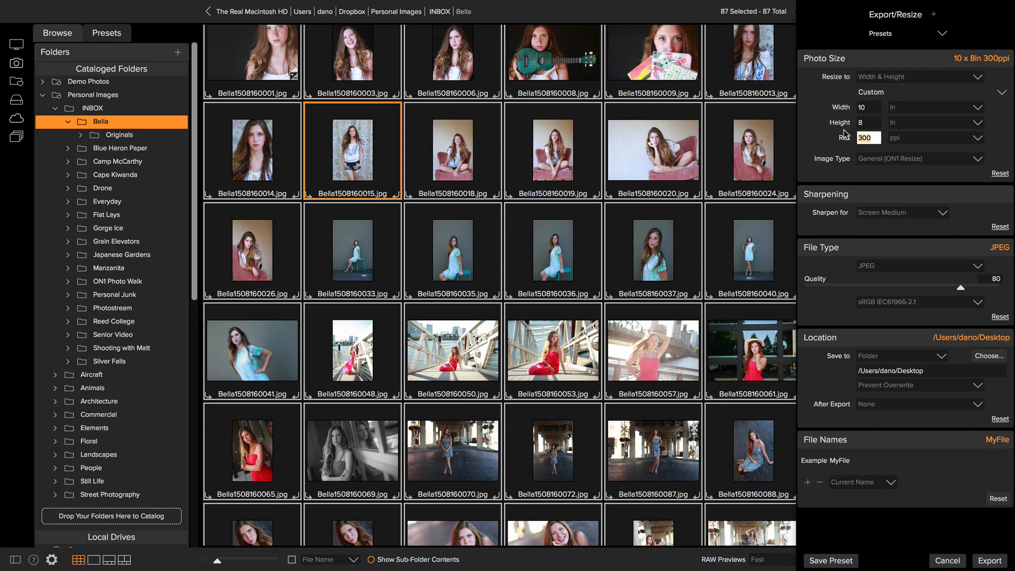
pyautogui.moveTo(846, 136)
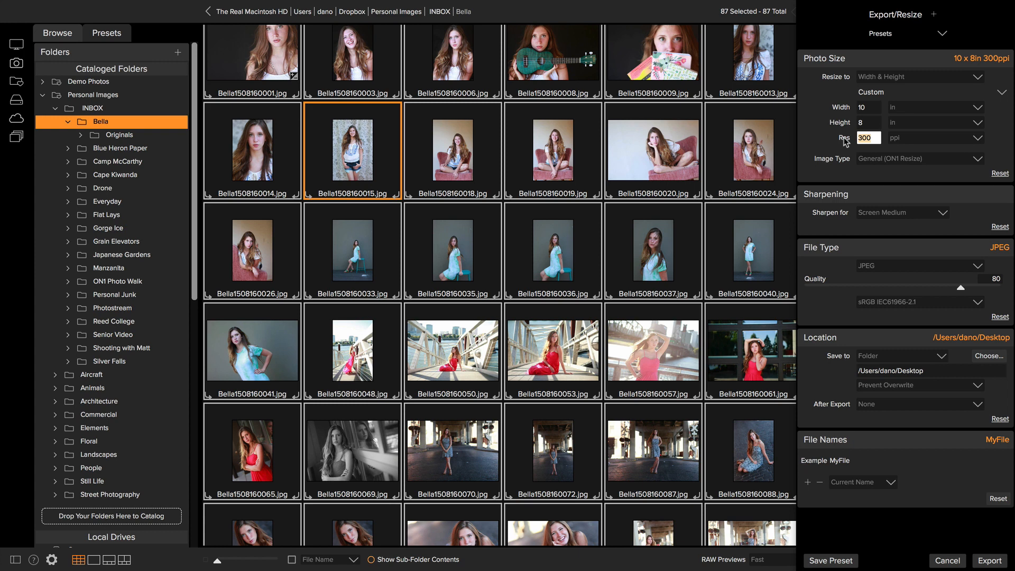
pyautogui.moveTo(835, 184)
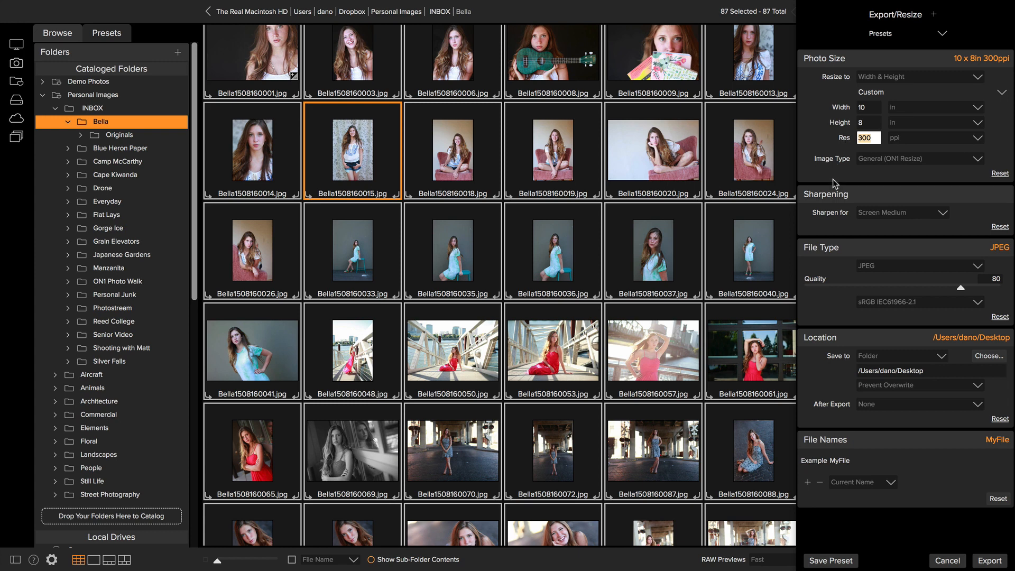
pyautogui.moveTo(865, 272)
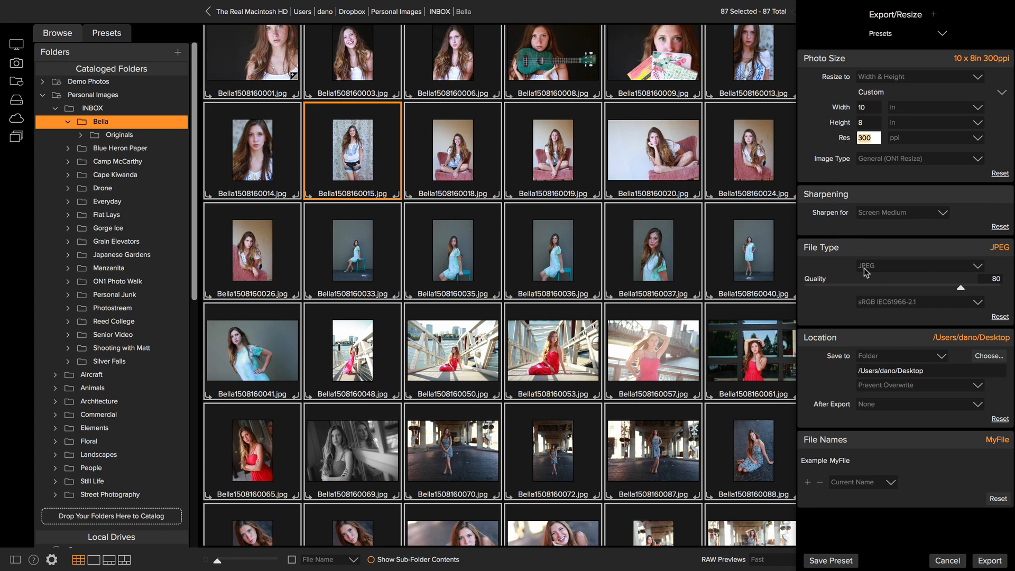
pyautogui.moveTo(908, 504)
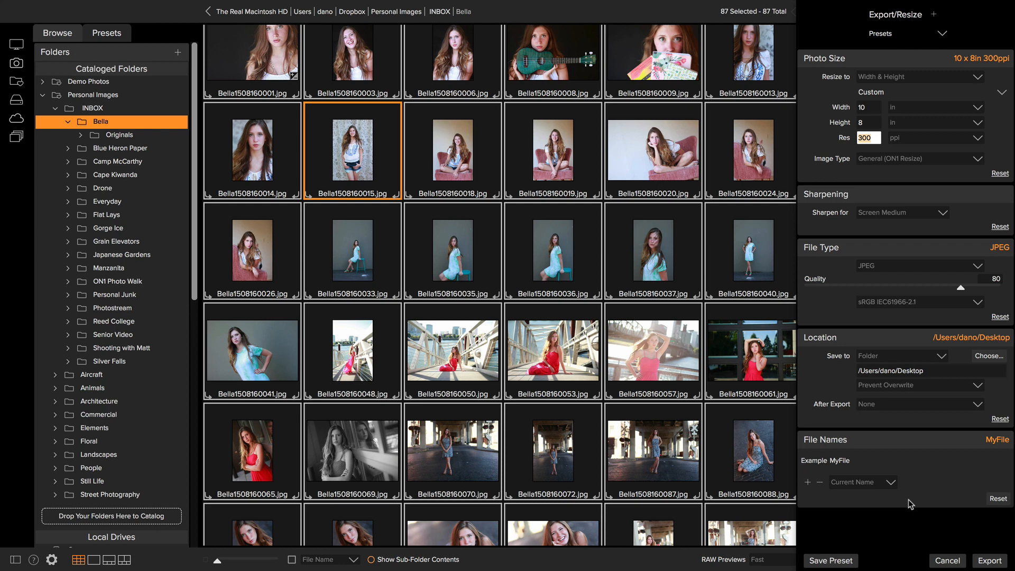
pyautogui.moveTo(948, 560)
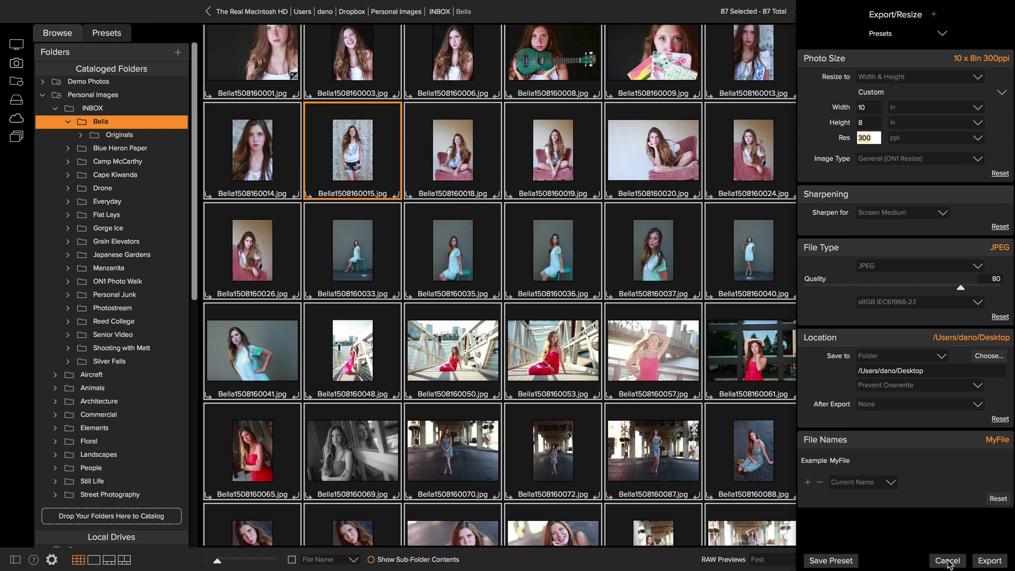